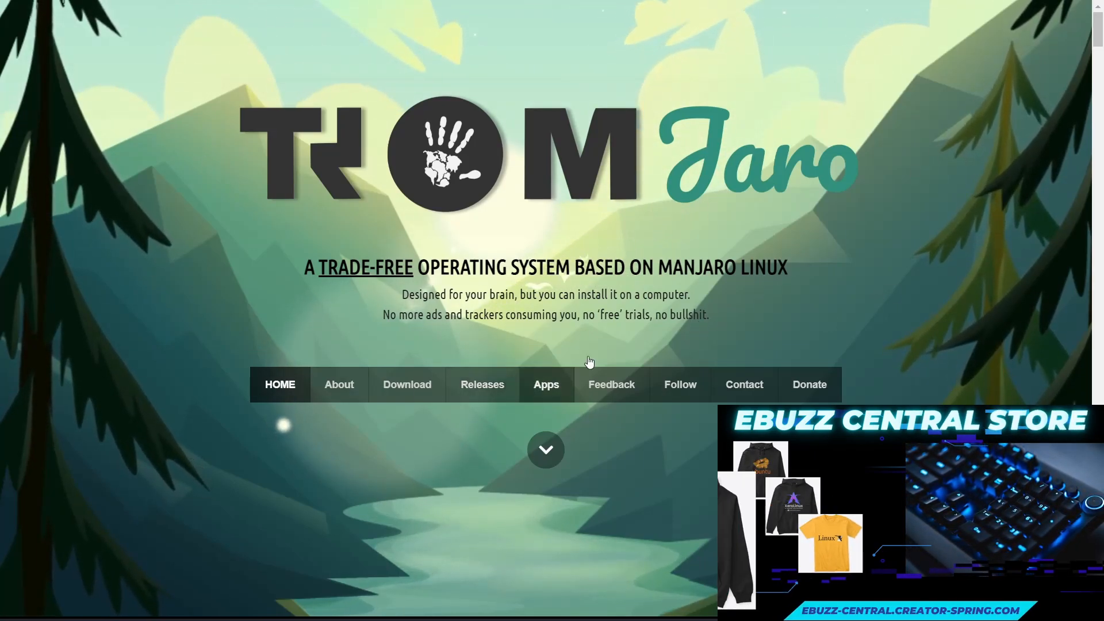
mouse_move(849, 320)
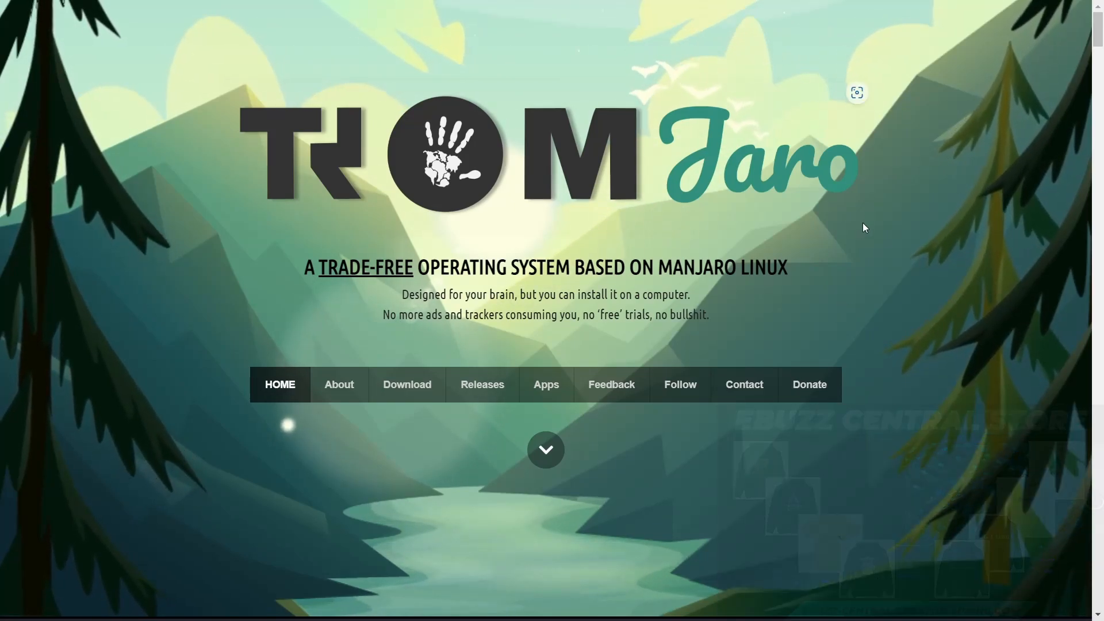
Step: Scroll the homepage past layouts, backgrounds and custom icons to the ten theme accent colours
scroll("down", 3)
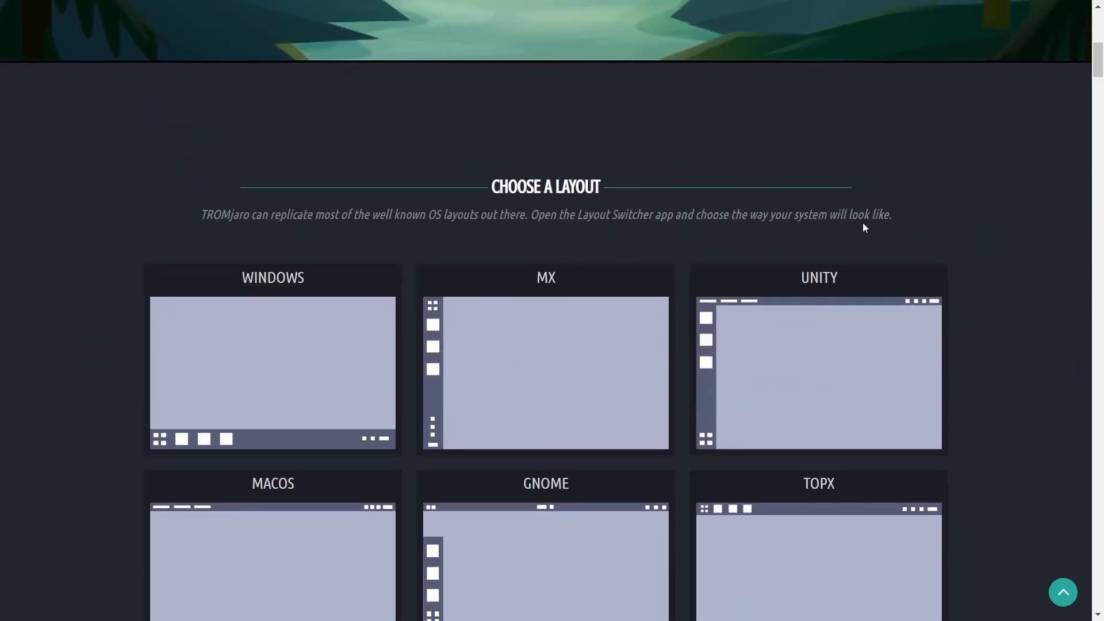
scroll("down", 3)
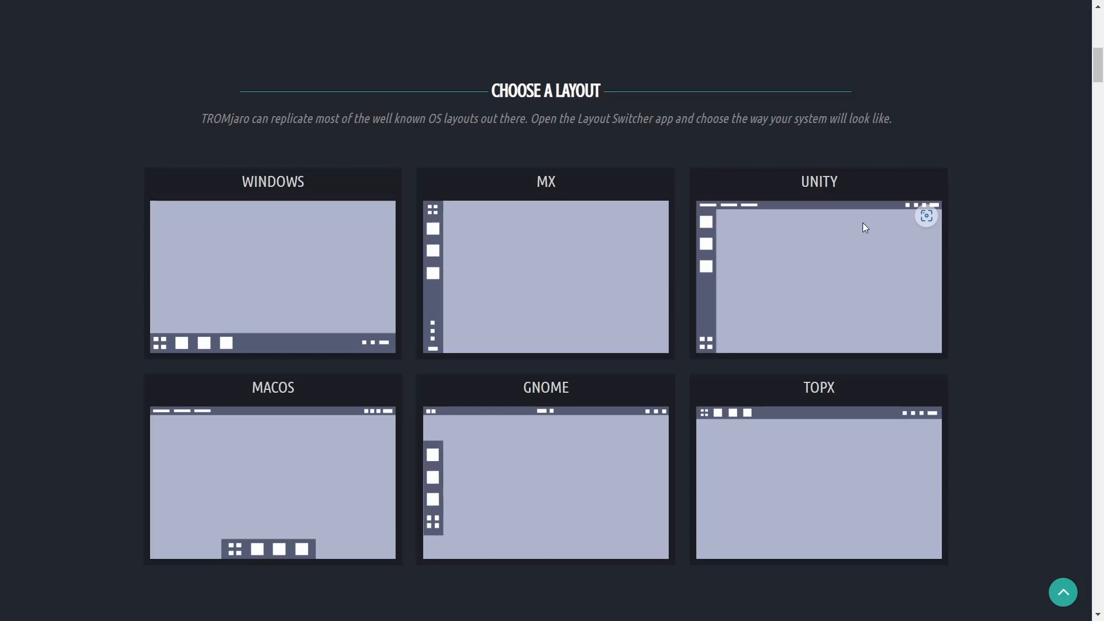
scroll("down", 3)
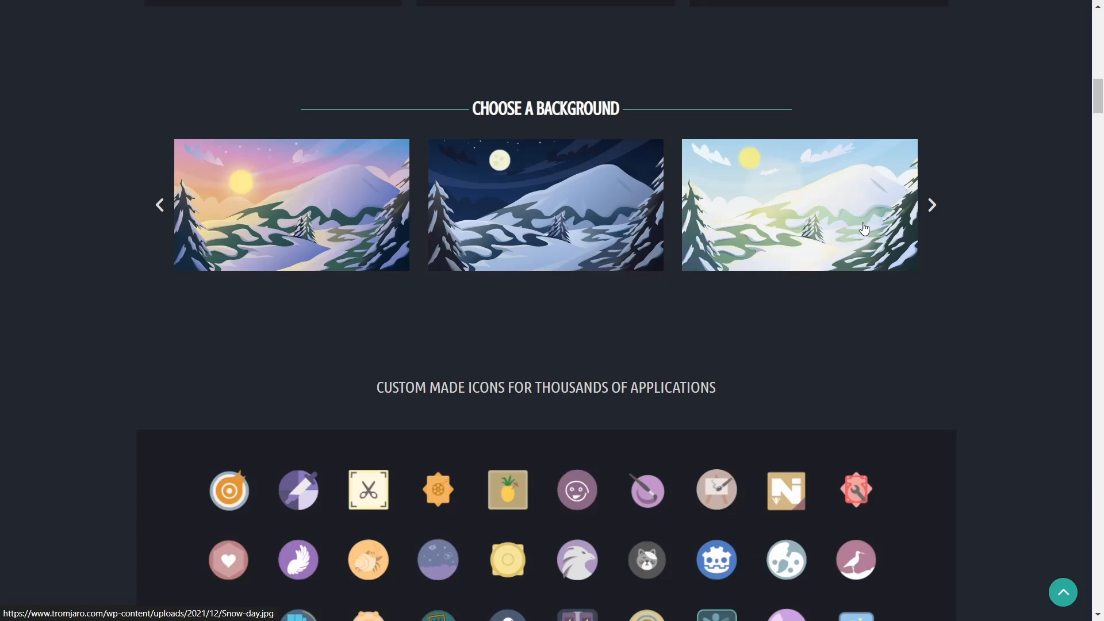
scroll("down", 3)
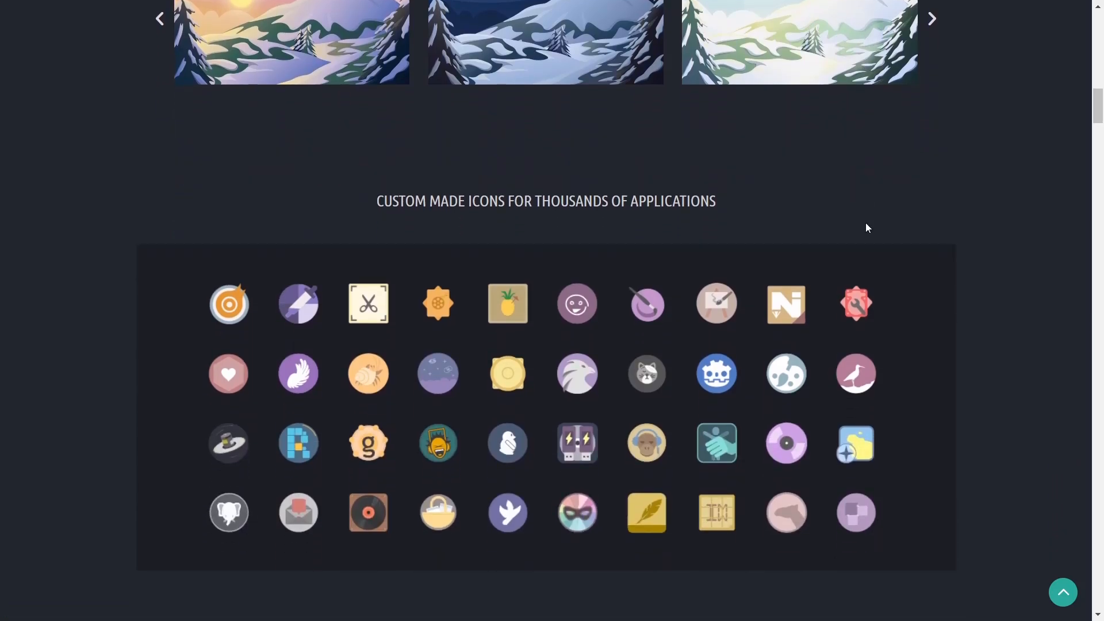
scroll("down", 3)
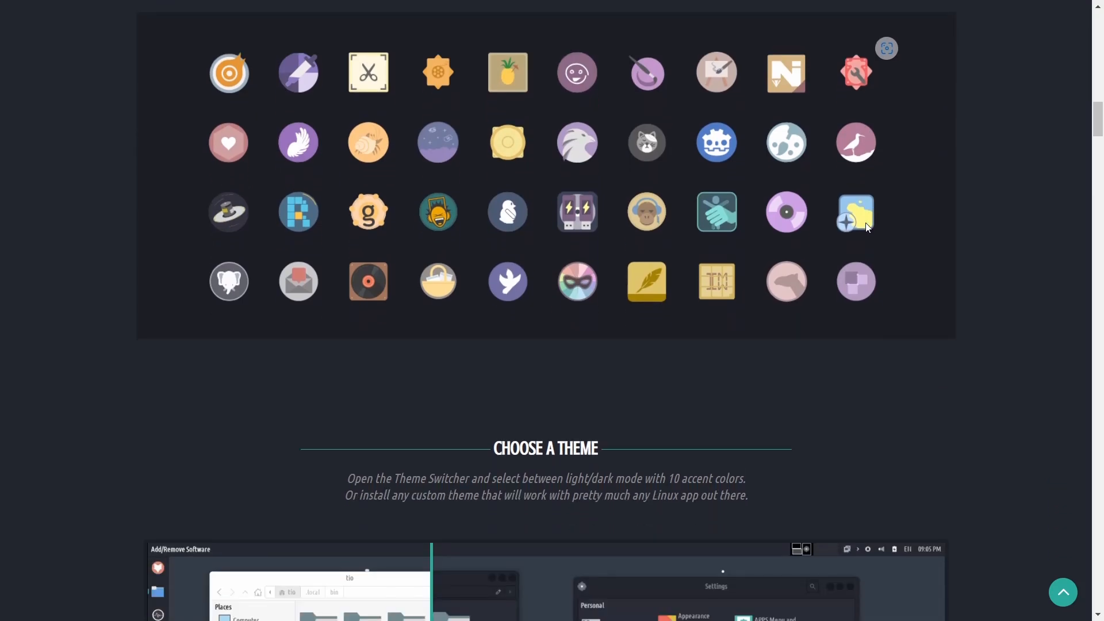
scroll("down", 3)
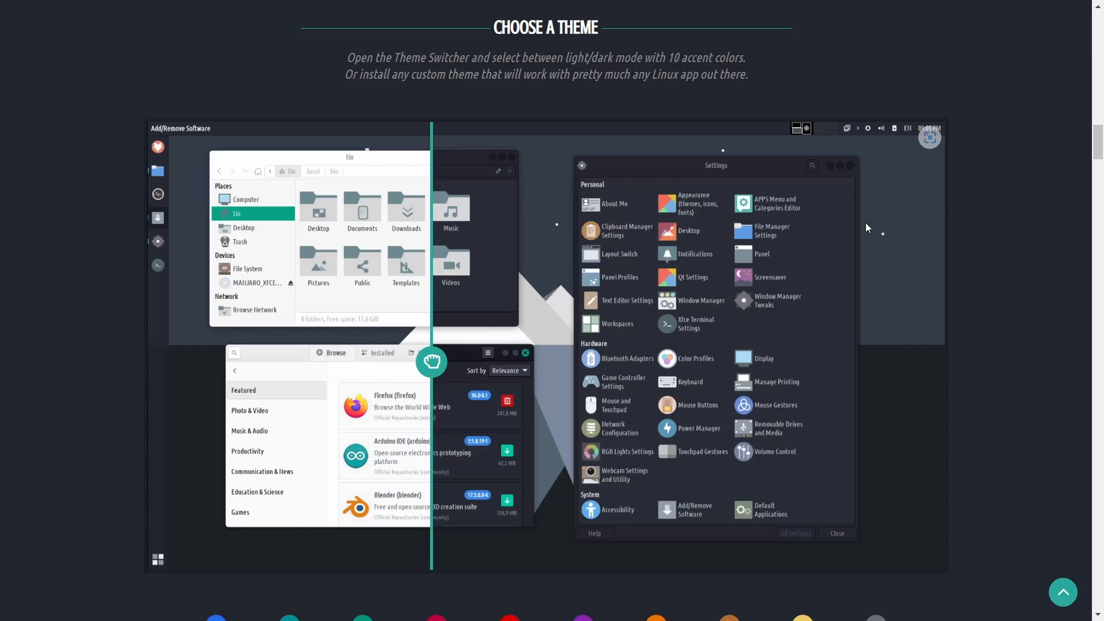
scroll("down", 3)
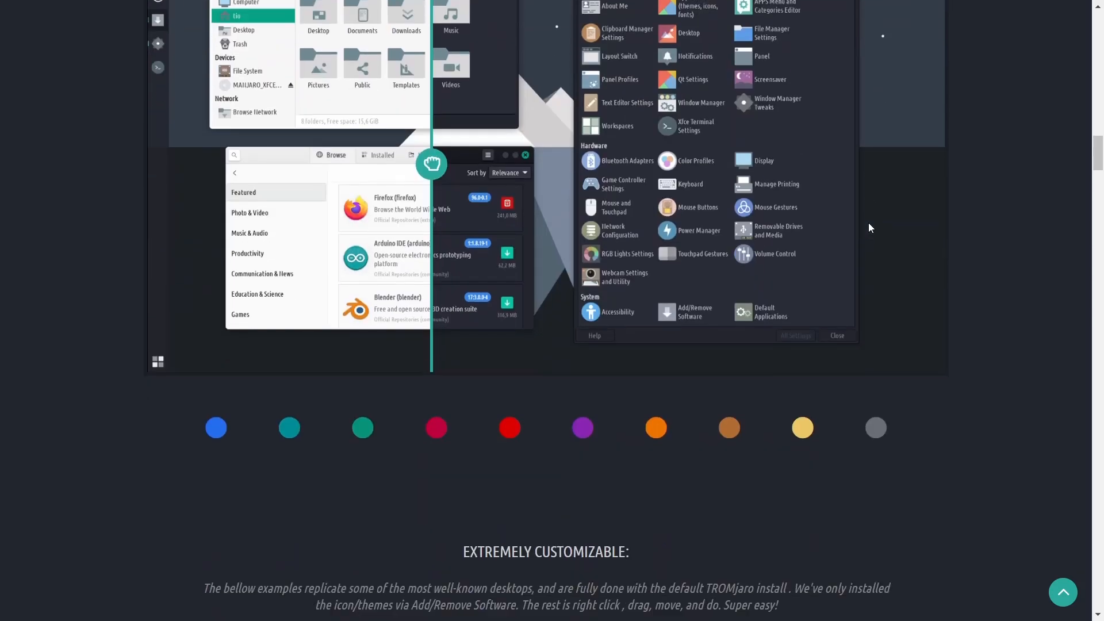
Step: Scroll past Extremely Customizable, Settings/Software Manager, Backups and Heads-Up Display down to Gestures
scroll("down", 3)
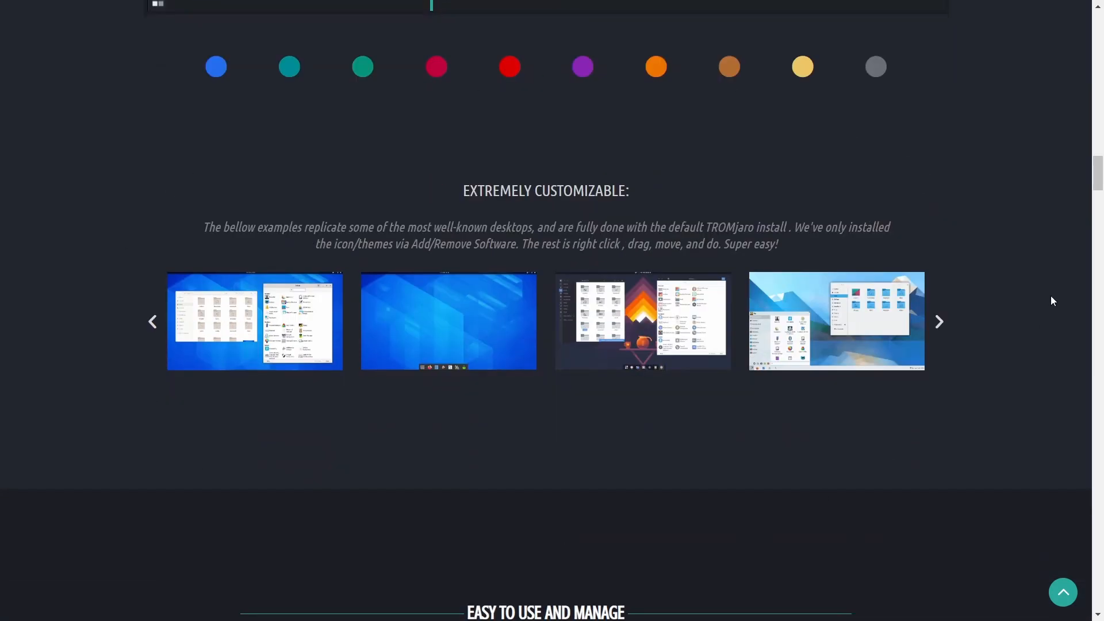
scroll("down", 3)
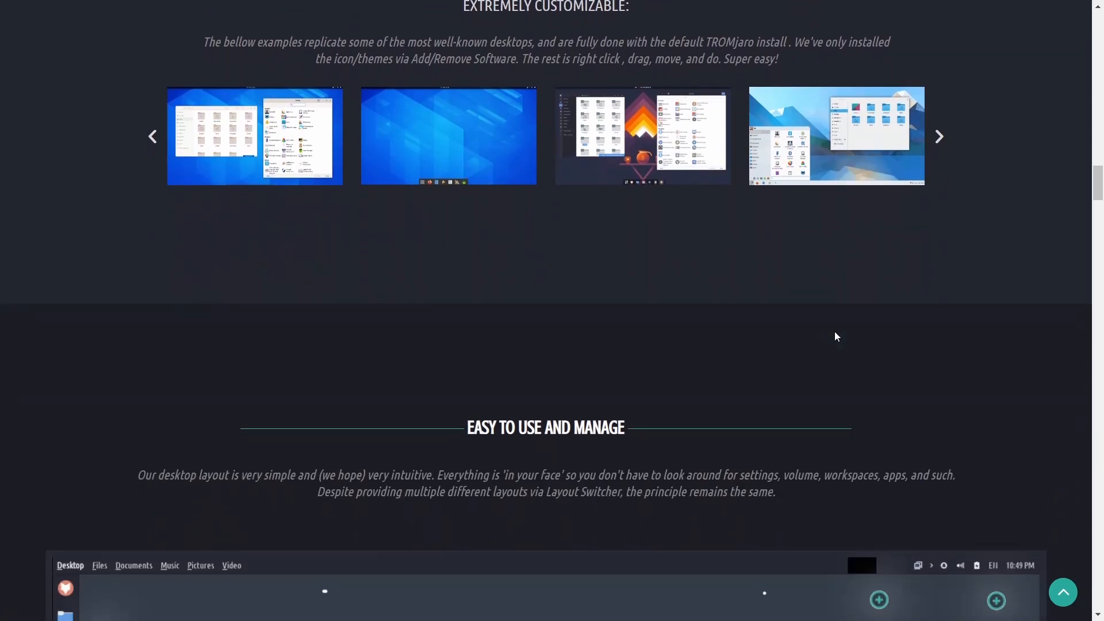
scroll("down", 3)
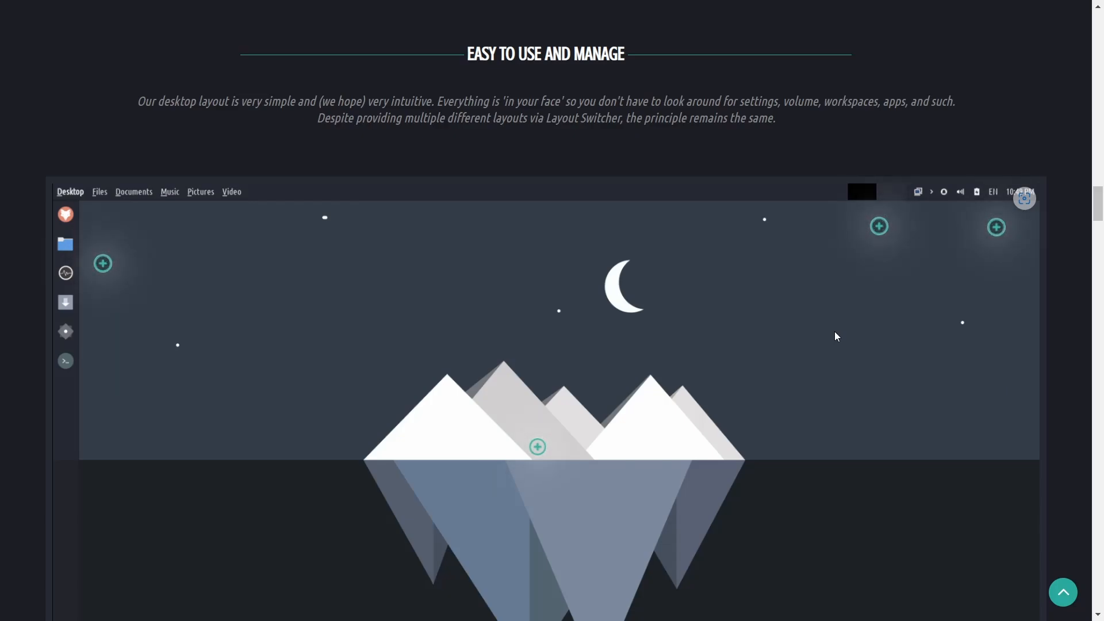
scroll("down", 3)
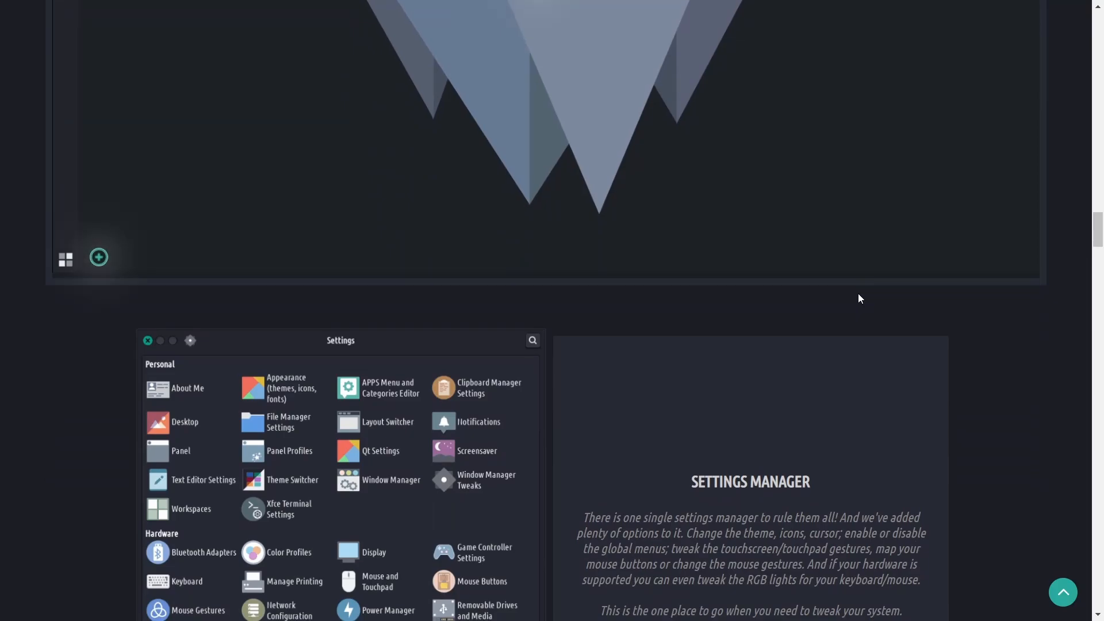
scroll("down", 3)
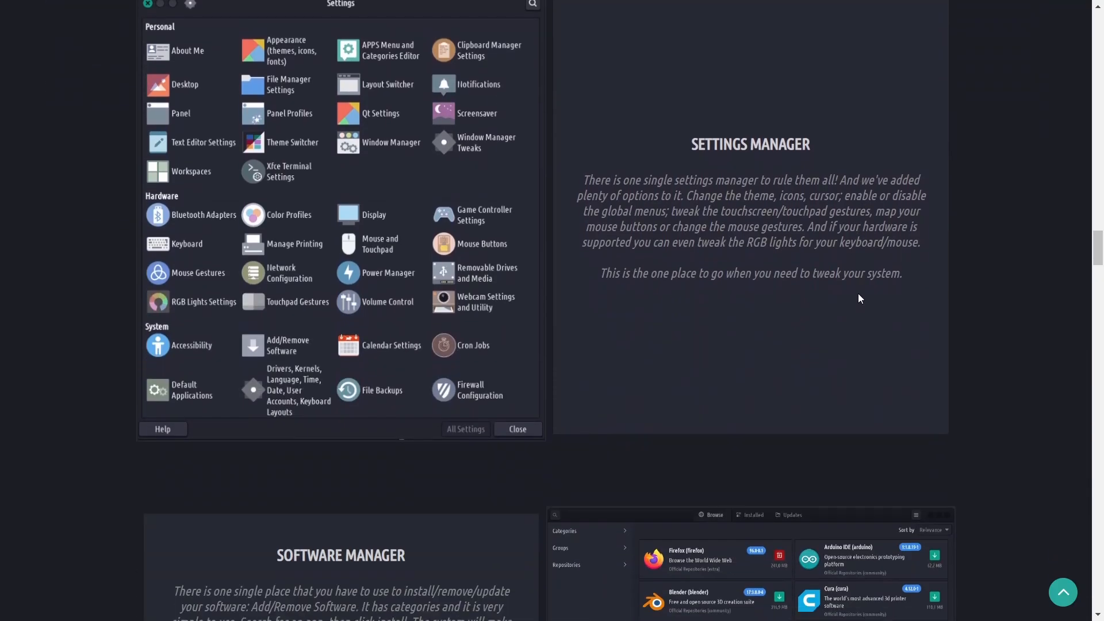
scroll("down", 3)
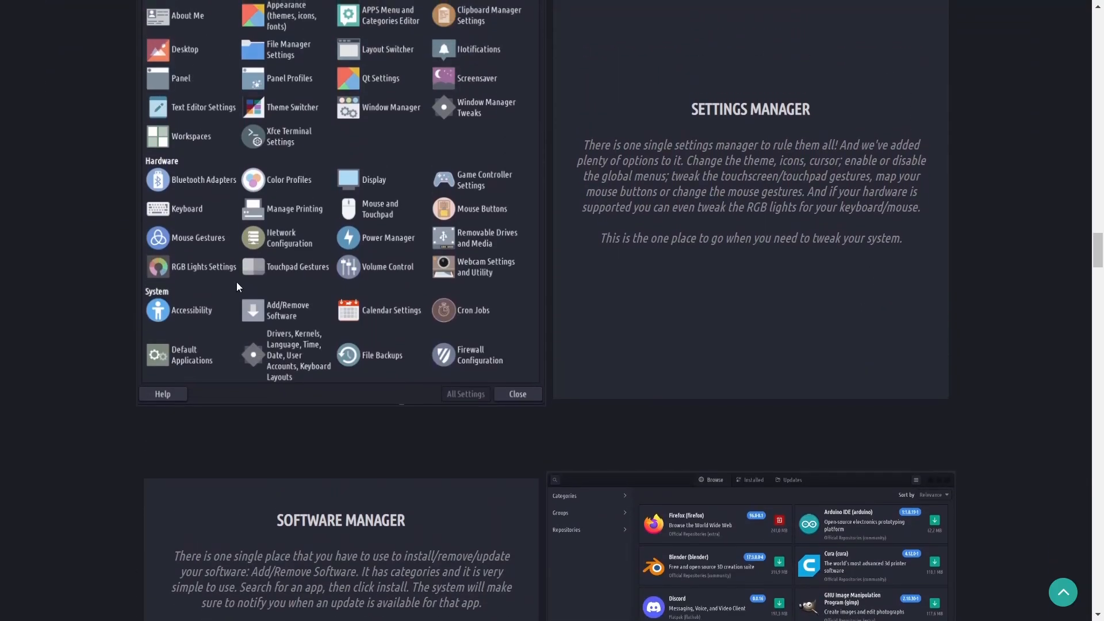
scroll("down", 3)
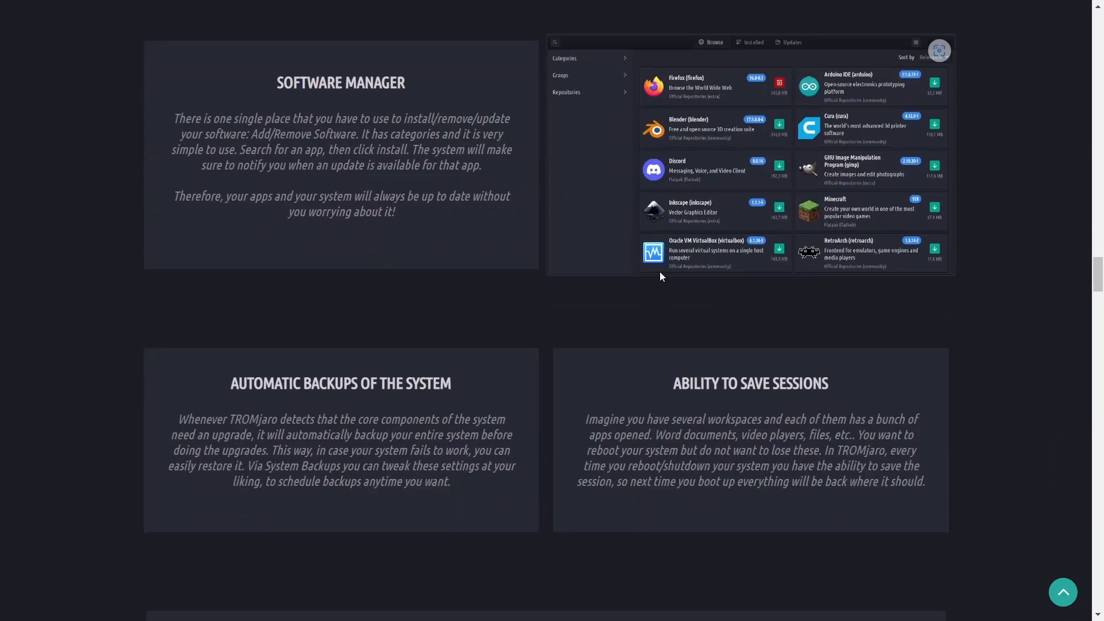
scroll("down", 3)
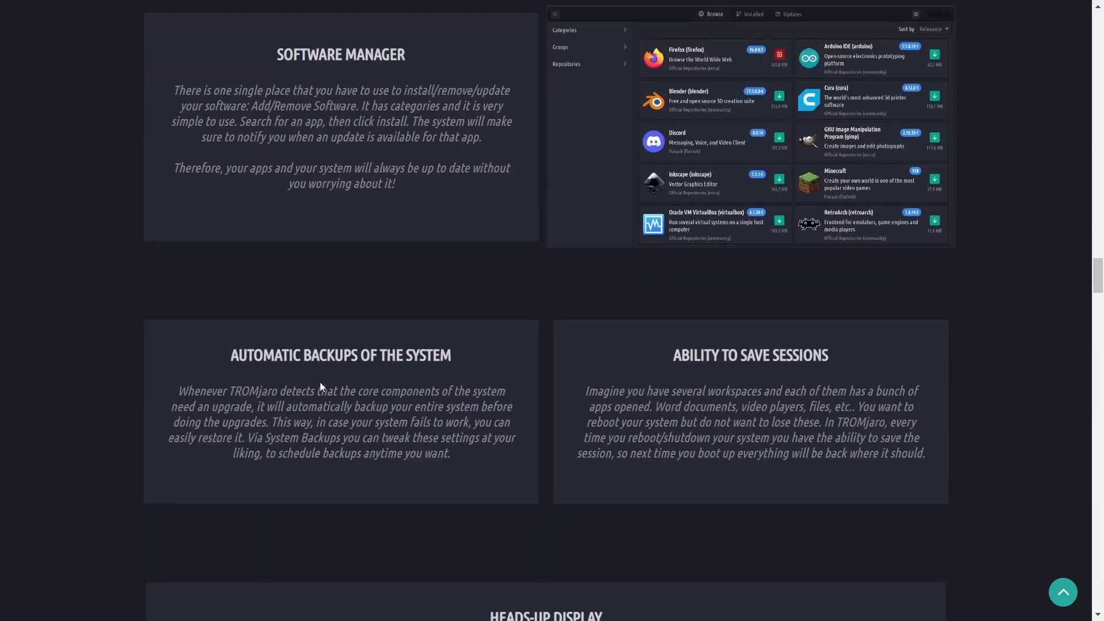
mouse_move(903, 423)
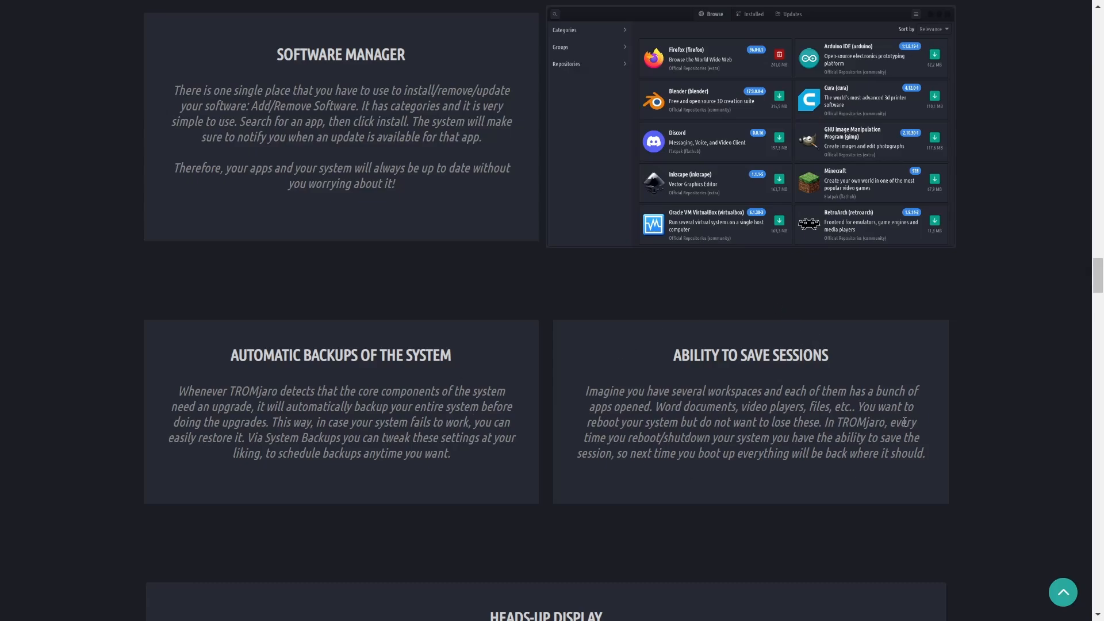
scroll("down", 3)
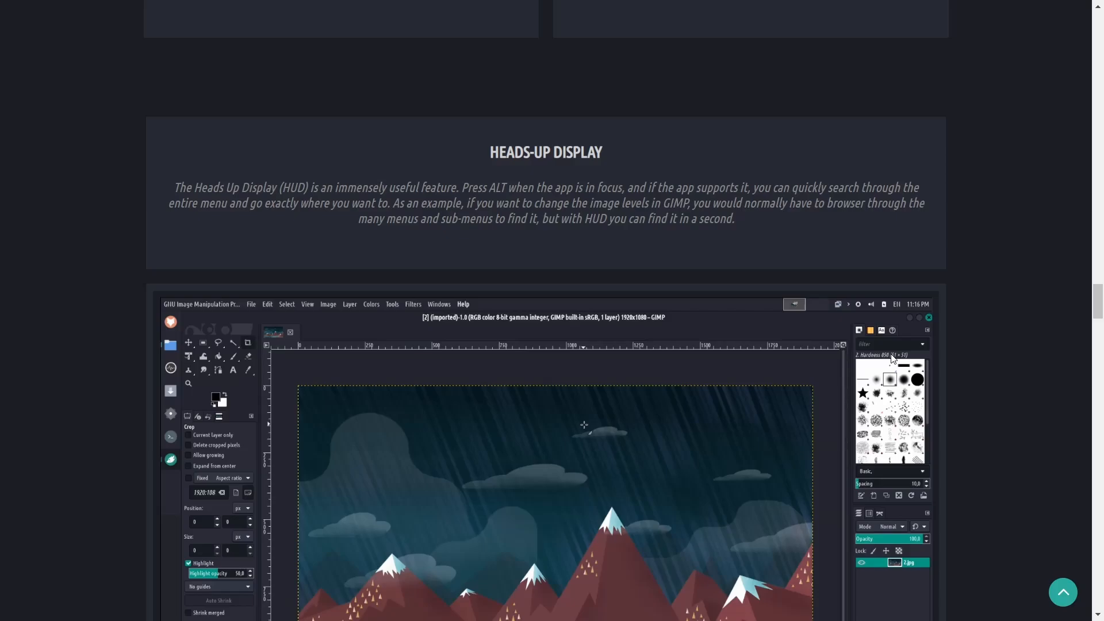
scroll("down", 3)
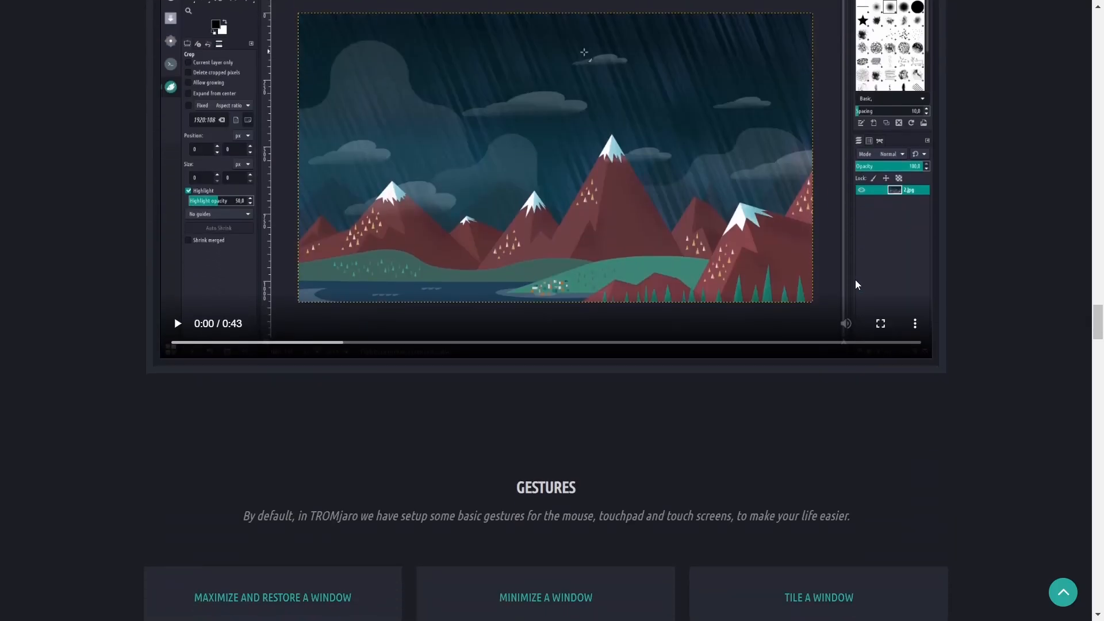
Step: Scroll down to Control the Web, showing the customized Firefox and eight privacy extensions
scroll("down", 3)
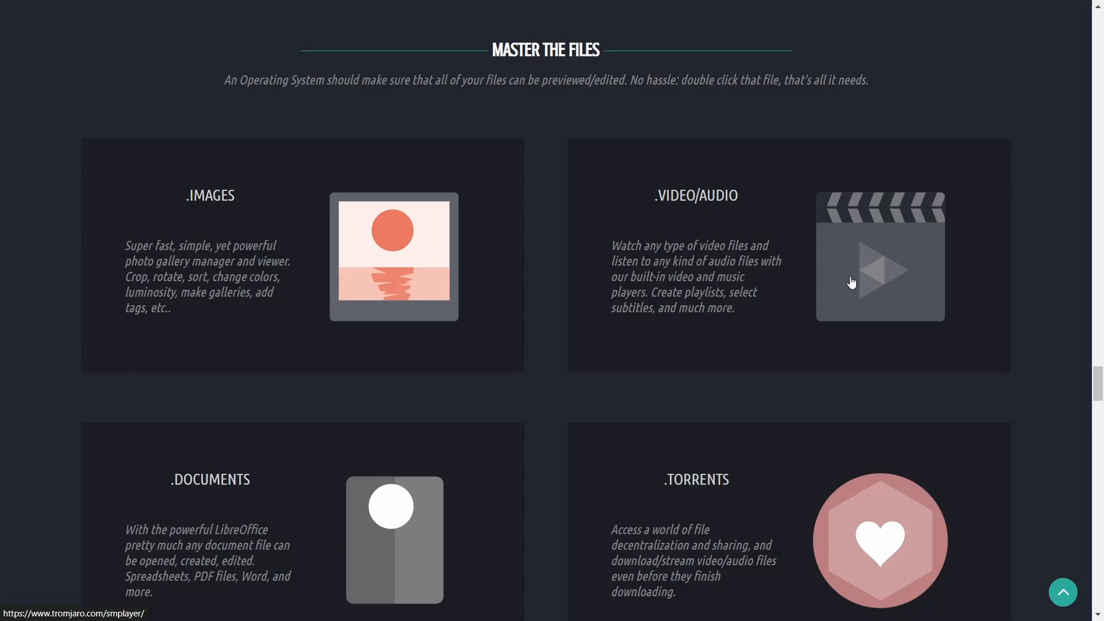
scroll("down", 3)
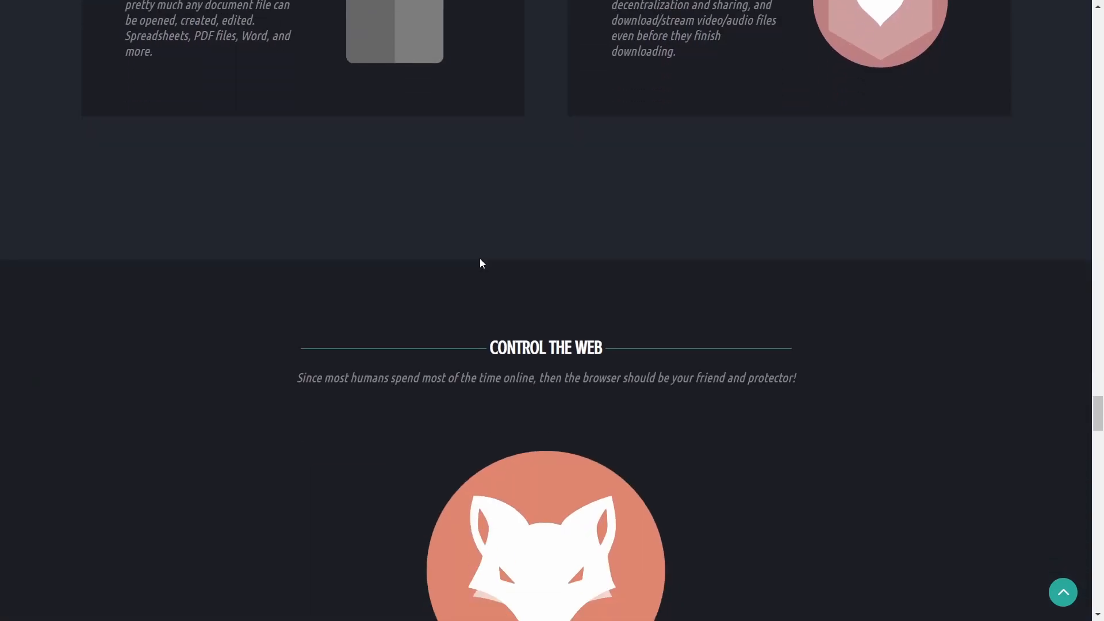
scroll("down", 3)
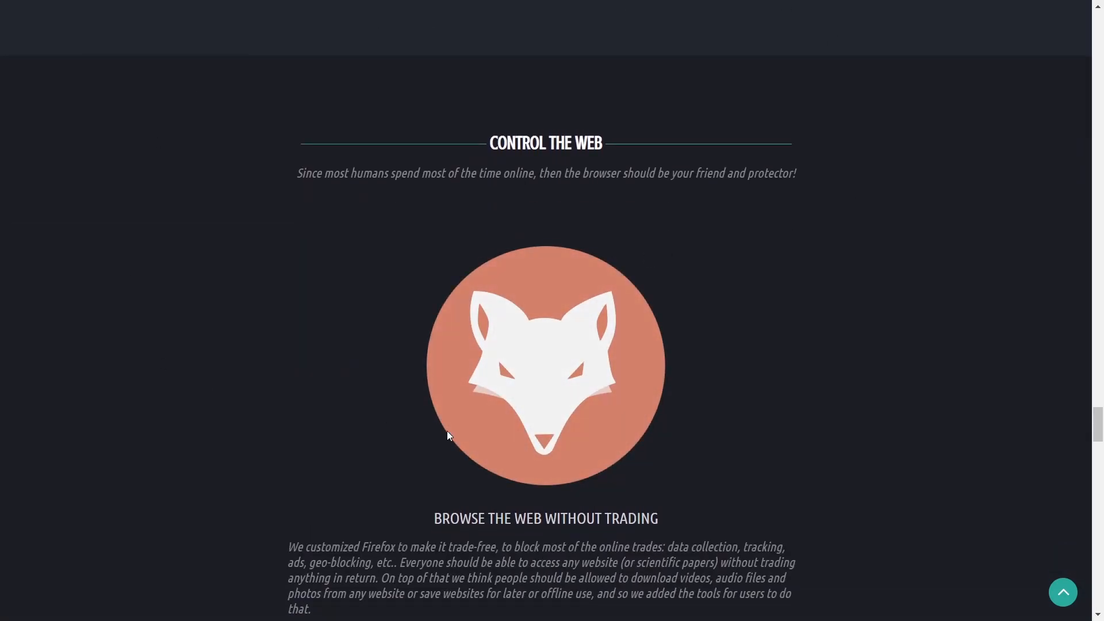
mouse_move(779, 235)
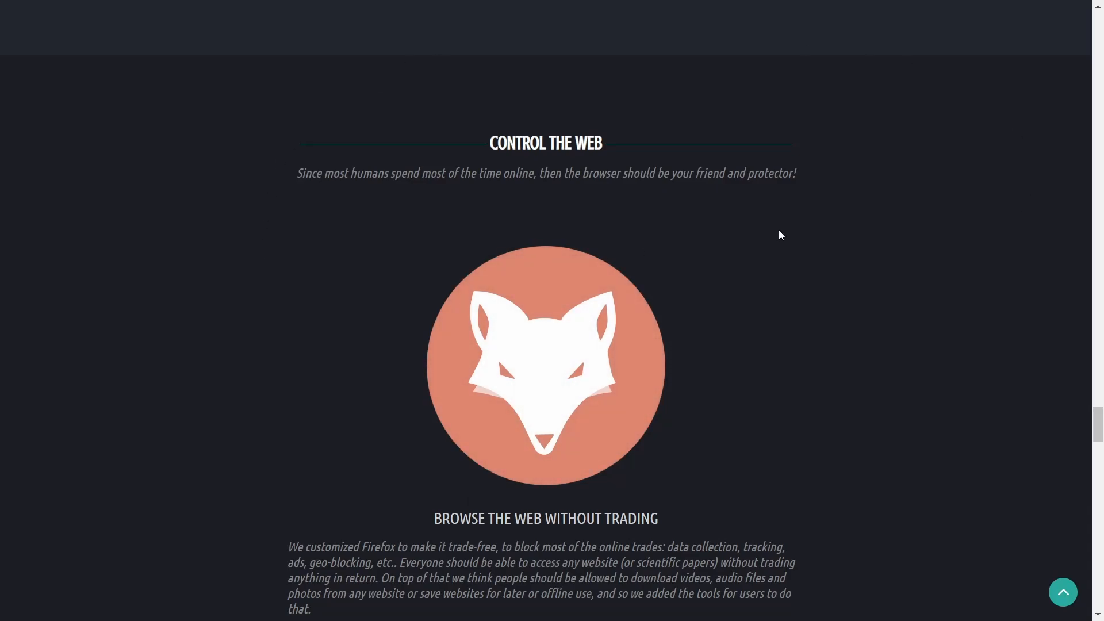
scroll("down", 3)
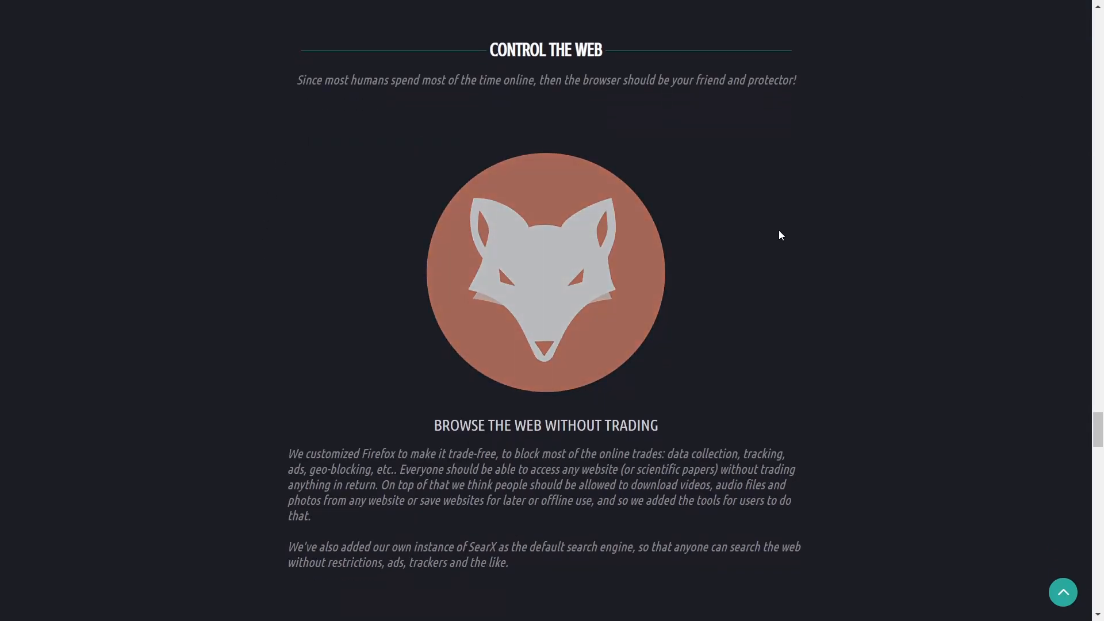
scroll("down", 3)
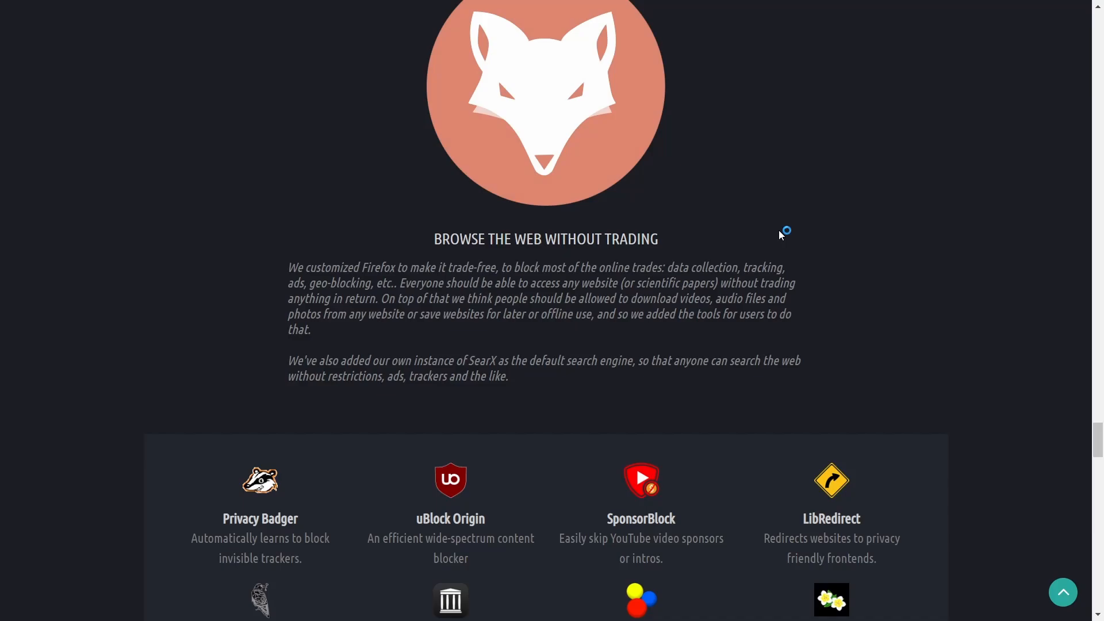
mouse_move(780, 235)
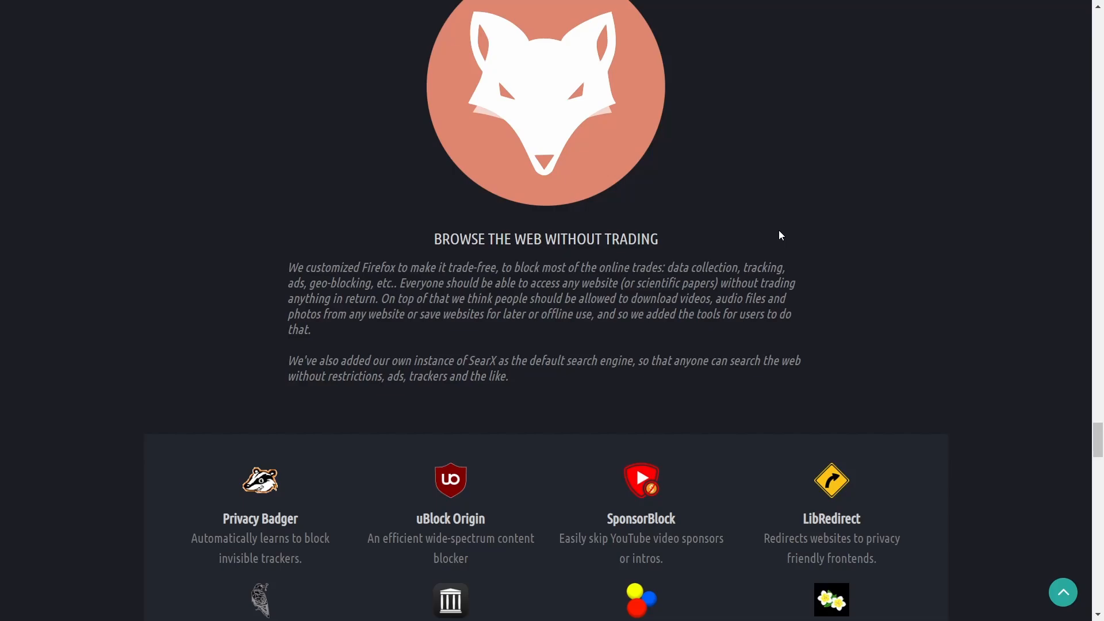
scroll("down", 3)
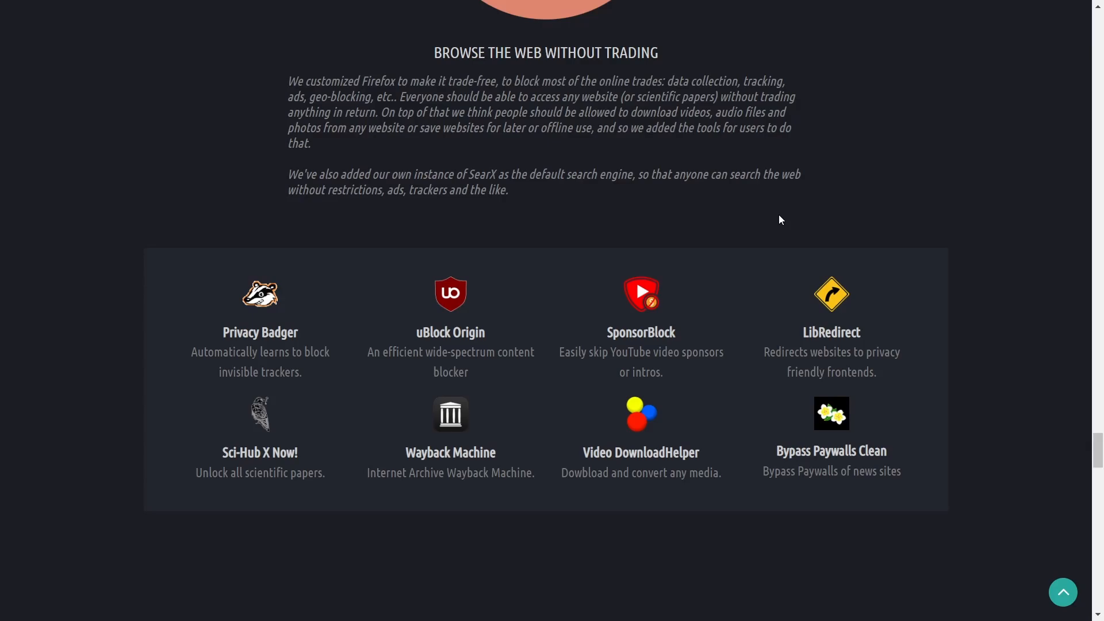
scroll("down", 3)
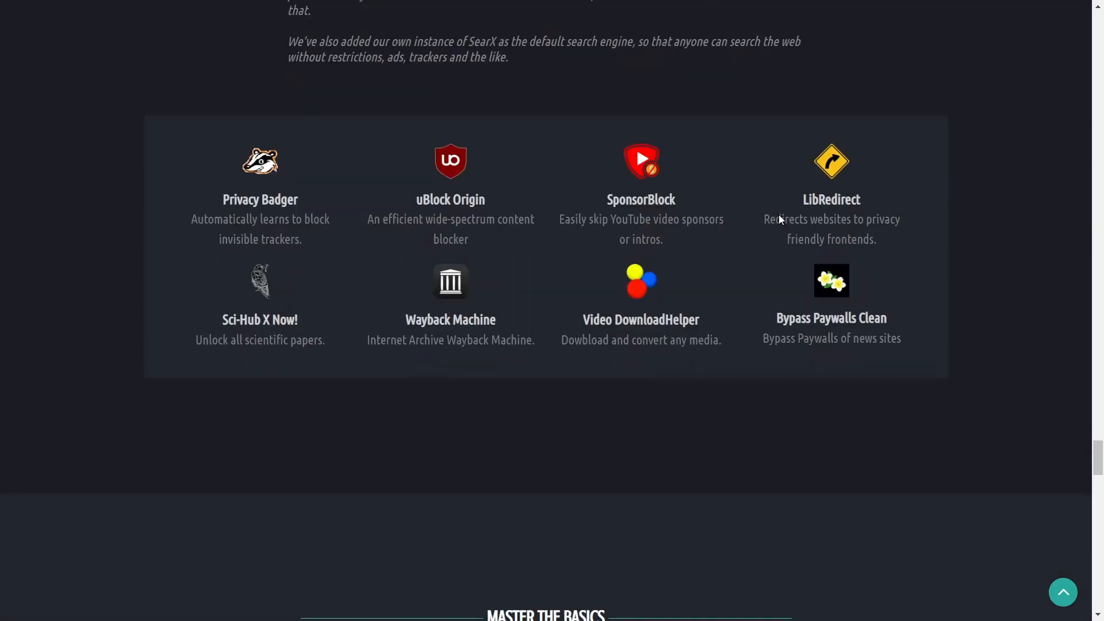
Step: Scroll past Master the Basics feature cards to the Install Anything grid and software center button
scroll("down", 3)
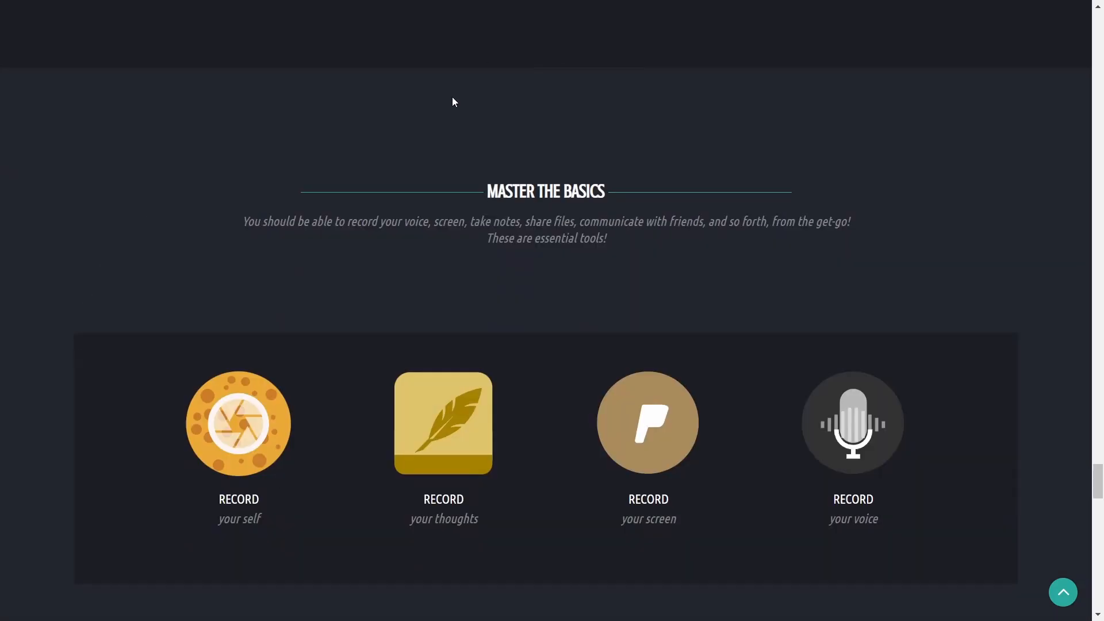
mouse_move(422, 290)
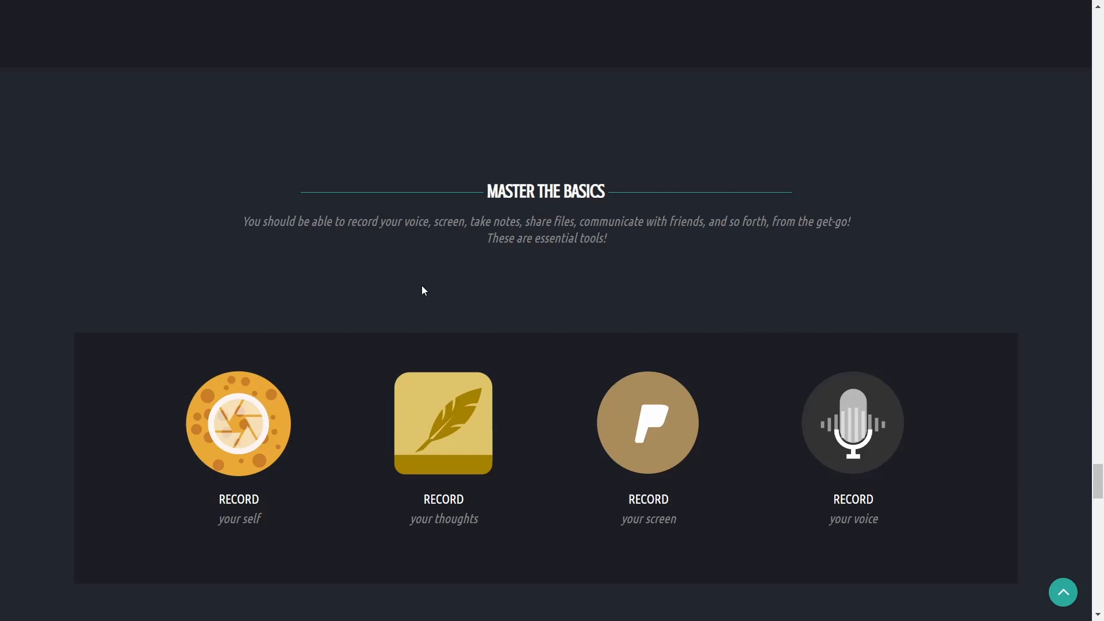
scroll("down", 3)
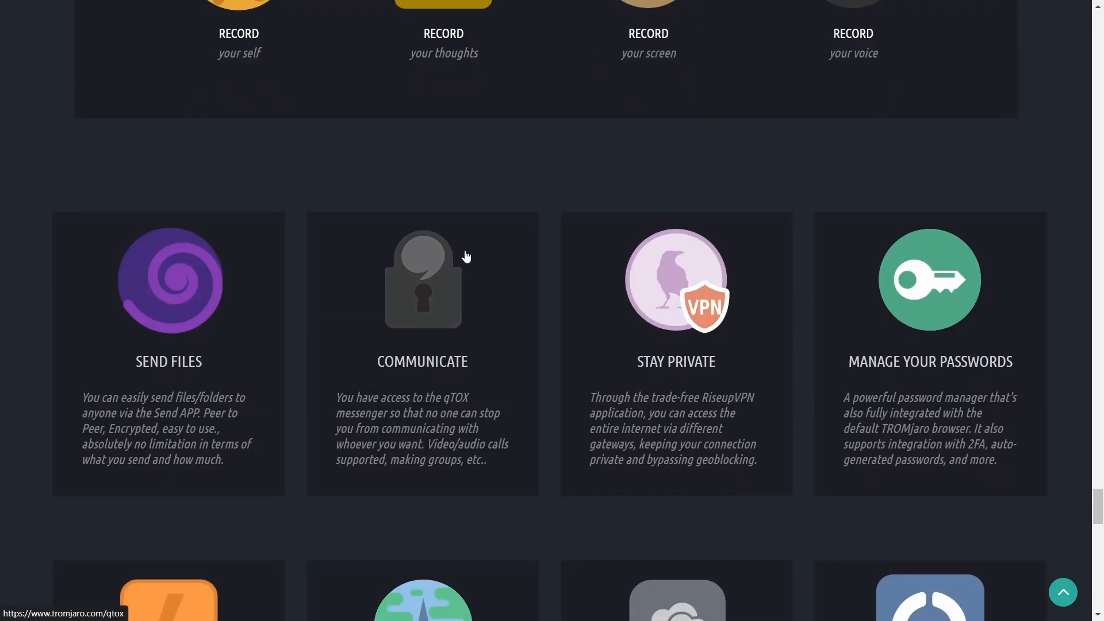
scroll("down", 3)
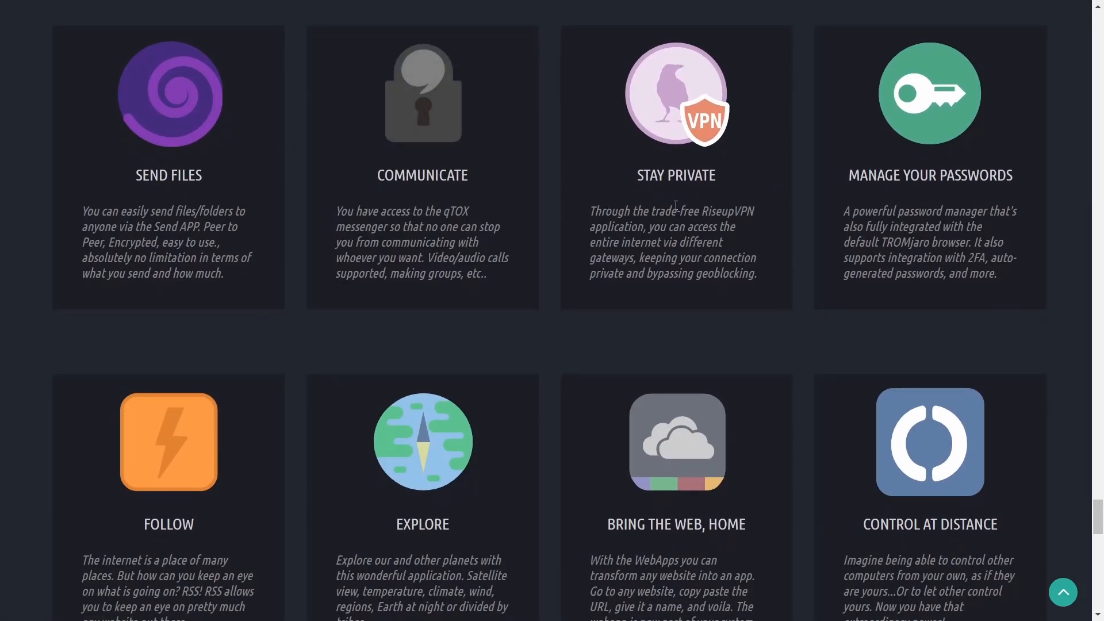
scroll("down", 3)
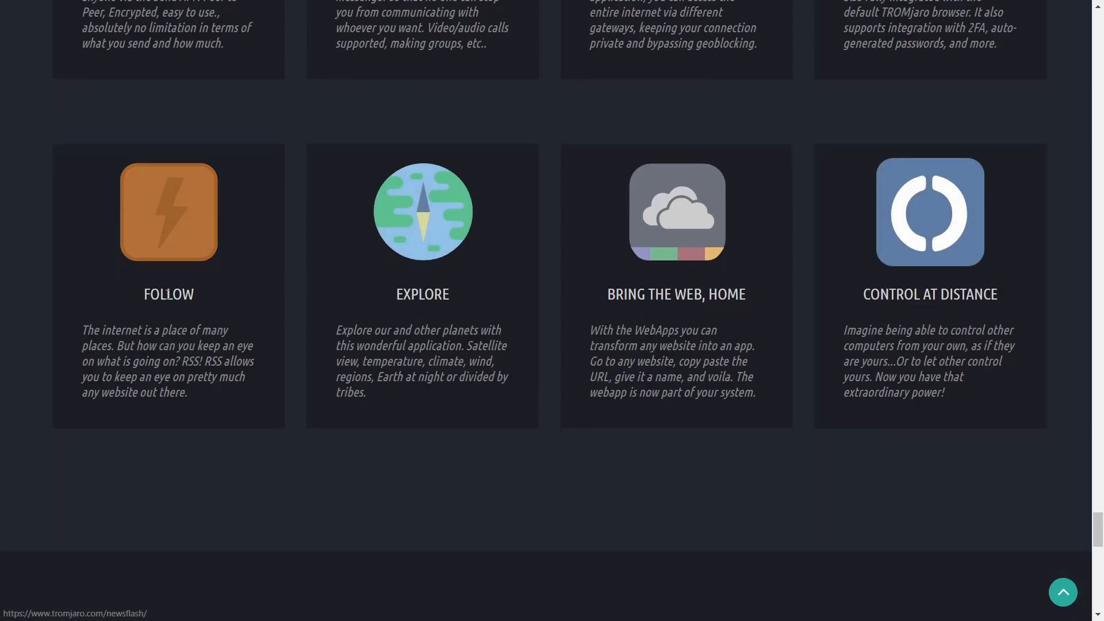
scroll("down", 3)
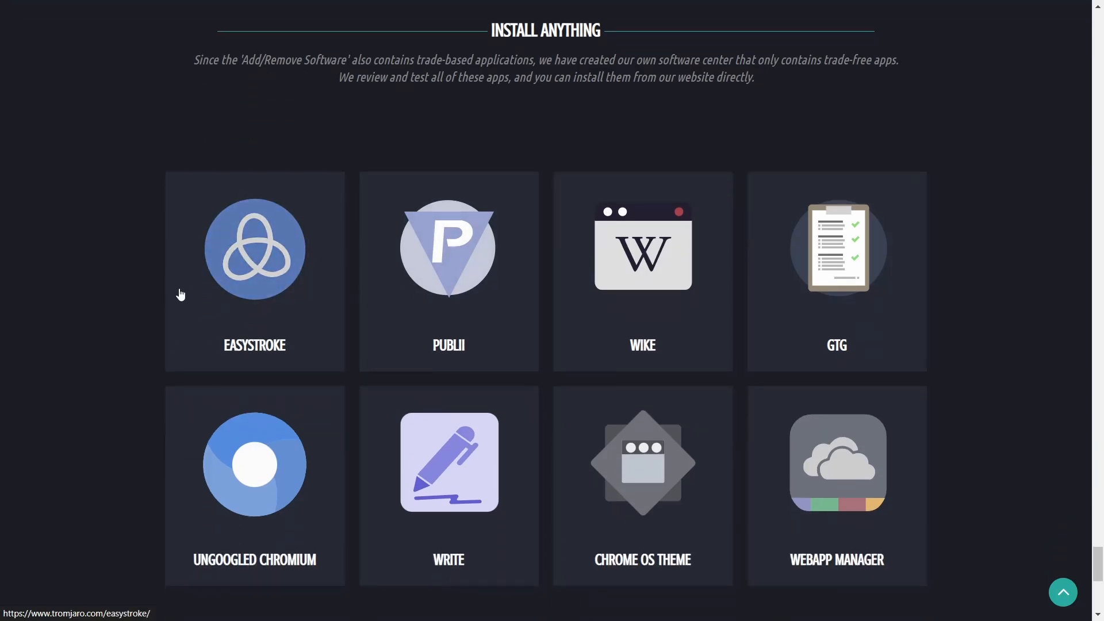
mouse_move(829, 364)
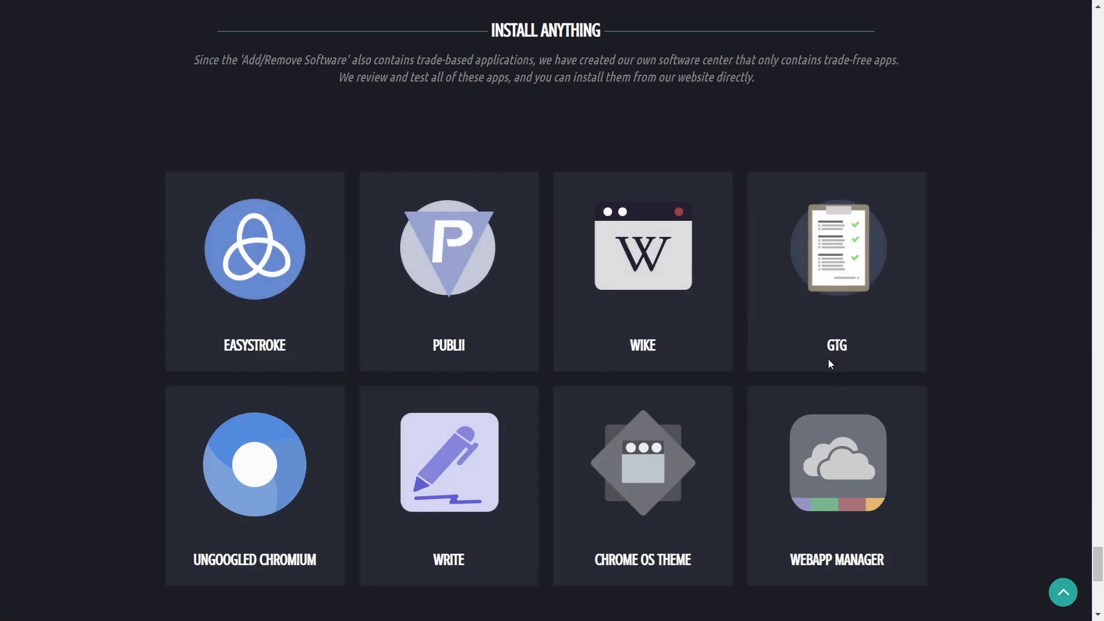
scroll("down", 3)
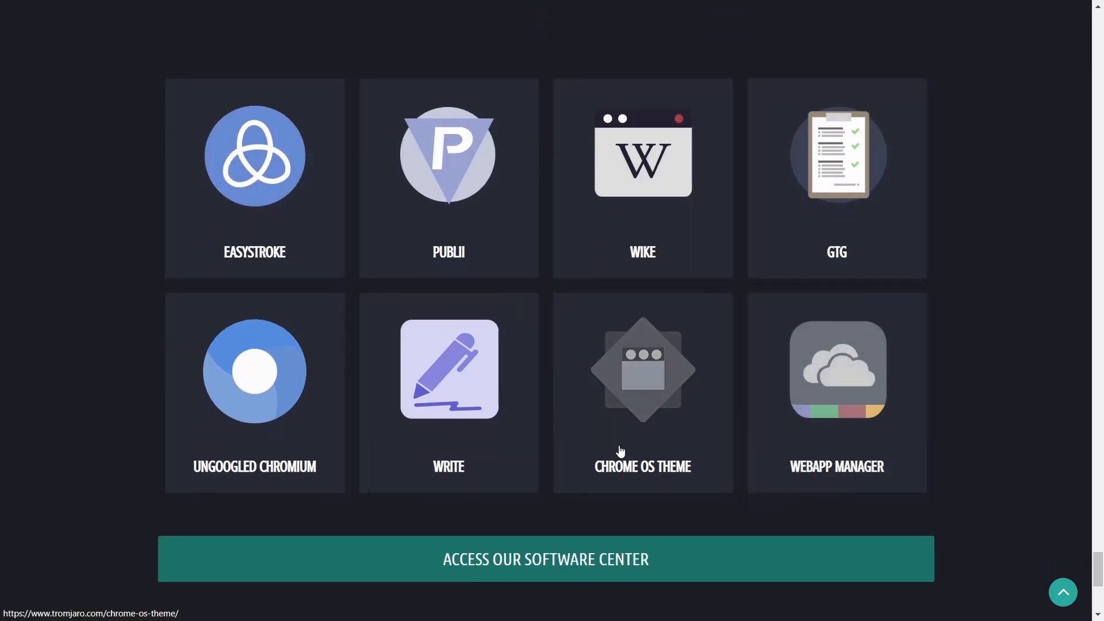
mouse_move(285, 484)
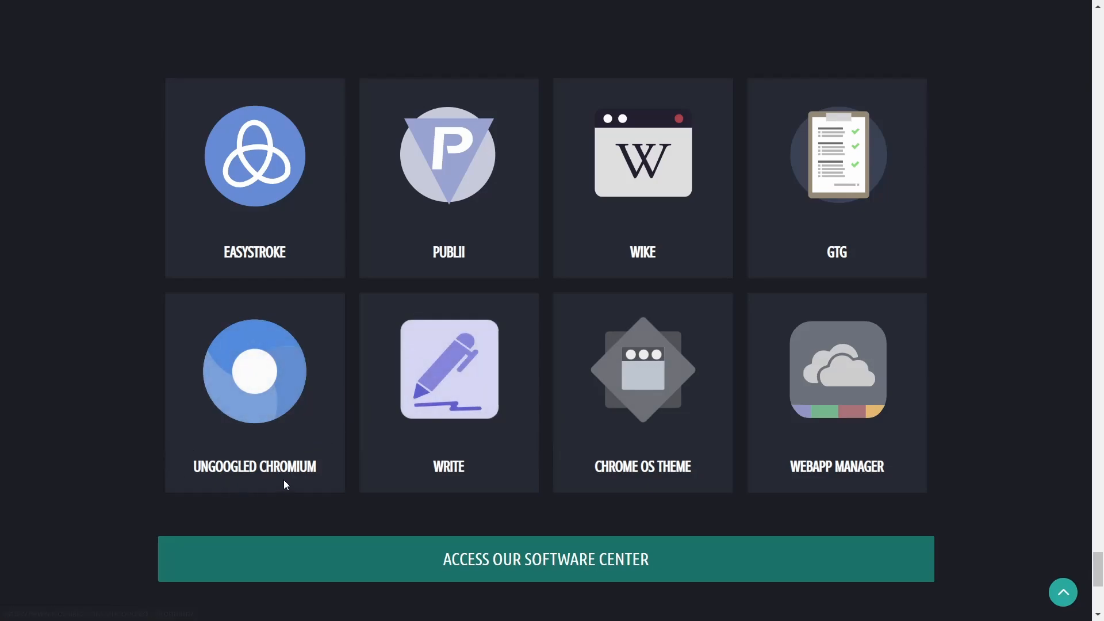
mouse_move(514, 334)
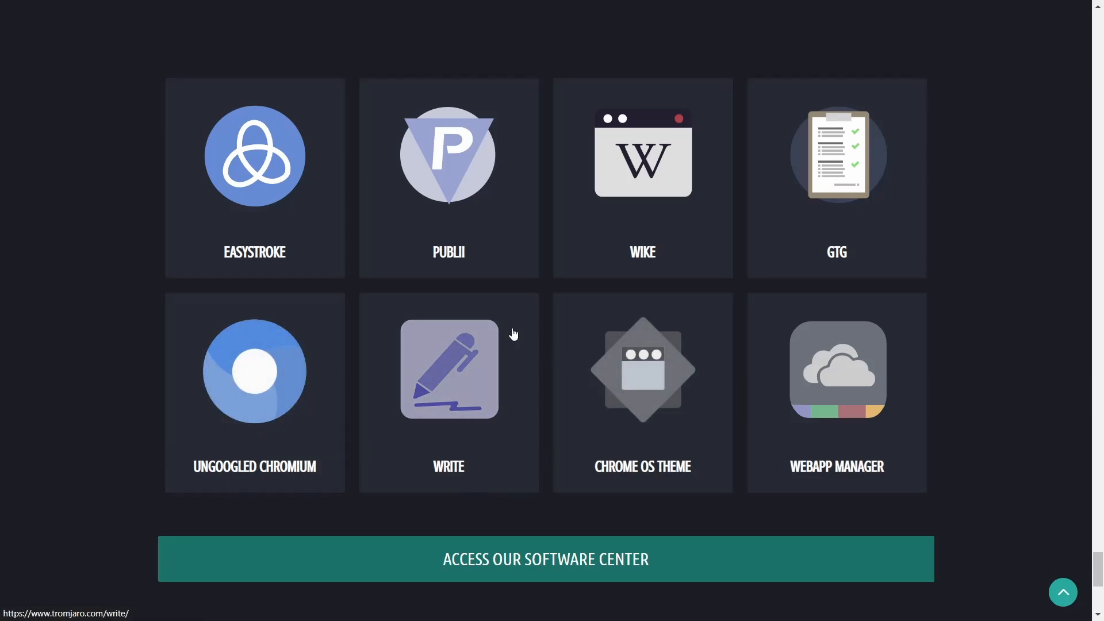
scroll("down", 3)
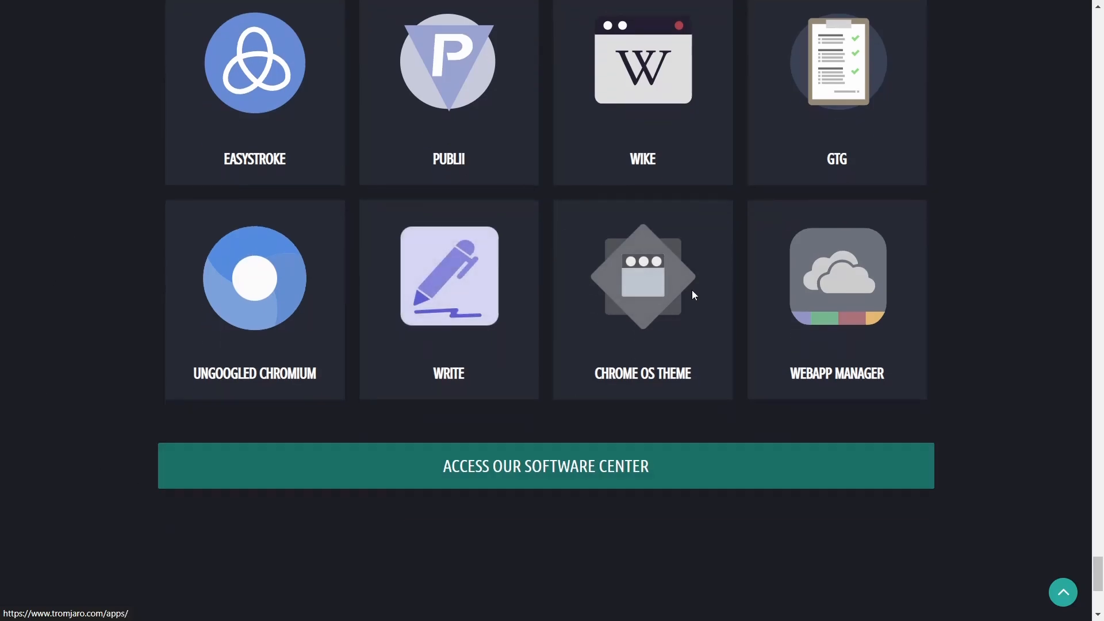
Step: Scroll trade-free.org past the video and Humans/Environment/Trade graphics to the FAQ accordions
scroll("down", 3)
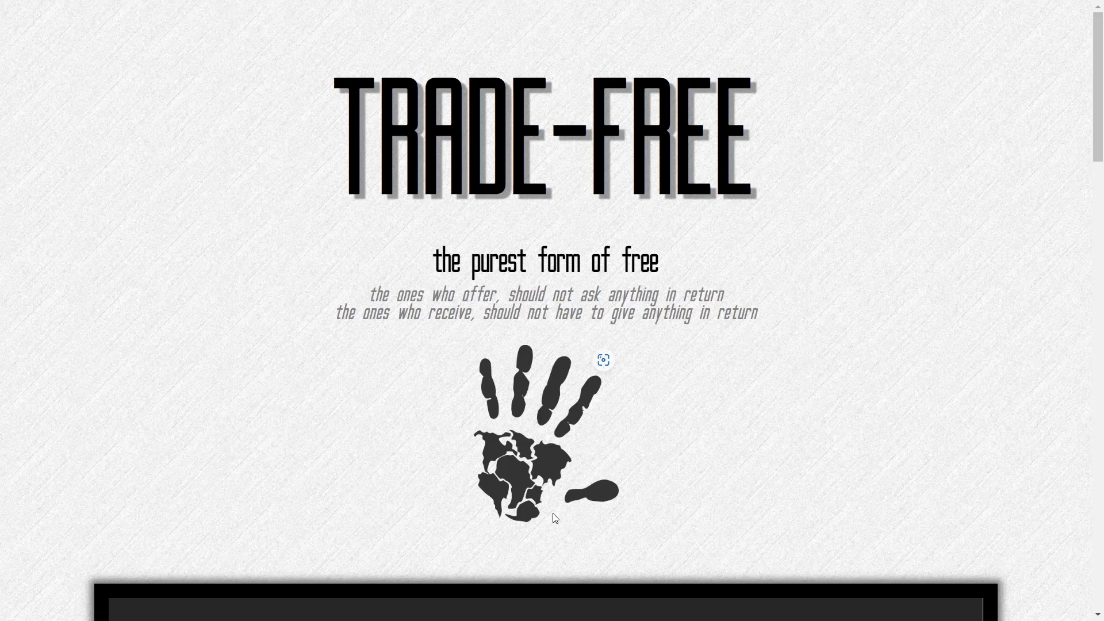
scroll("down", 3)
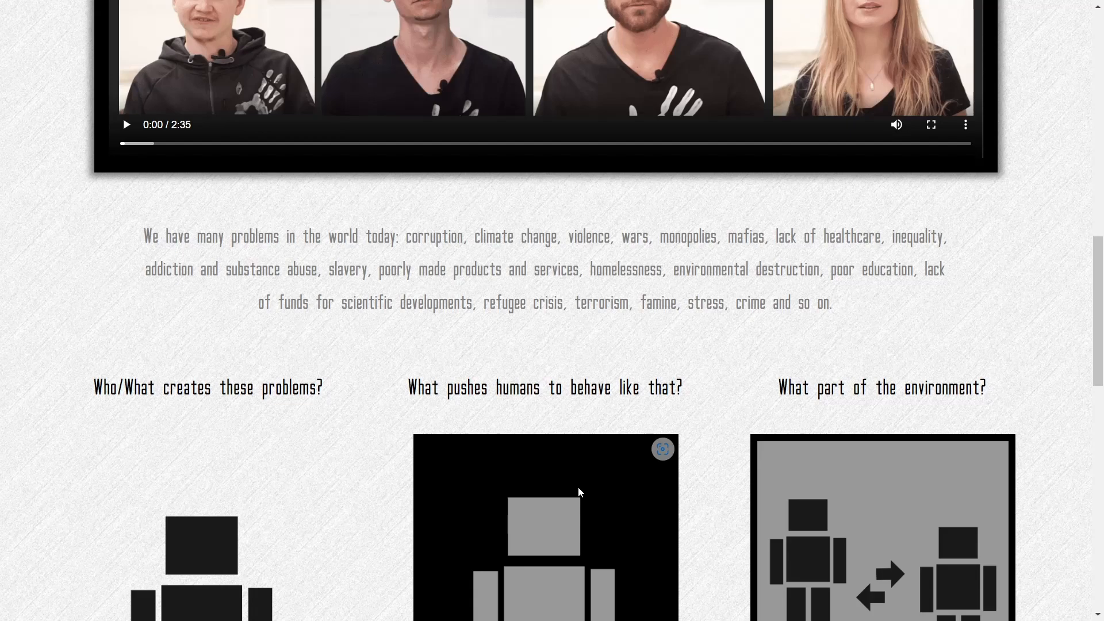
scroll("down", 3)
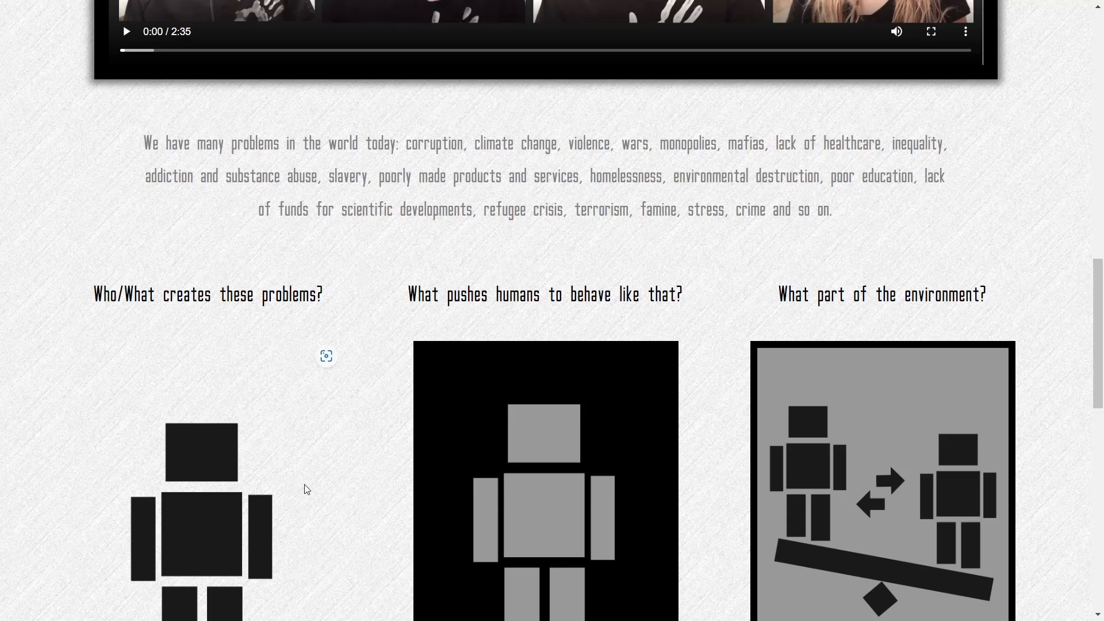
scroll("down", 3)
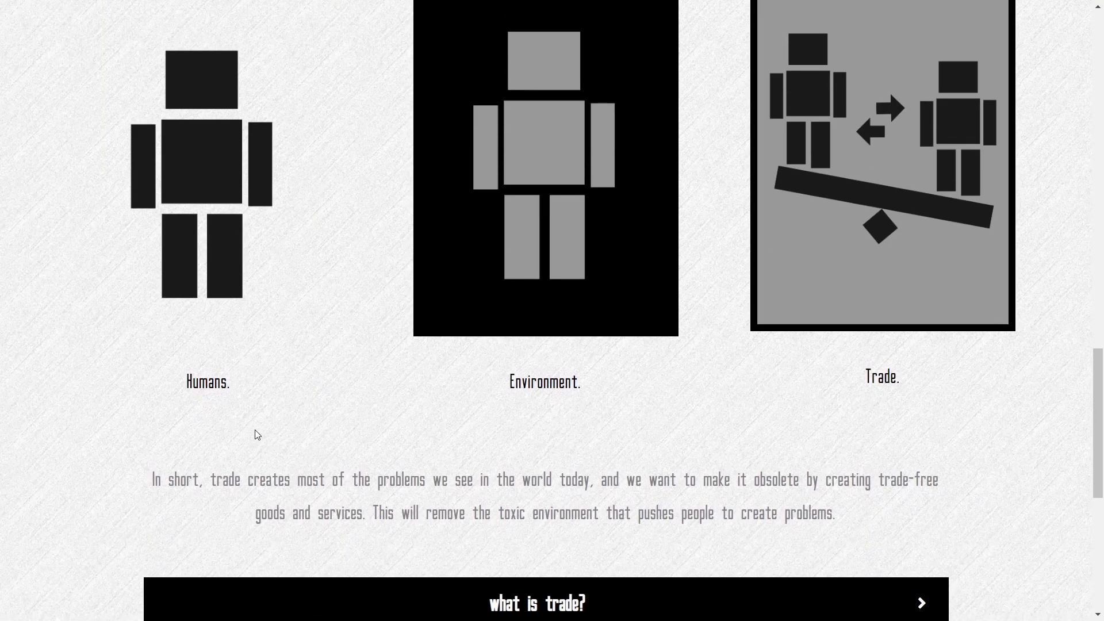
scroll("down", 3)
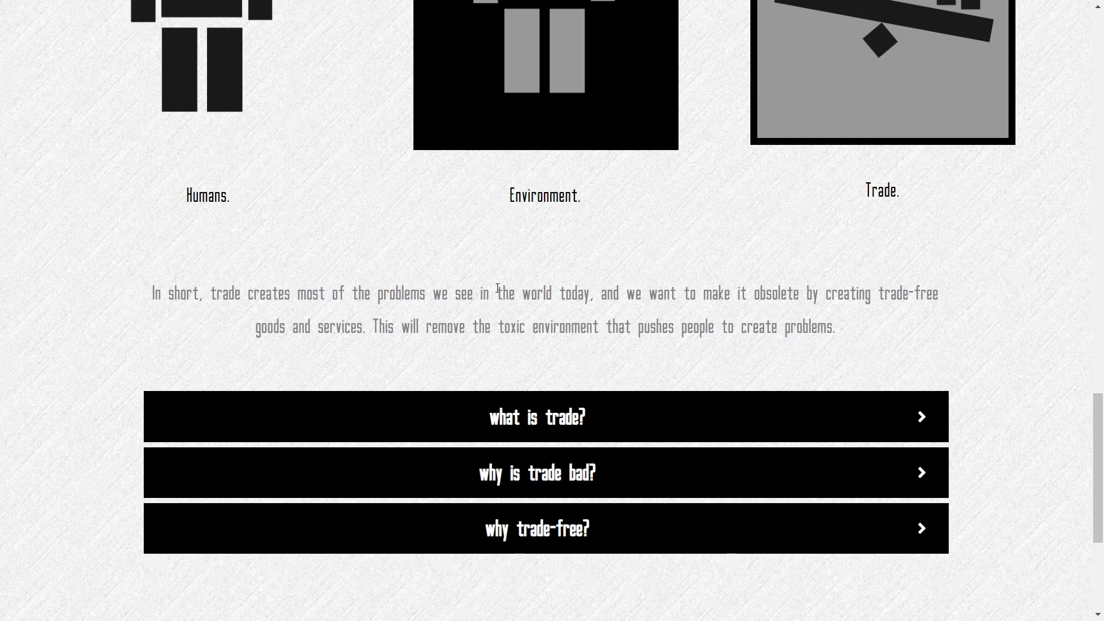
scroll("down", 3)
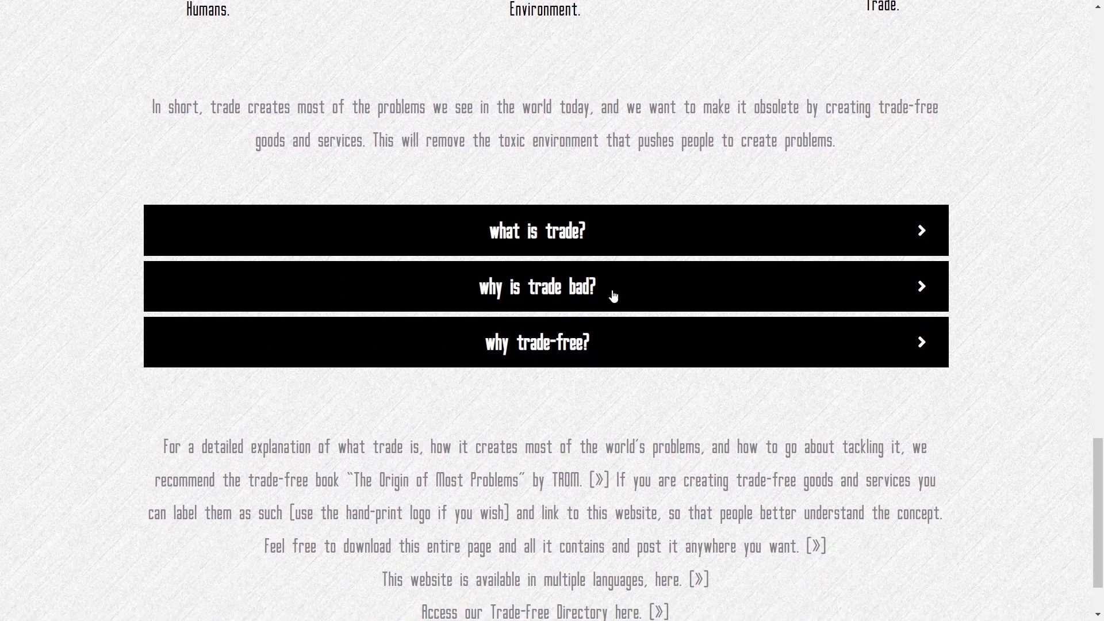
mouse_move(902, 237)
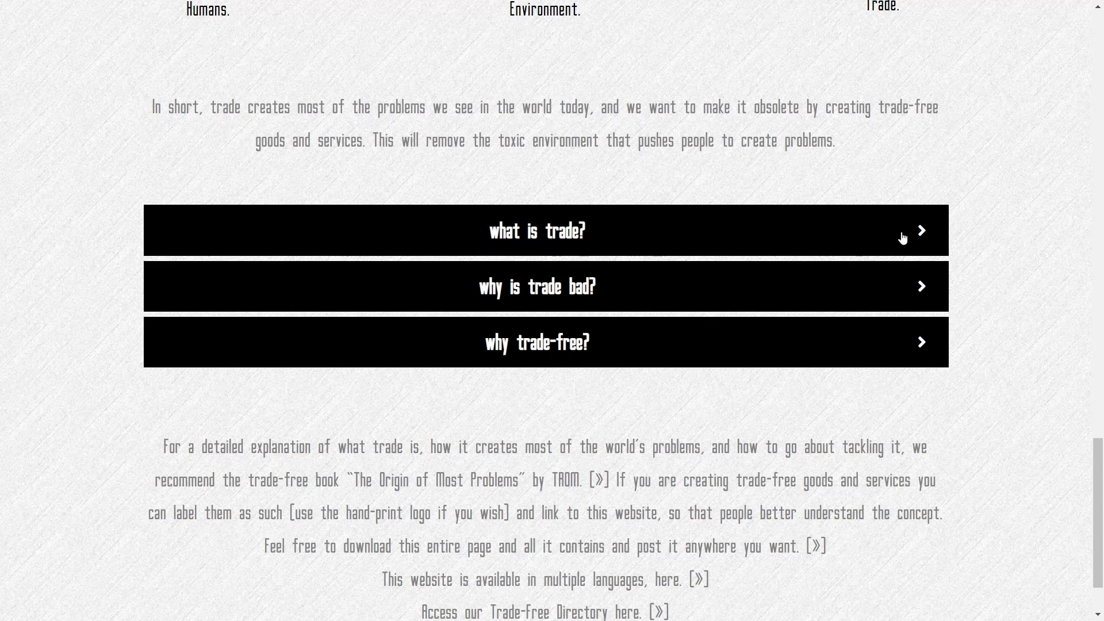
mouse_move(749, 334)
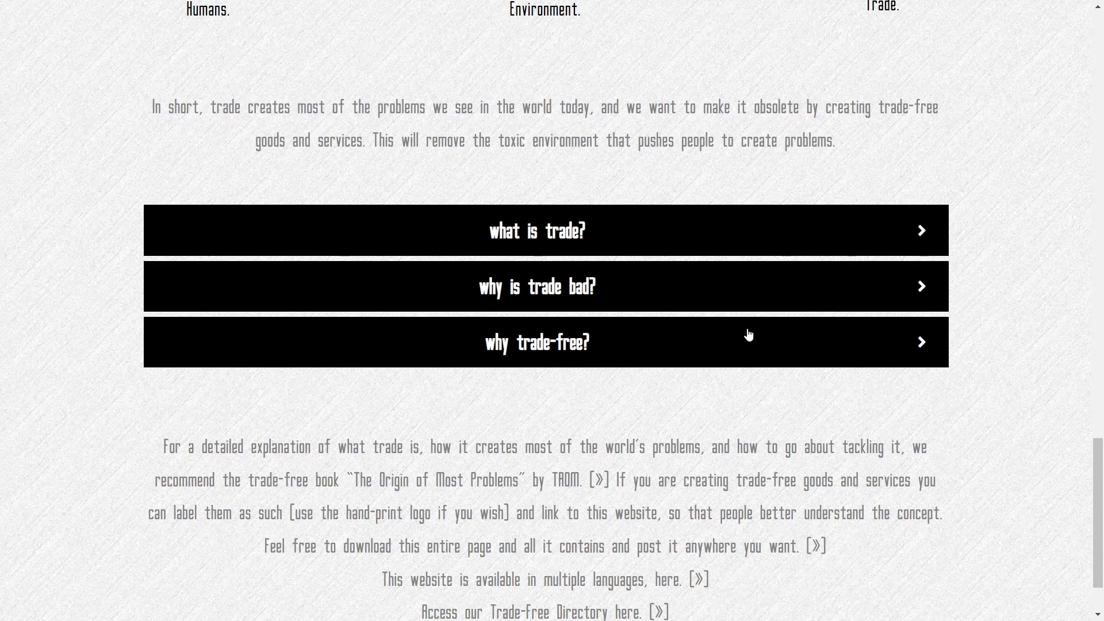
mouse_move(662, 332)
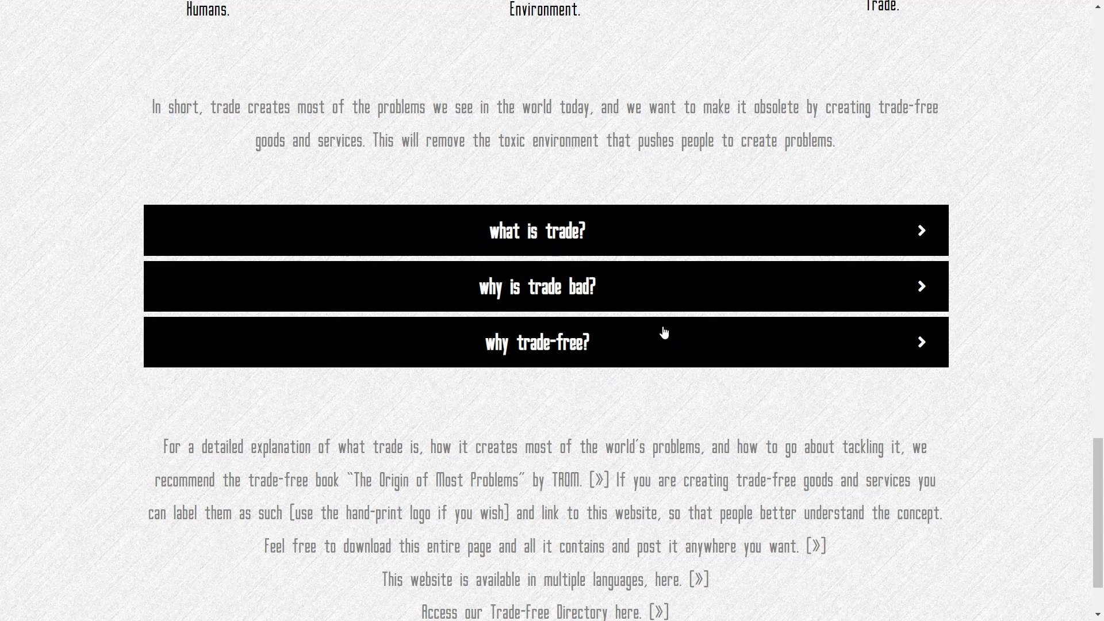
scroll("down", 3)
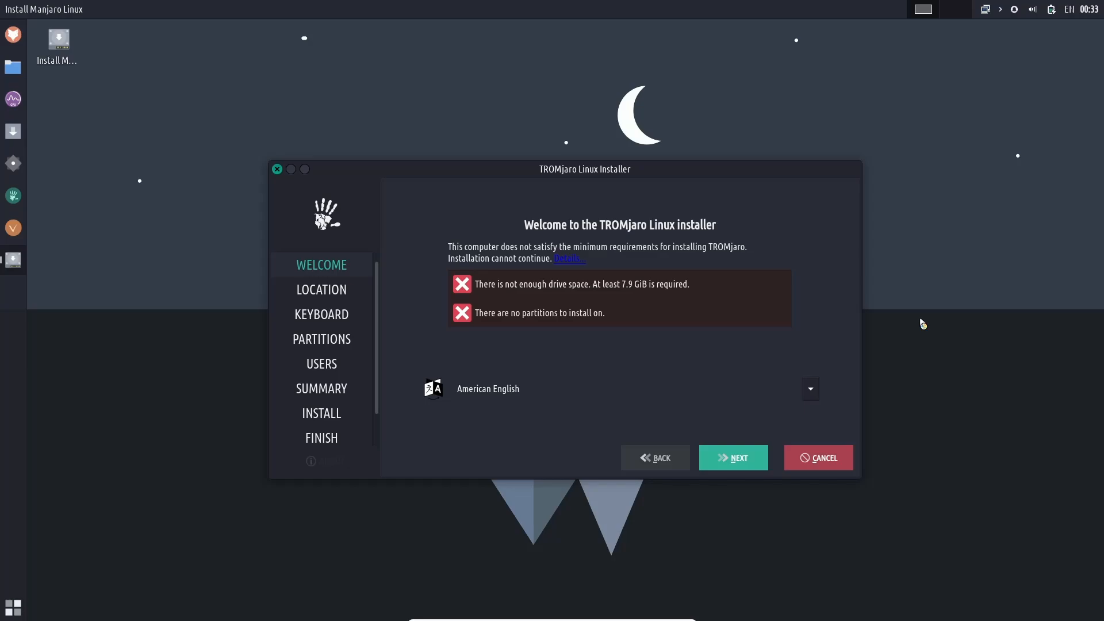
Step: Abort the TROMjaro installation, confirming Yes in the Cancel installation dialog
left_click(817, 457)
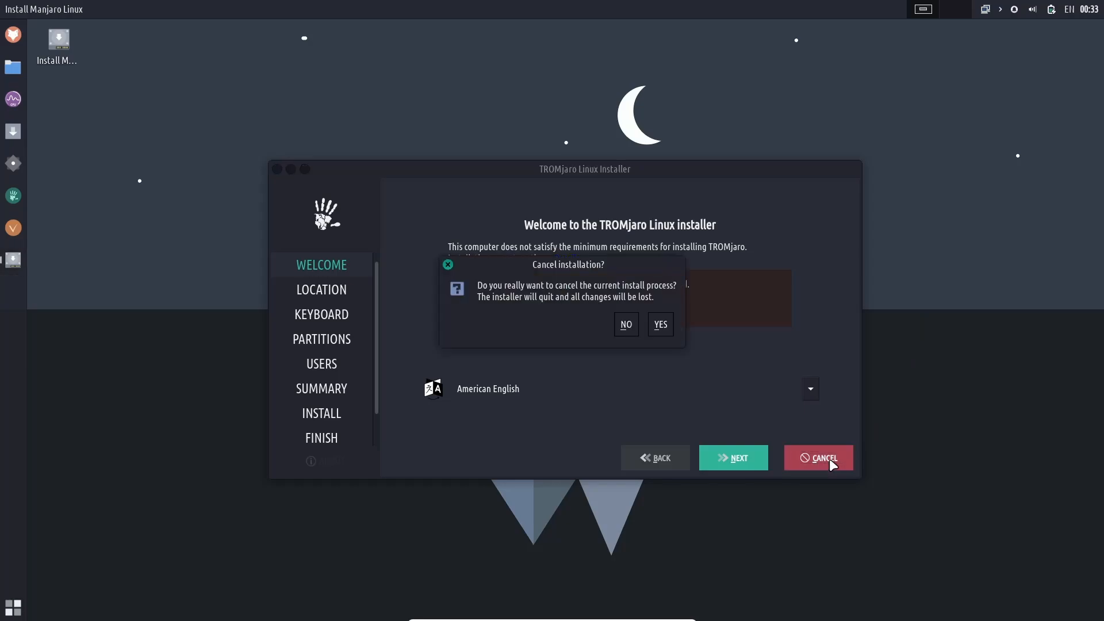
left_click(624, 324)
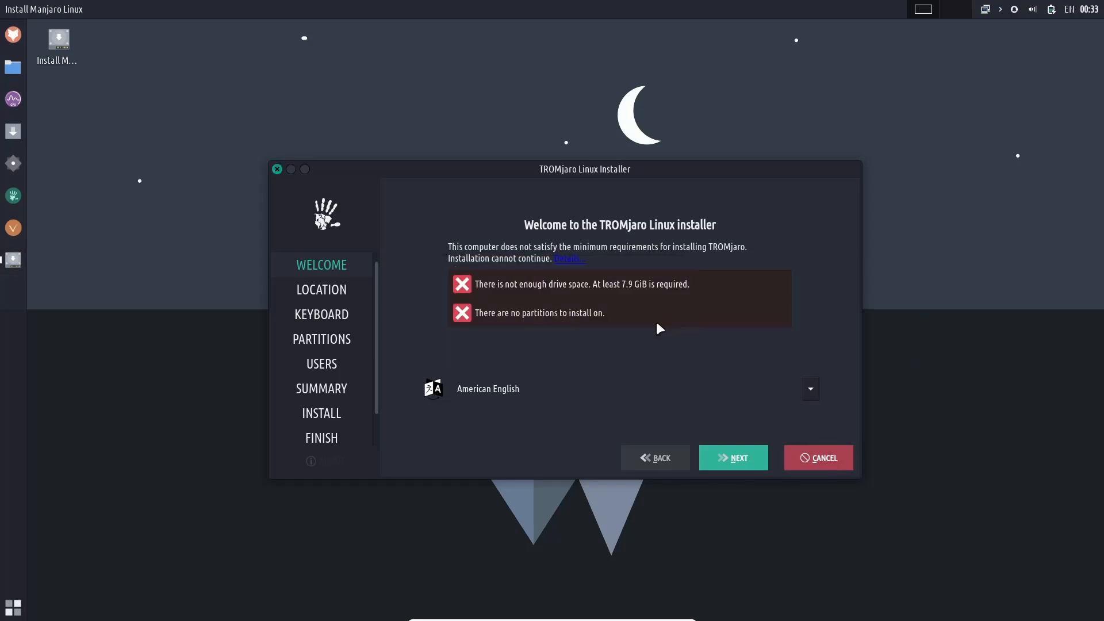
left_click(276, 169)
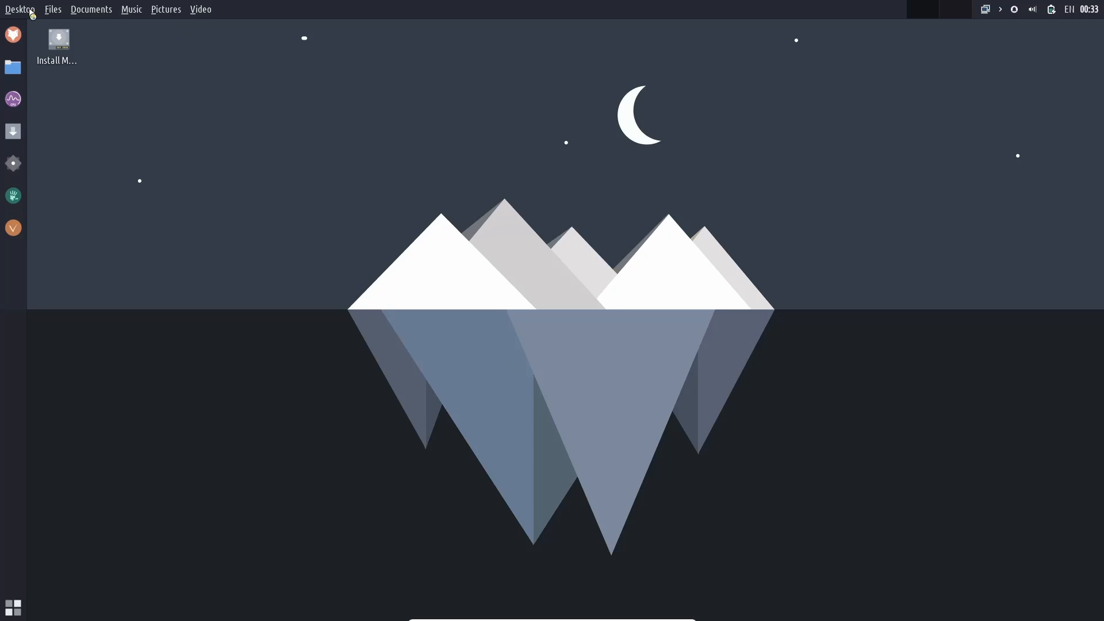
mouse_move(144, 14)
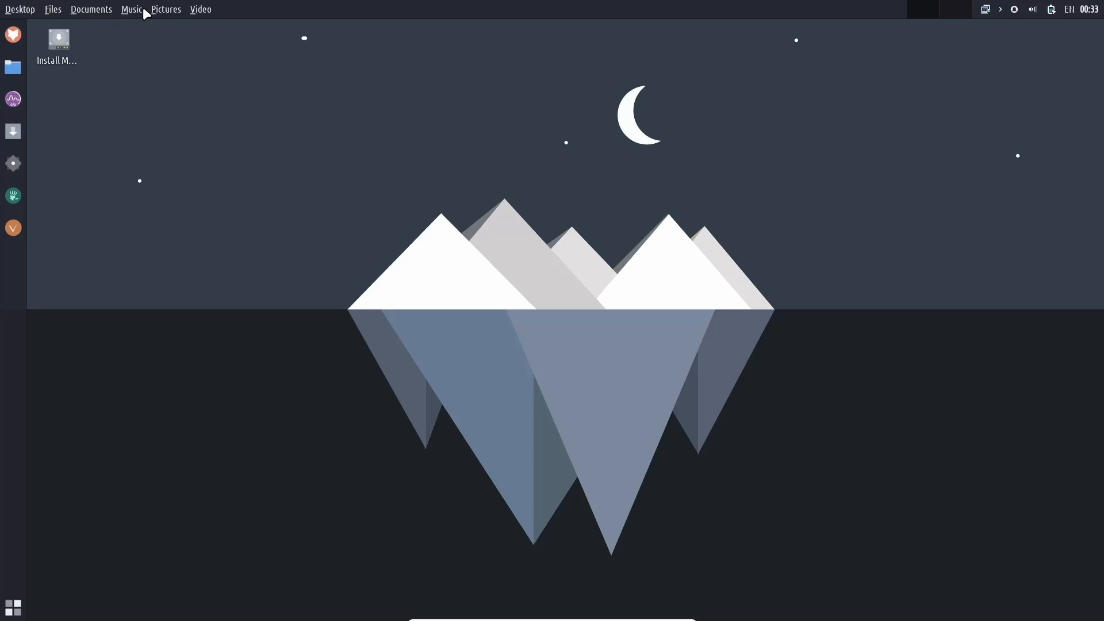
mouse_move(949, 16)
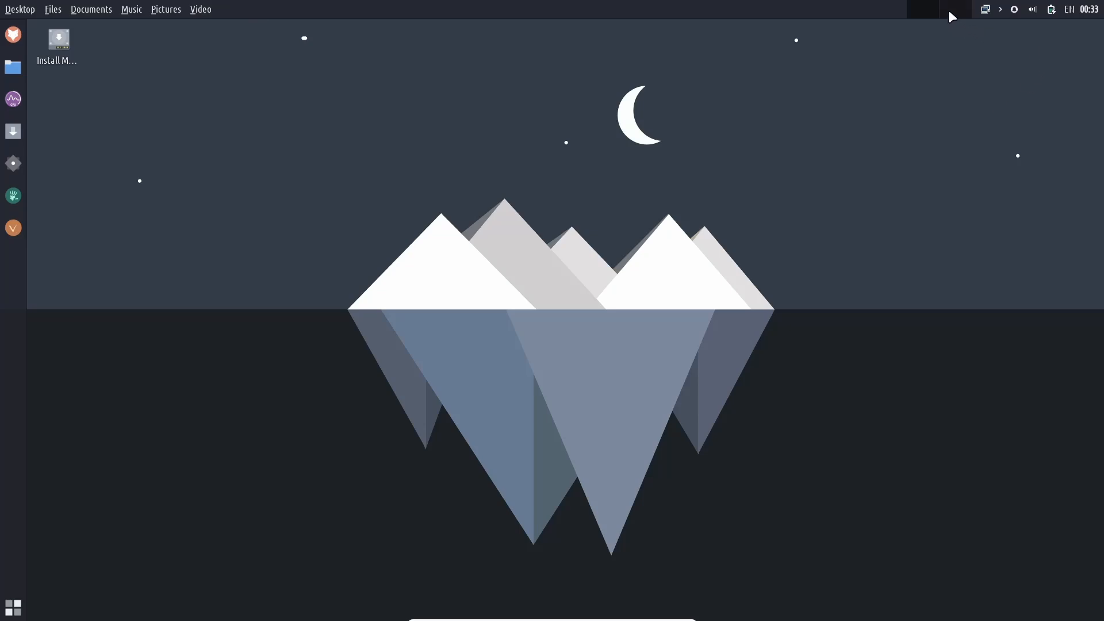
mouse_move(925, 14)
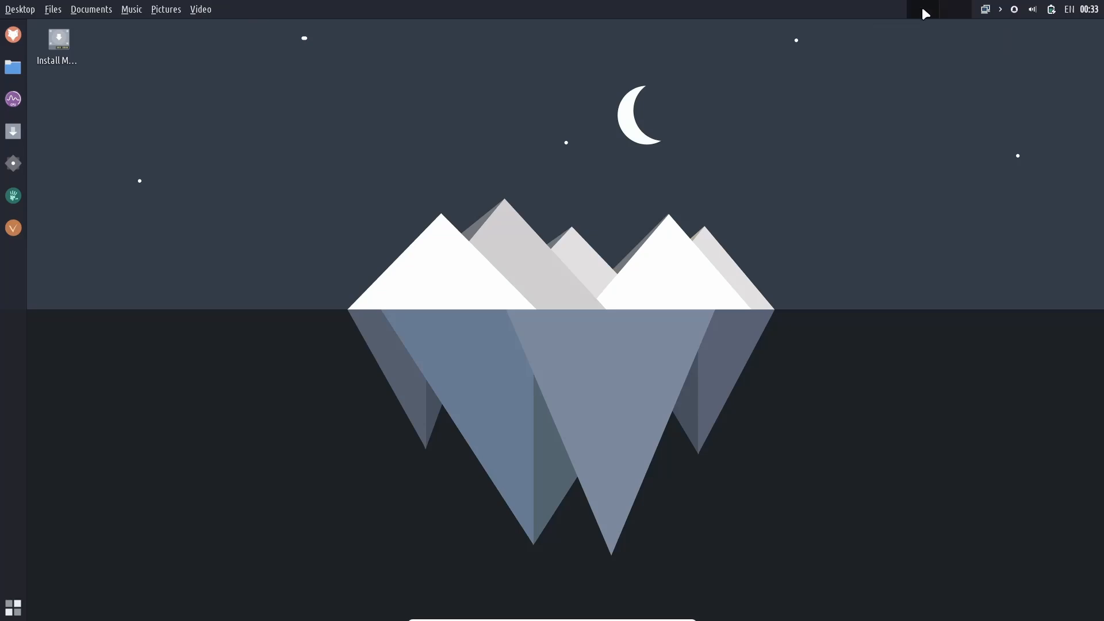
mouse_move(1095, 12)
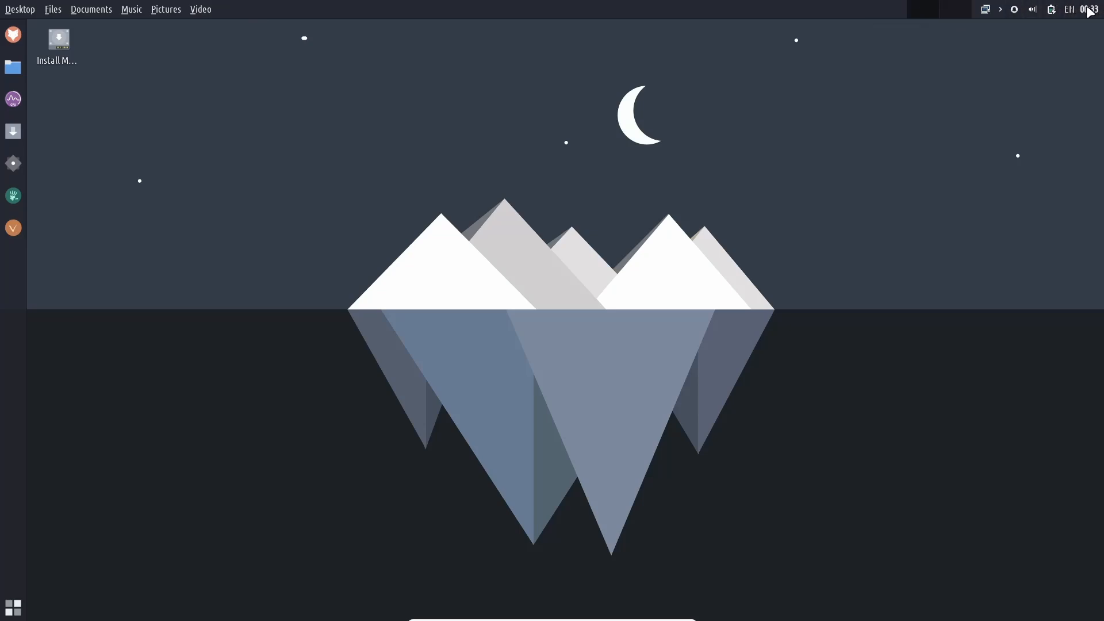
mouse_move(145, 204)
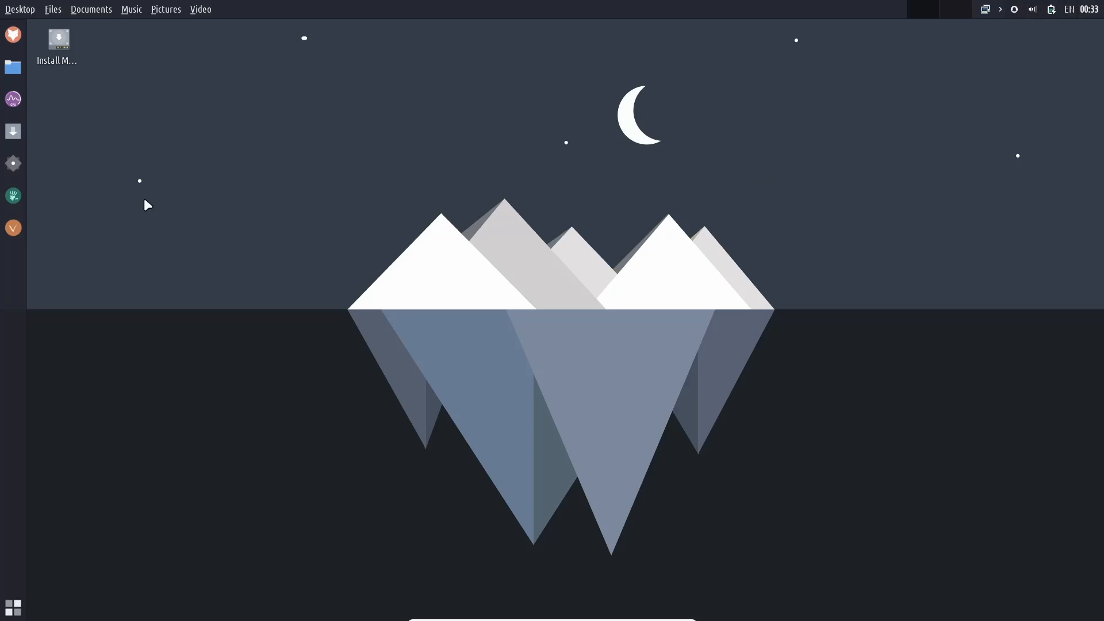
mouse_move(13, 34)
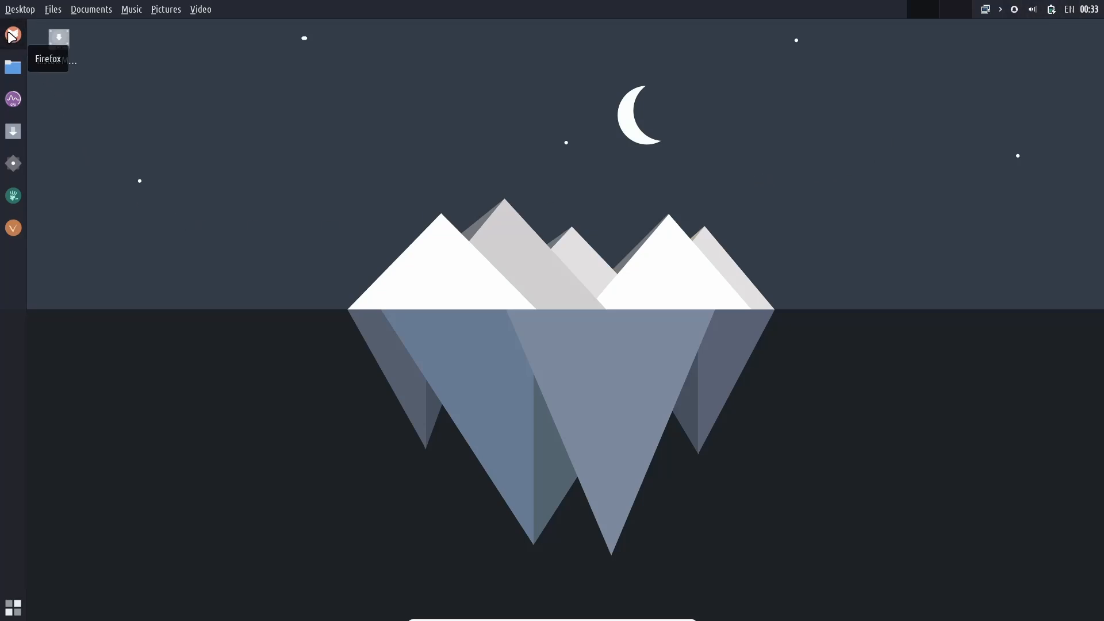
mouse_move(12, 98)
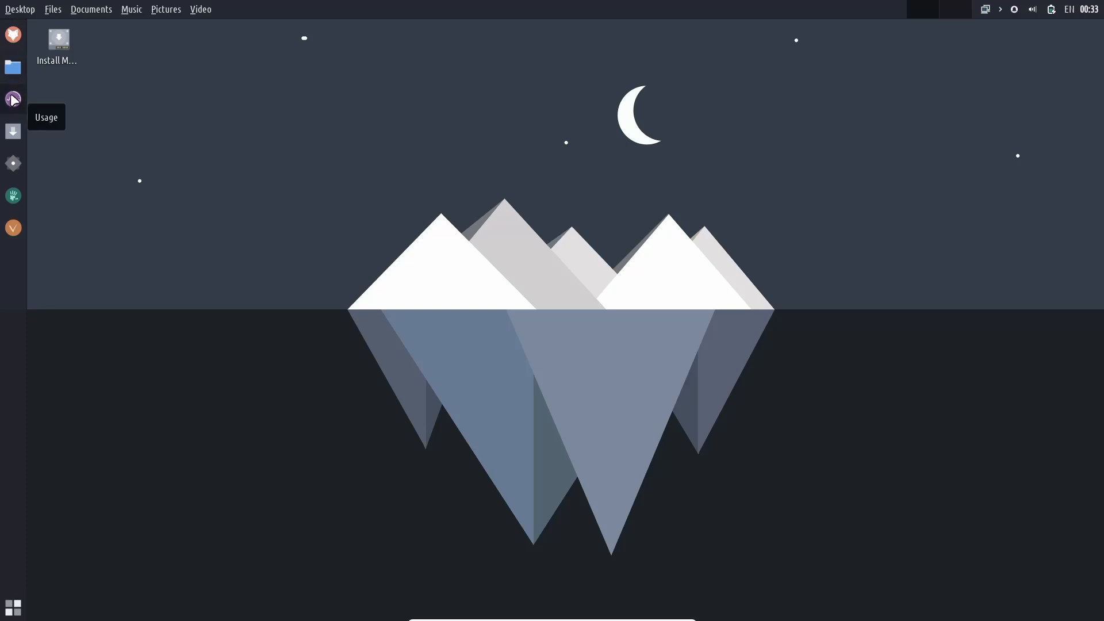
mouse_move(13, 132)
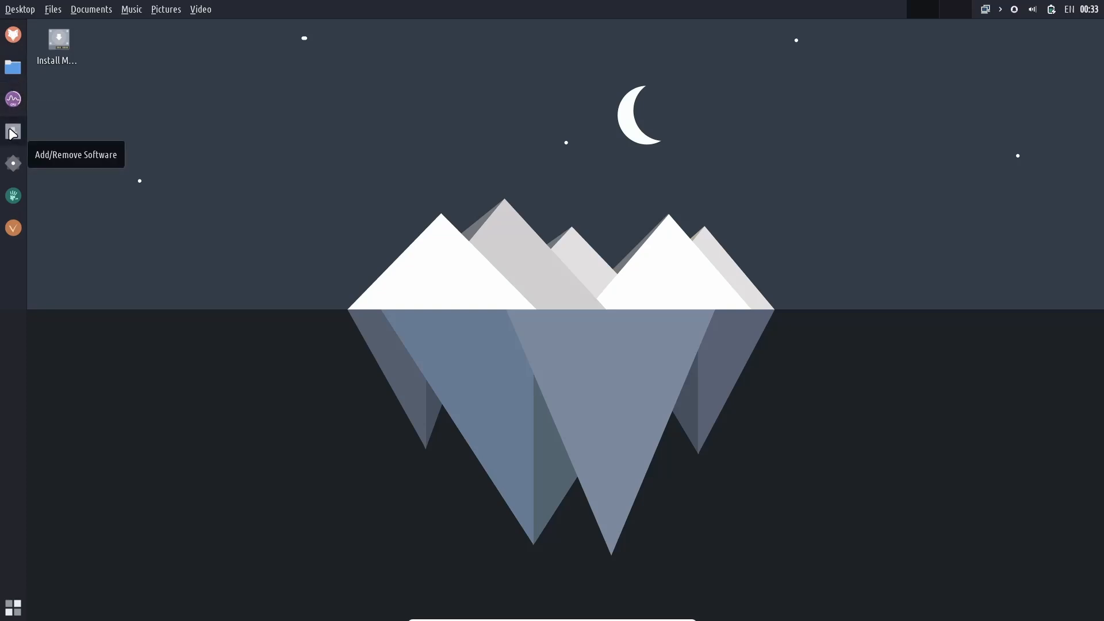
mouse_move(13, 164)
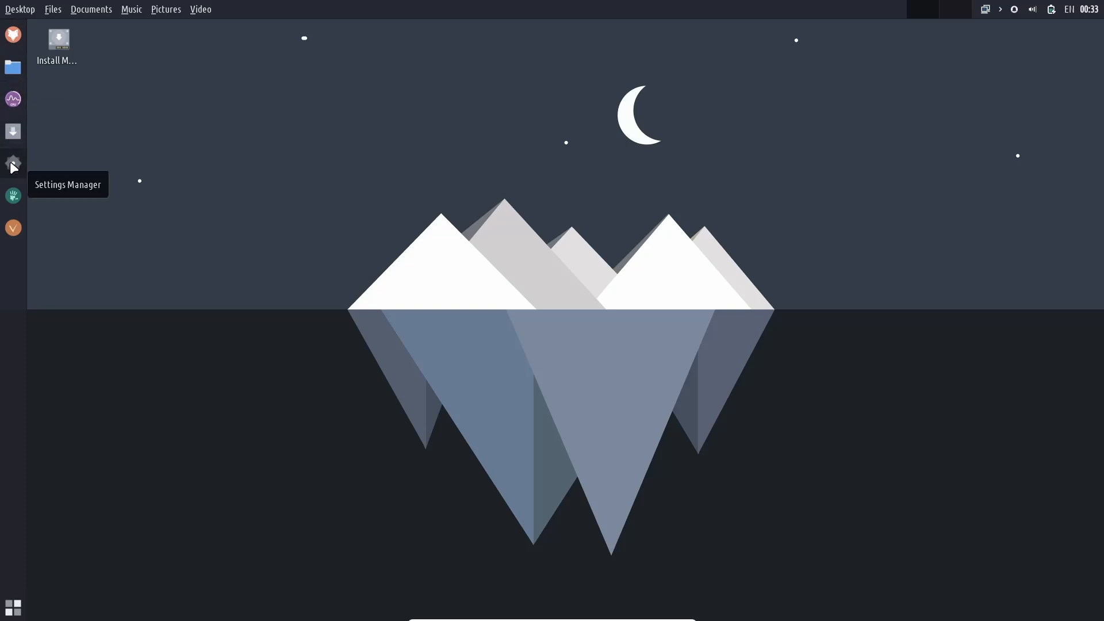
mouse_move(13, 228)
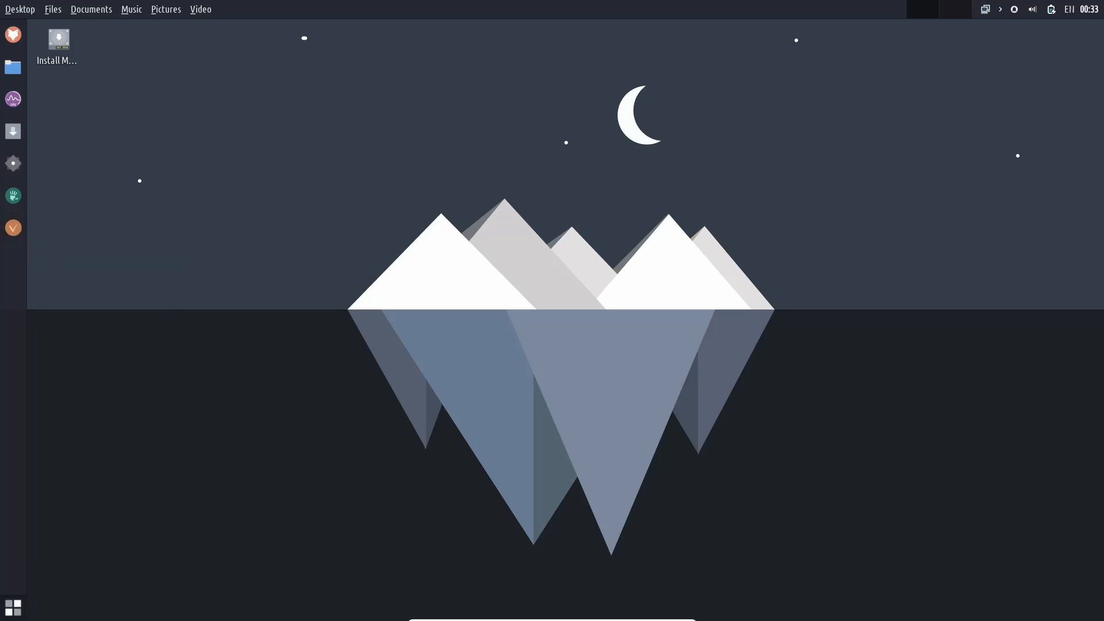
Step: Open the Whisker Menu from the bottom-left panel button
left_click(12, 607)
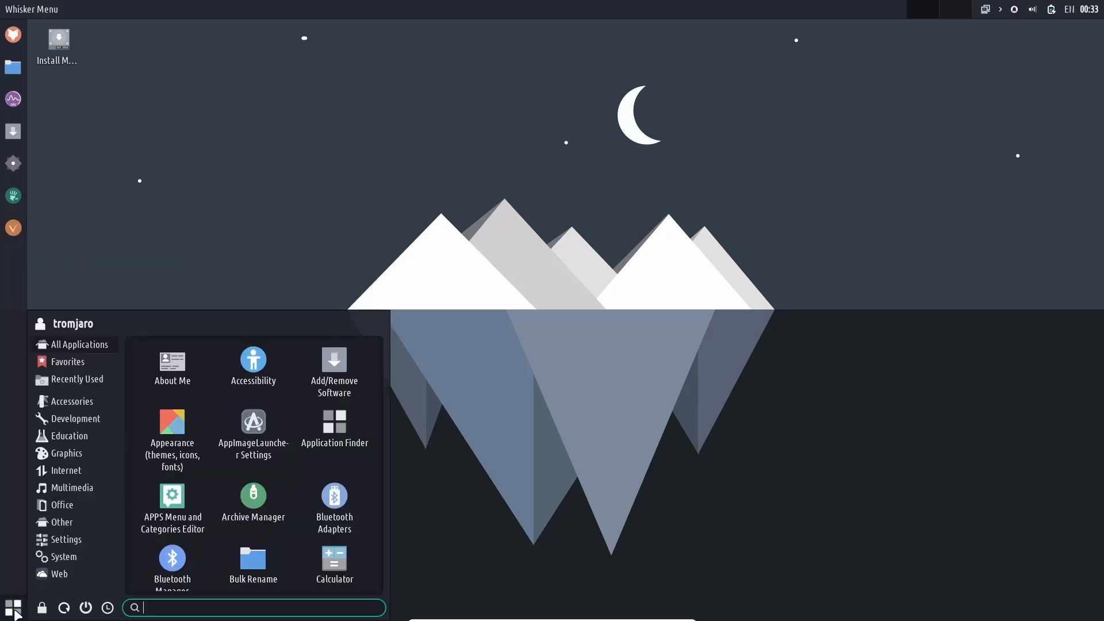
mouse_move(68, 453)
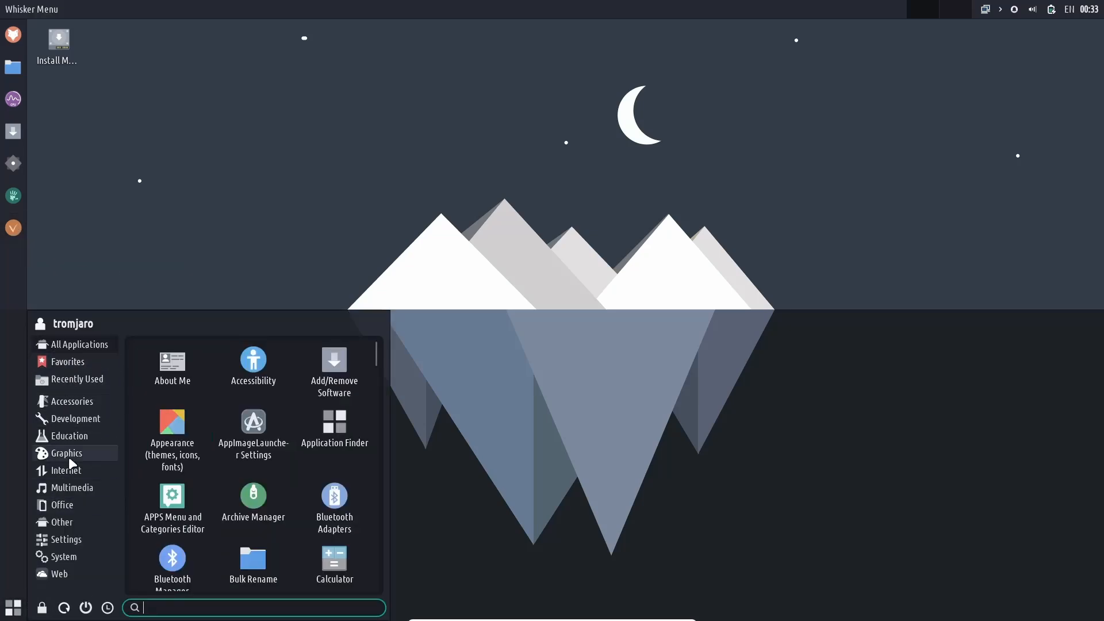
mouse_move(533, 187)
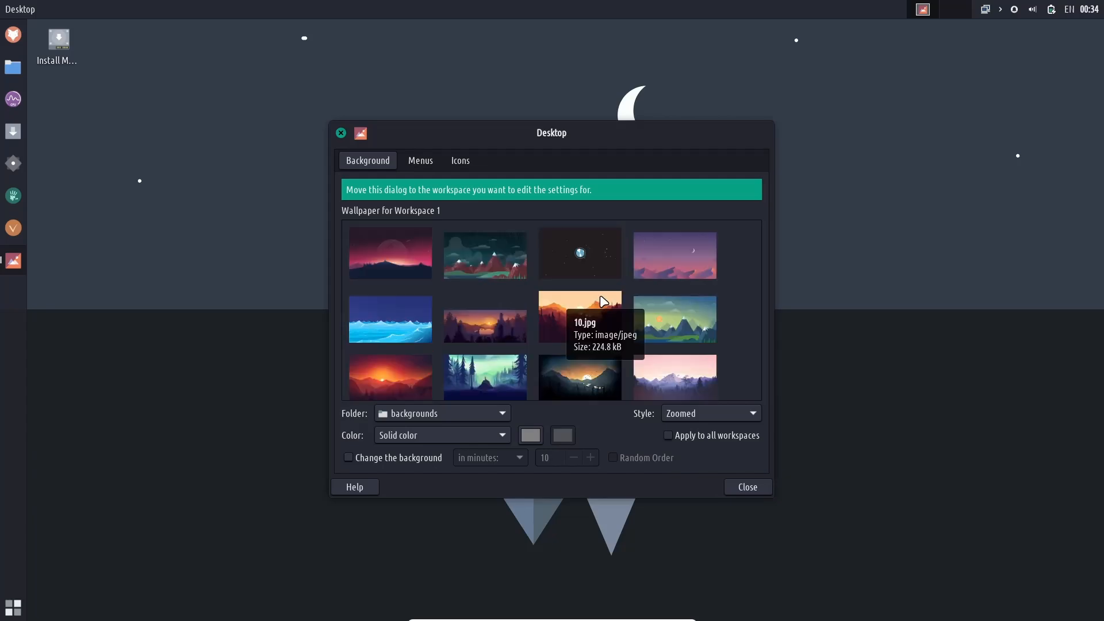
Step: Apply the rocket-over-red-mountains wallpaper, glance at the desktop icon options, and close Desktop settings
scroll("down", 3)
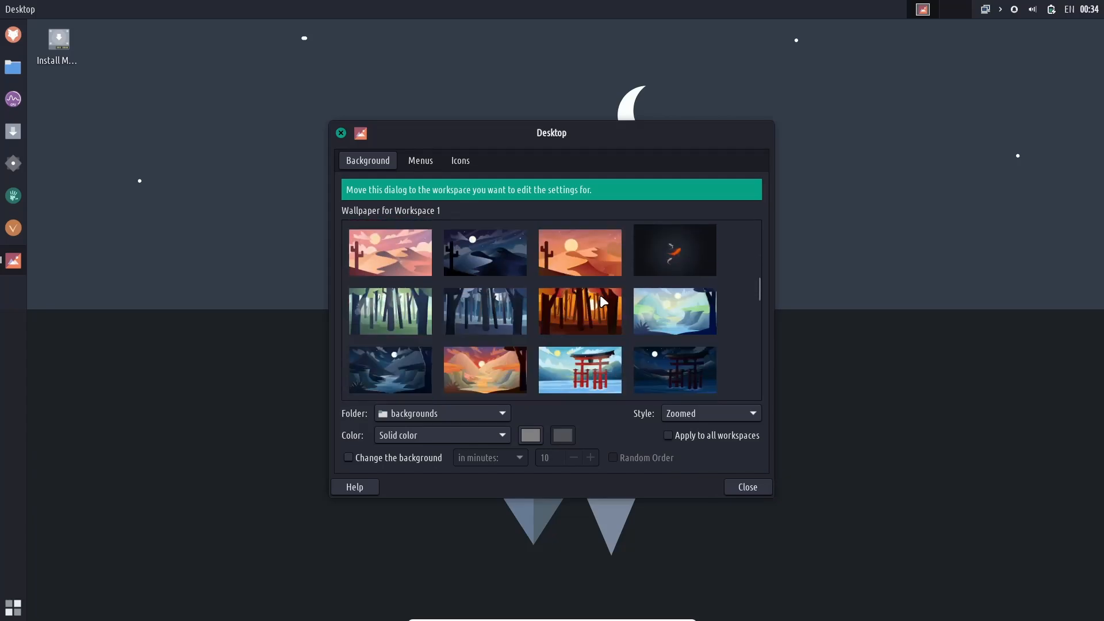
scroll("down", 3)
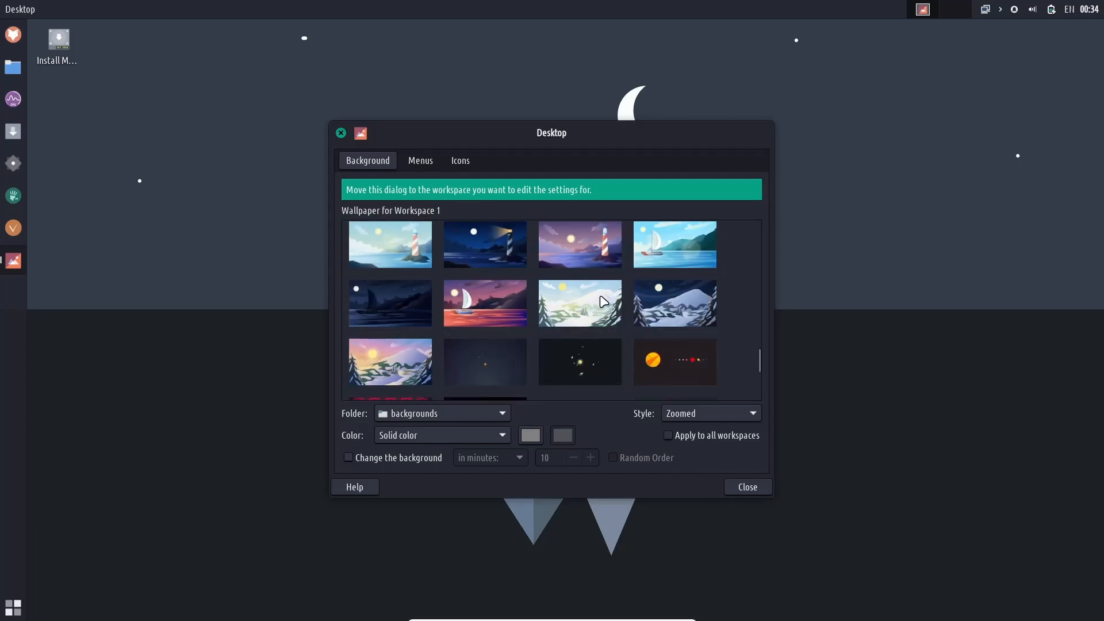
scroll("down", 3)
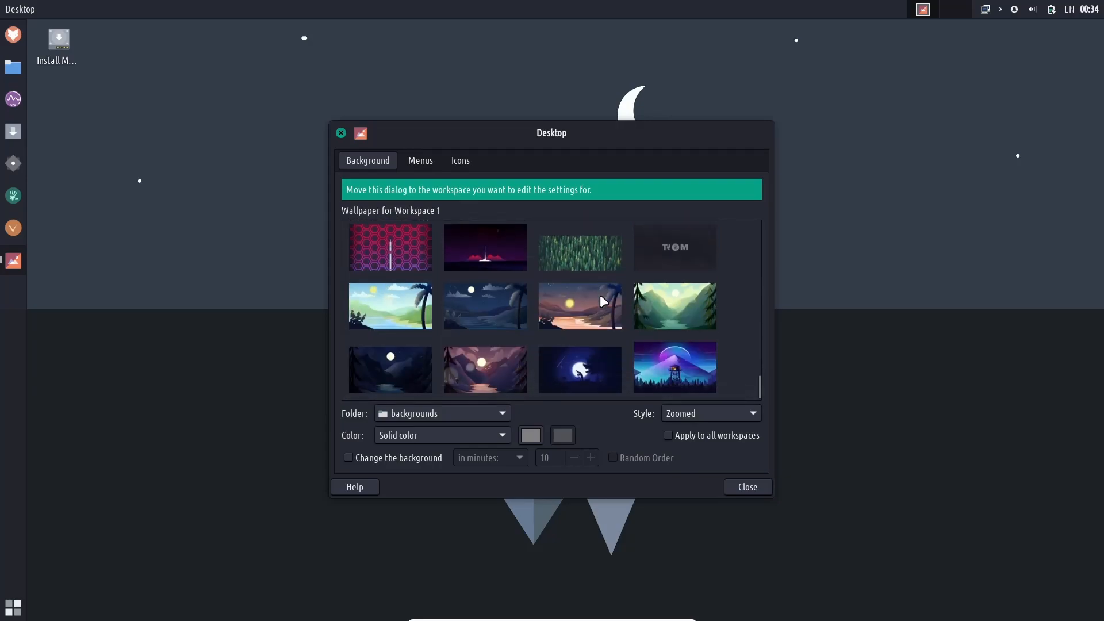
left_click(484, 369)
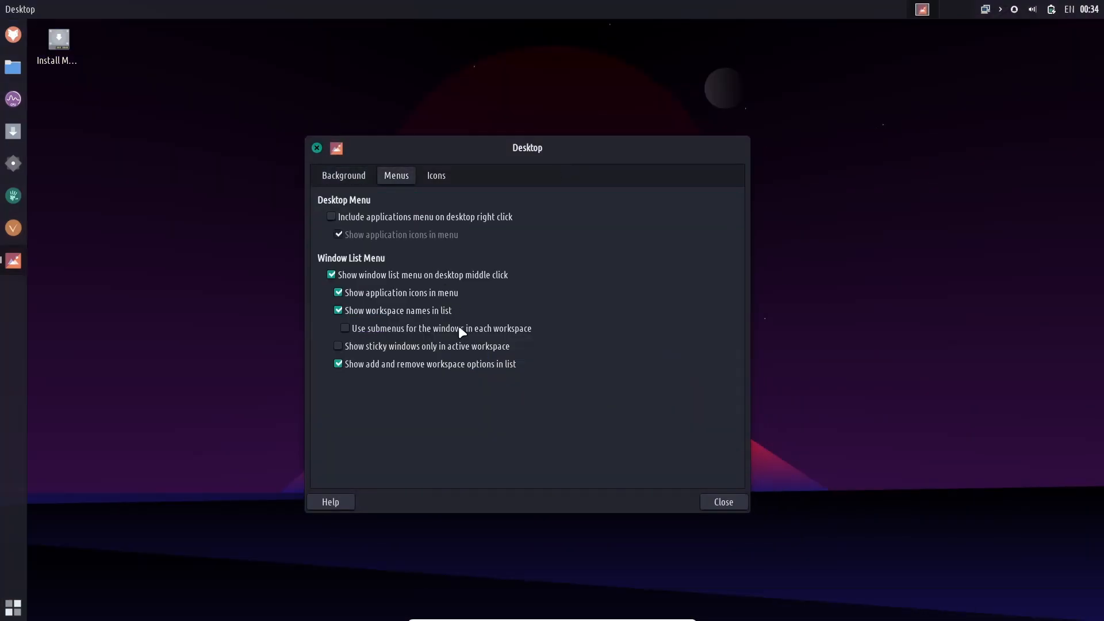
left_click(435, 175)
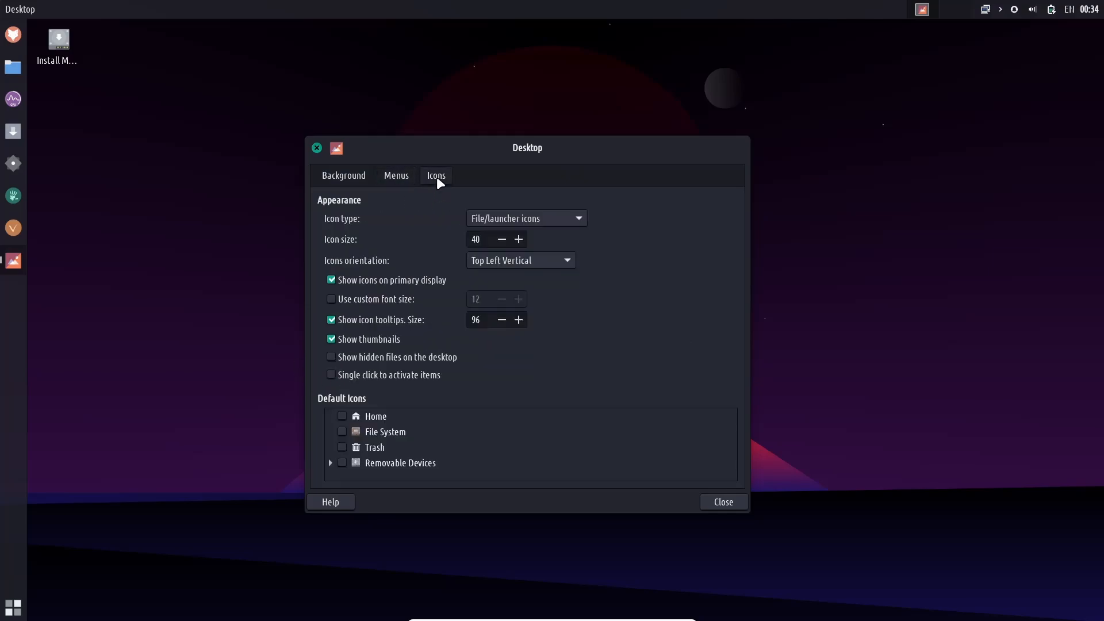
mouse_move(294, 165)
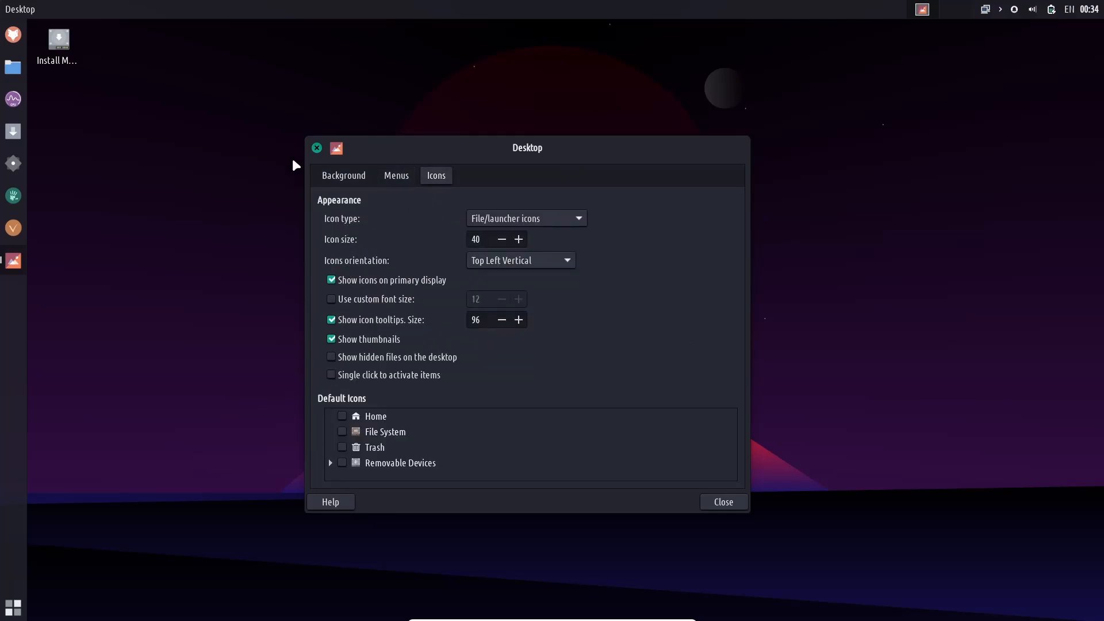
left_click(722, 501)
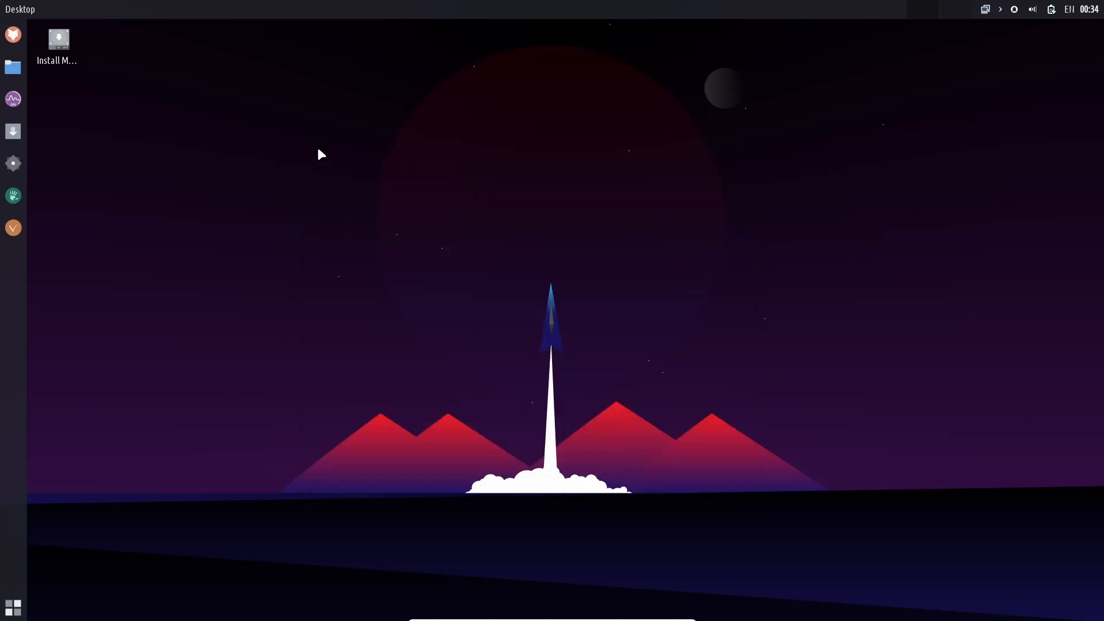
Step: Reopen the Whisker Menu and search for 'layout'
left_click(20, 9)
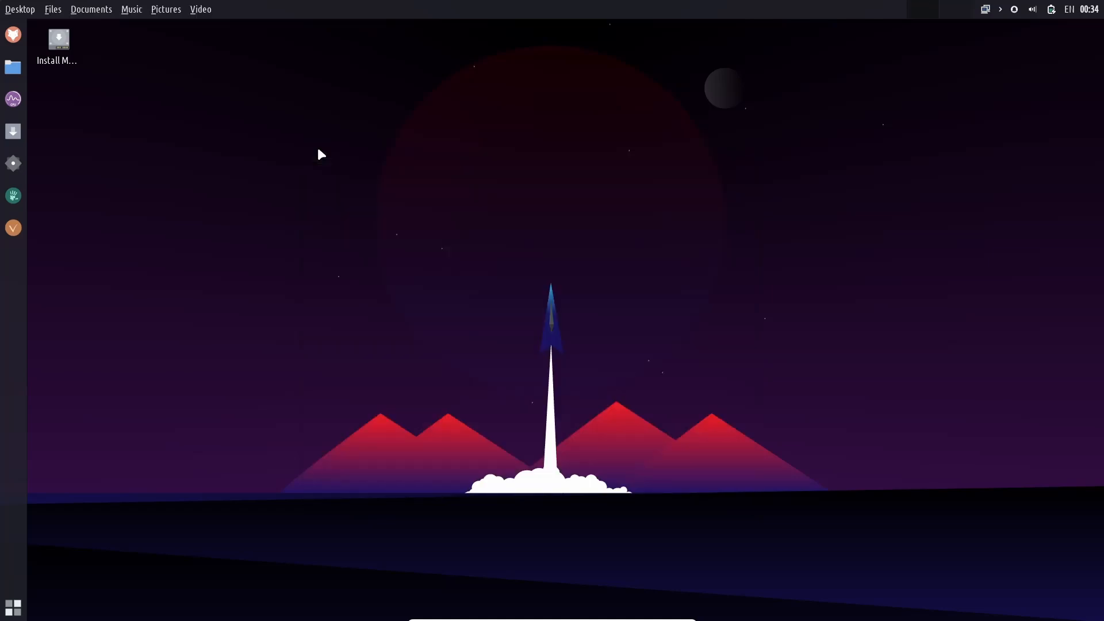
mouse_move(12, 607)
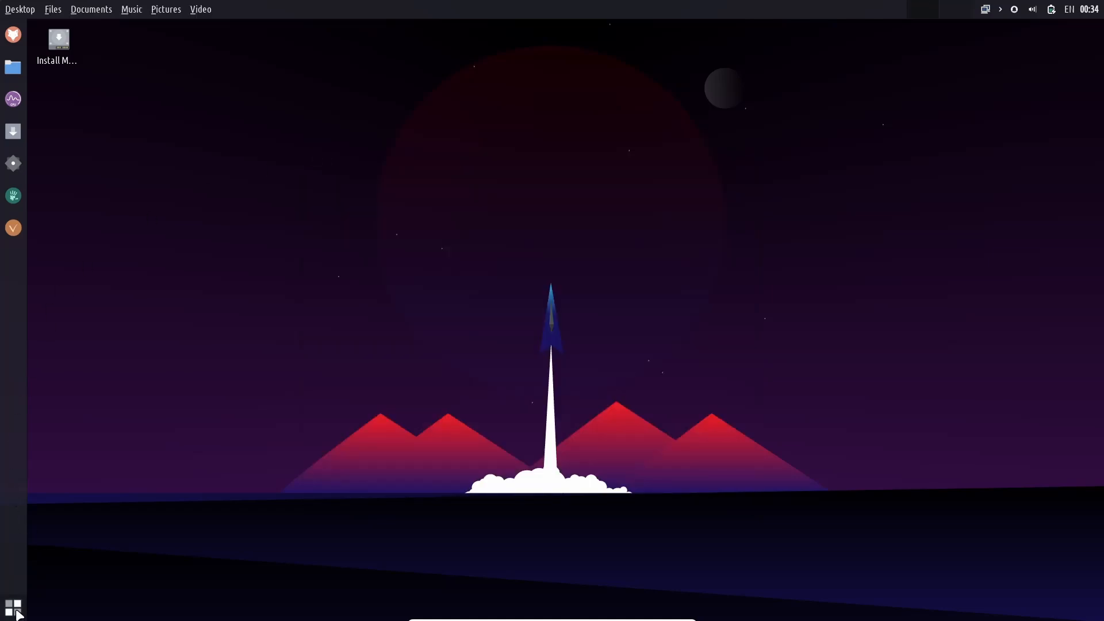
left_click(13, 607)
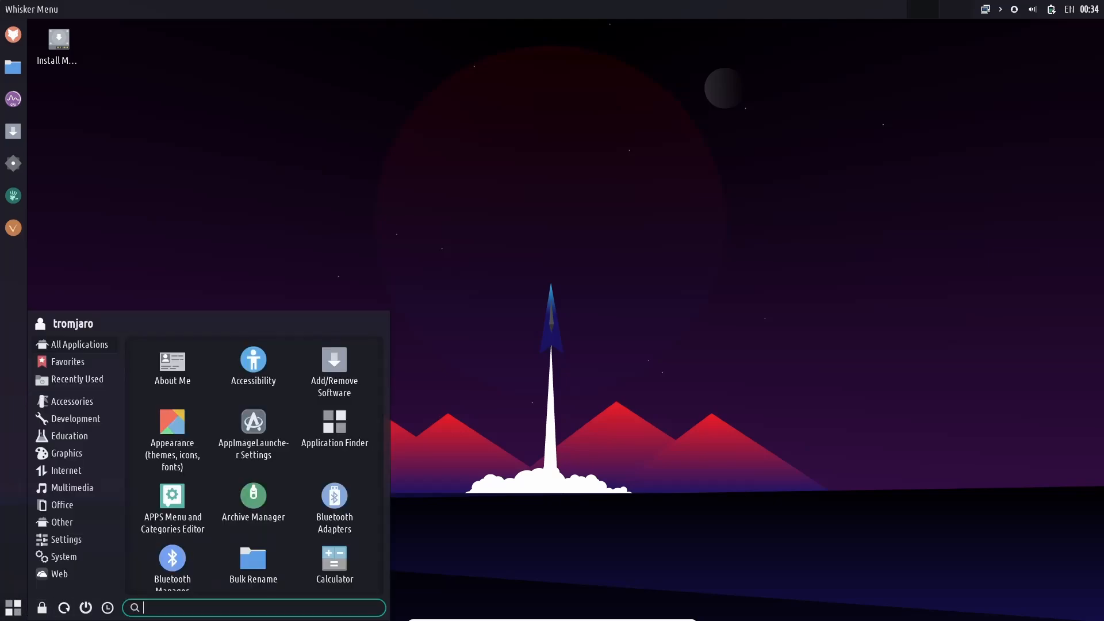
mouse_move(184, 608)
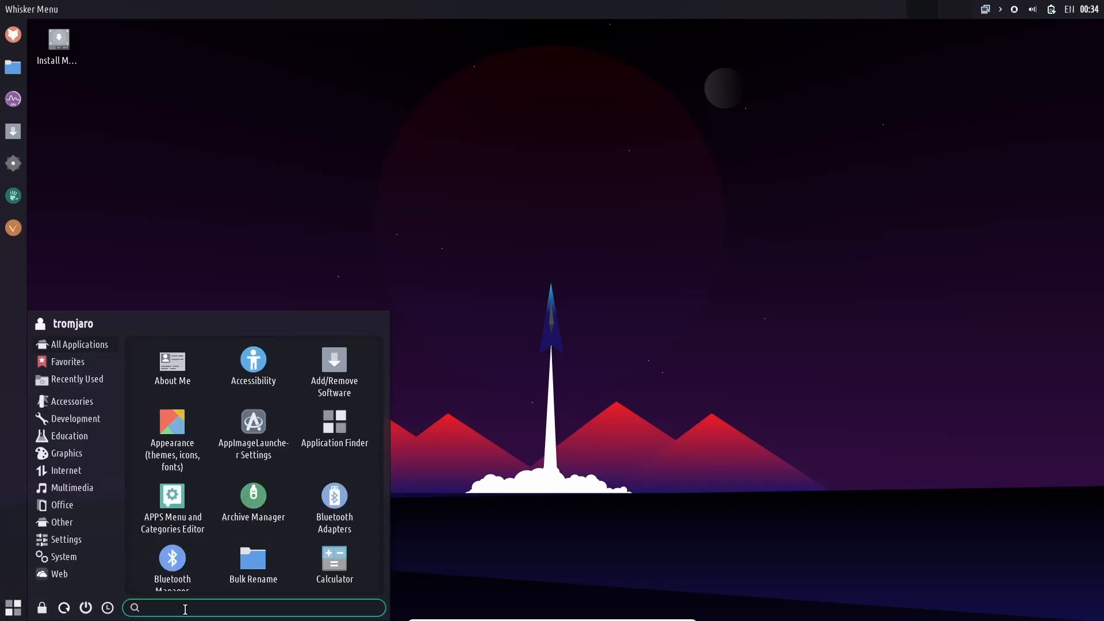
type("layout")
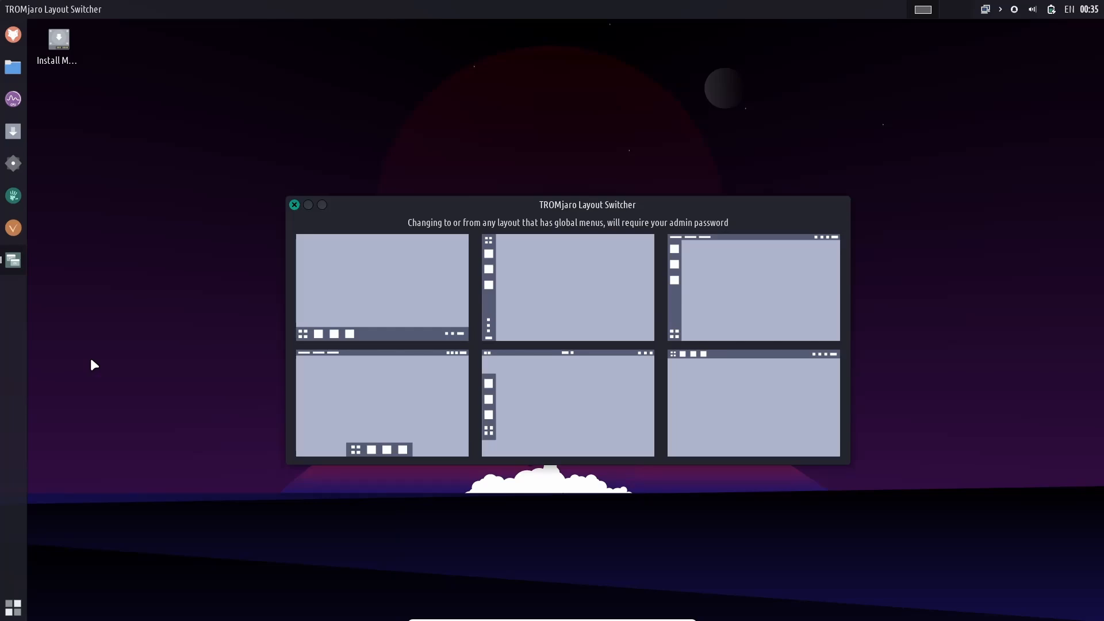
mouse_move(405, 257)
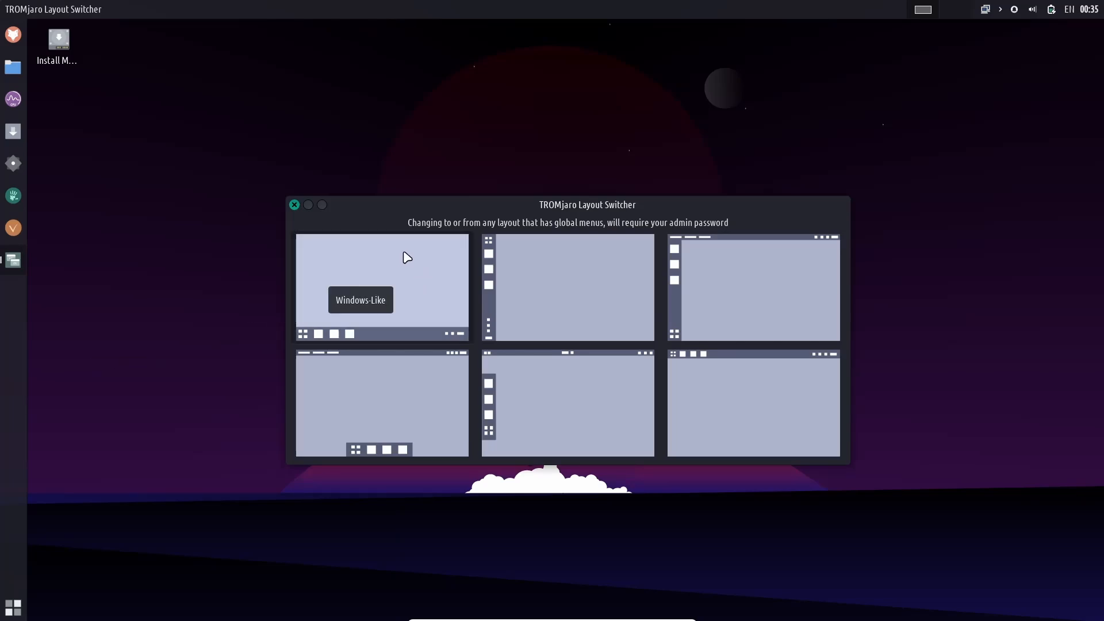
mouse_move(540, 285)
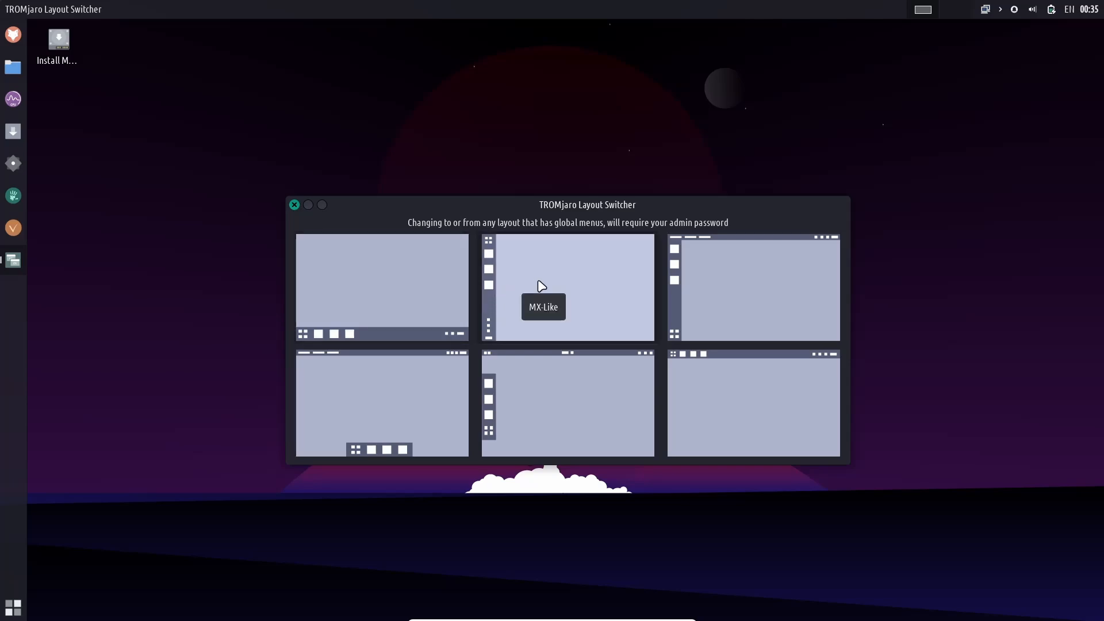
mouse_move(777, 288)
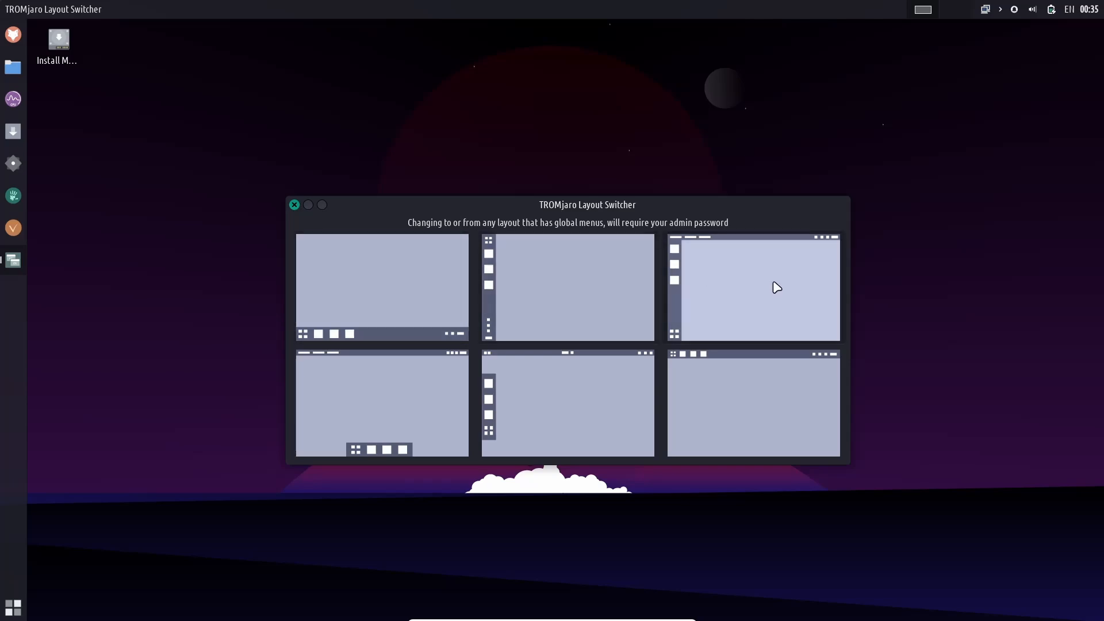
mouse_move(748, 299)
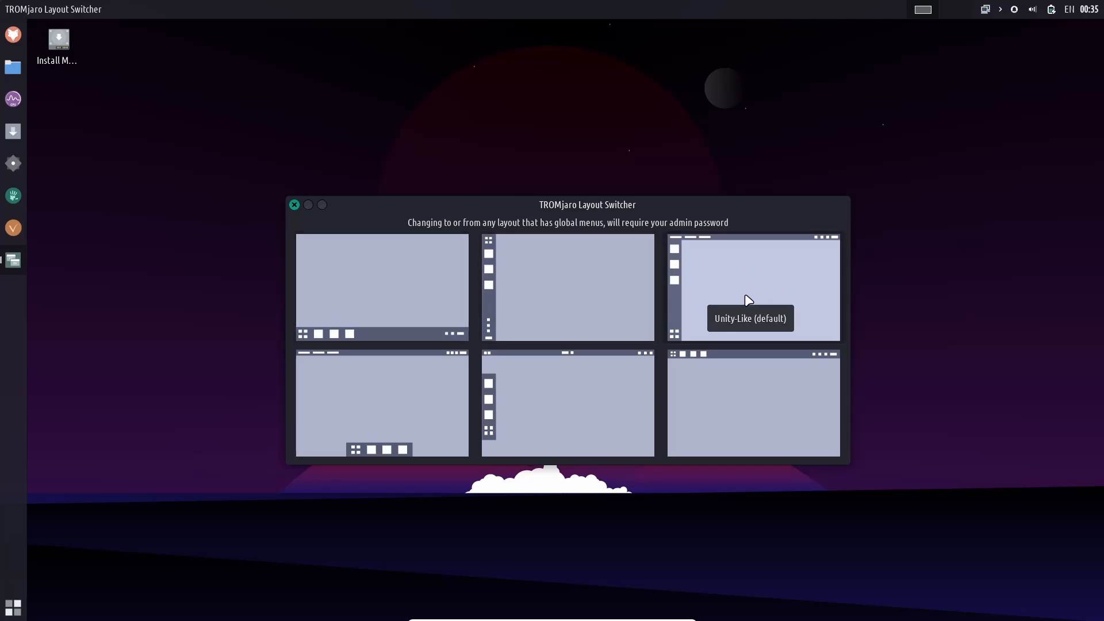
mouse_move(652, 413)
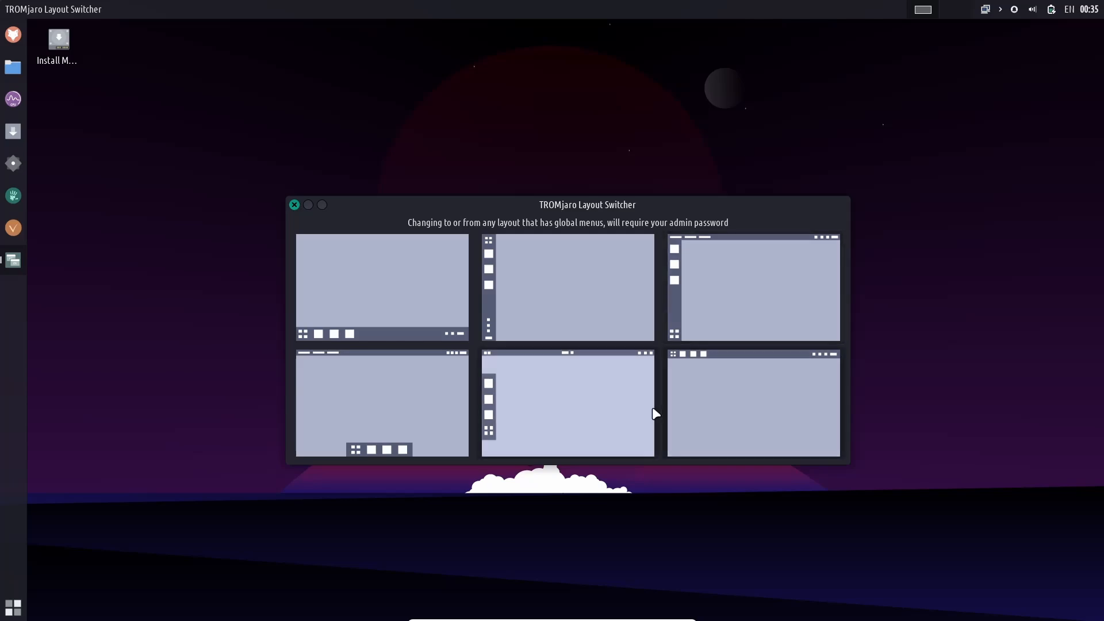
mouse_move(379, 411)
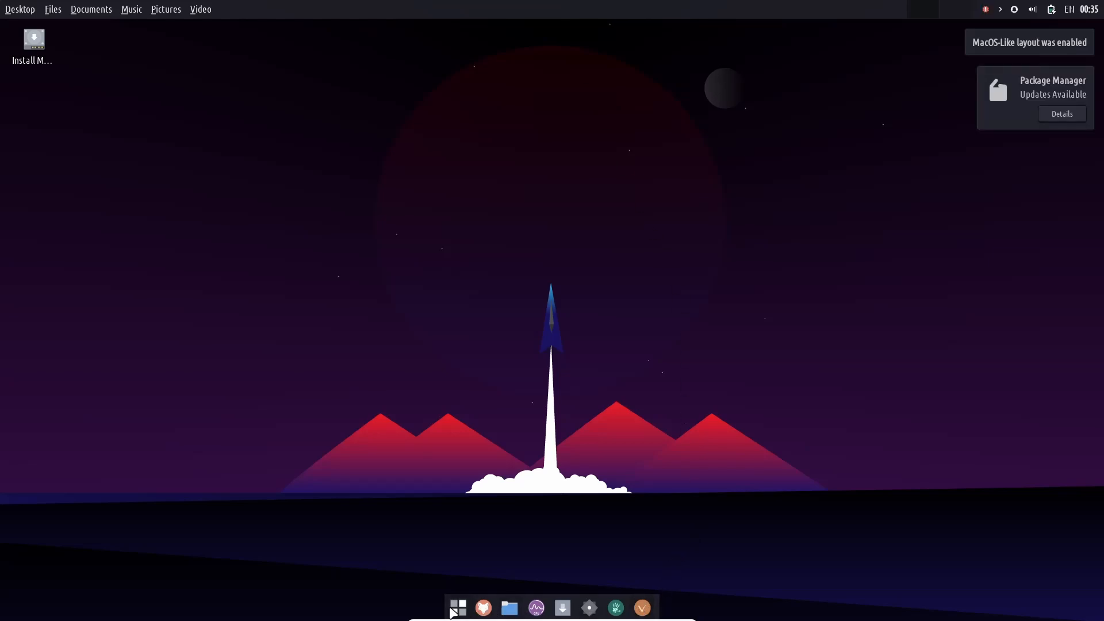
mouse_move(687, 200)
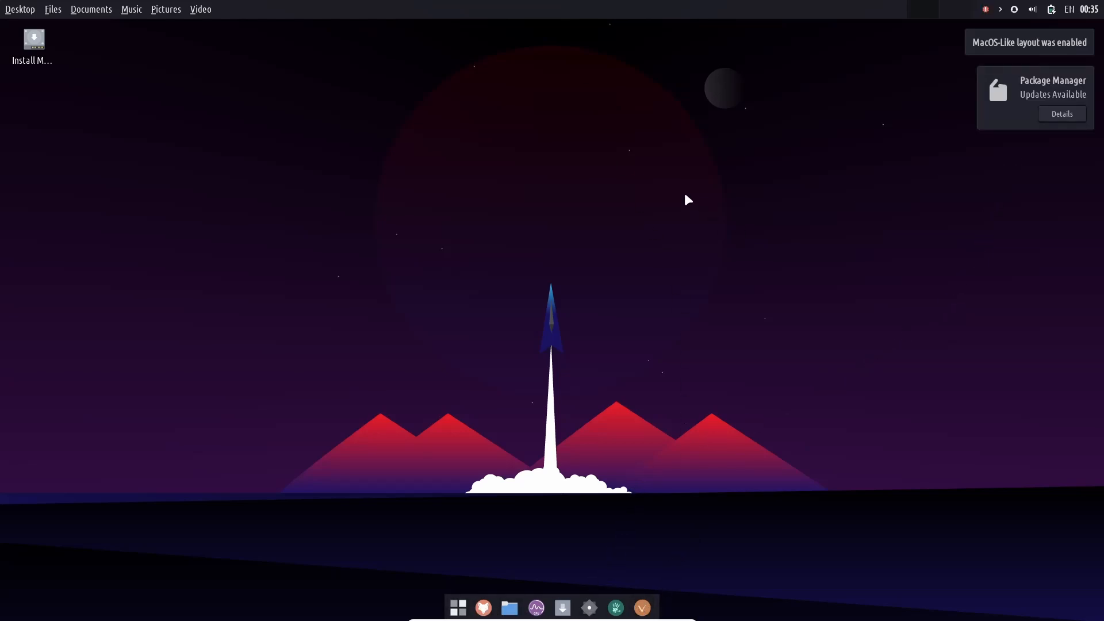
mouse_move(681, 251)
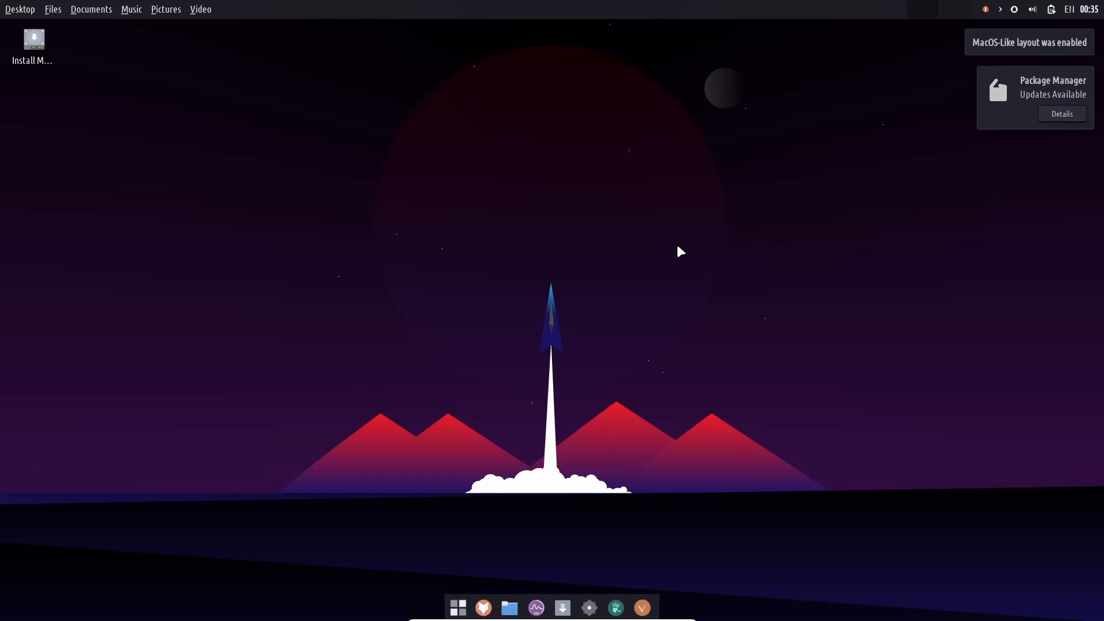
left_click(457, 608)
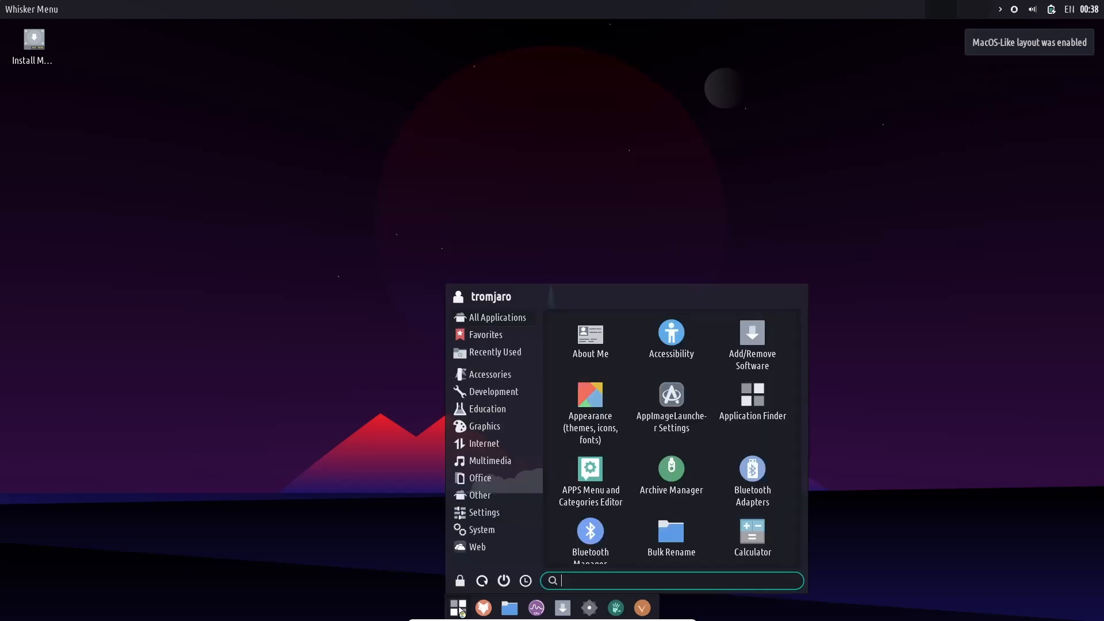
mouse_move(500, 317)
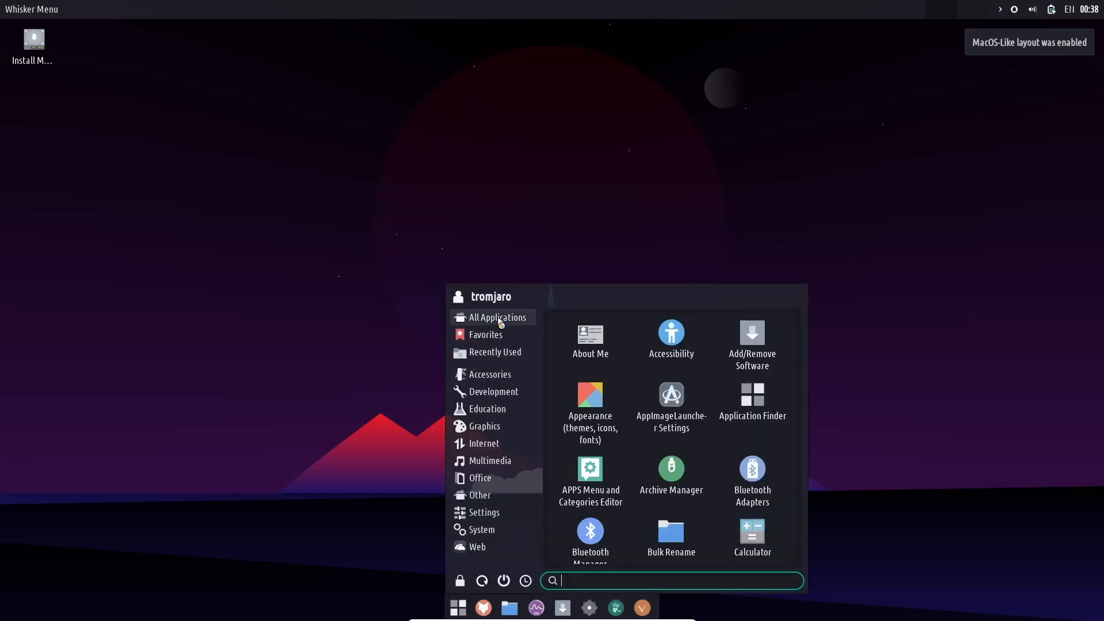
mouse_move(590, 344)
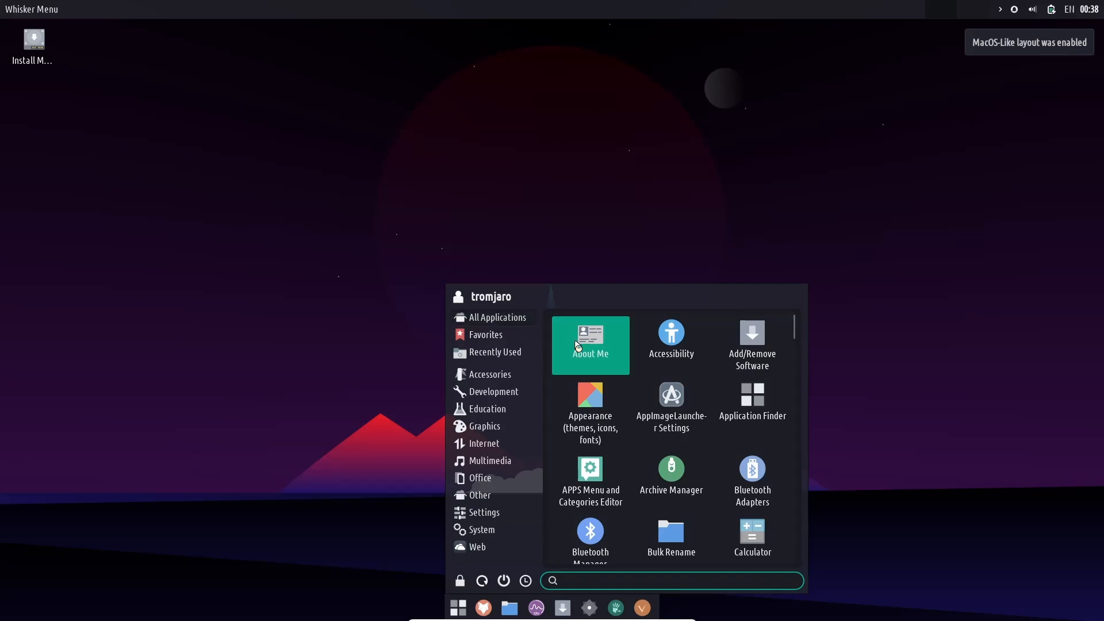
left_click(590, 345)
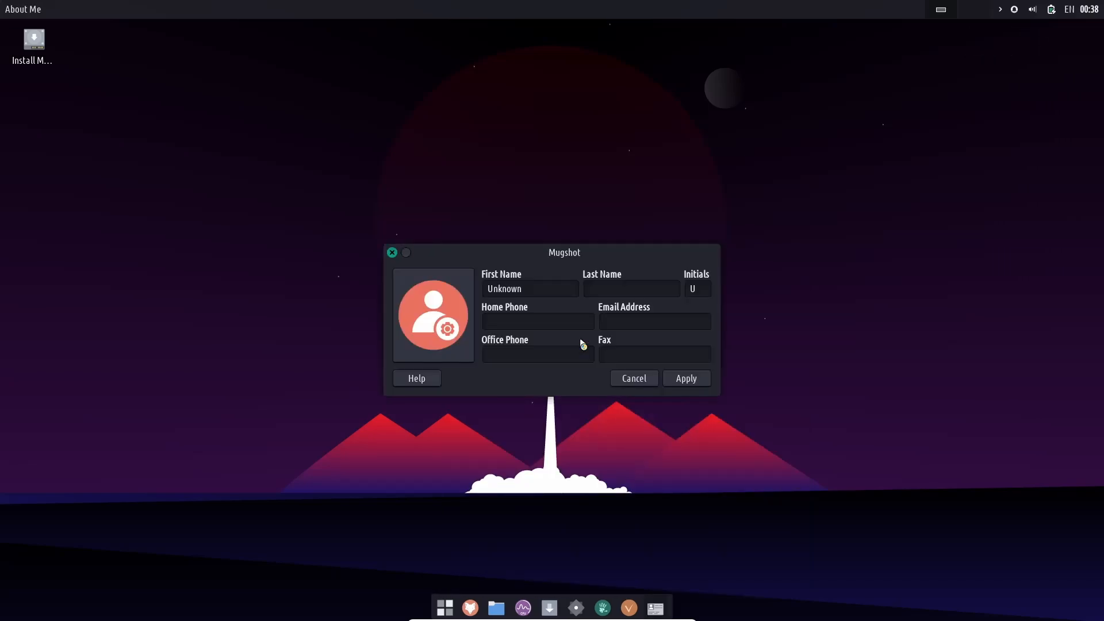
mouse_move(348, 250)
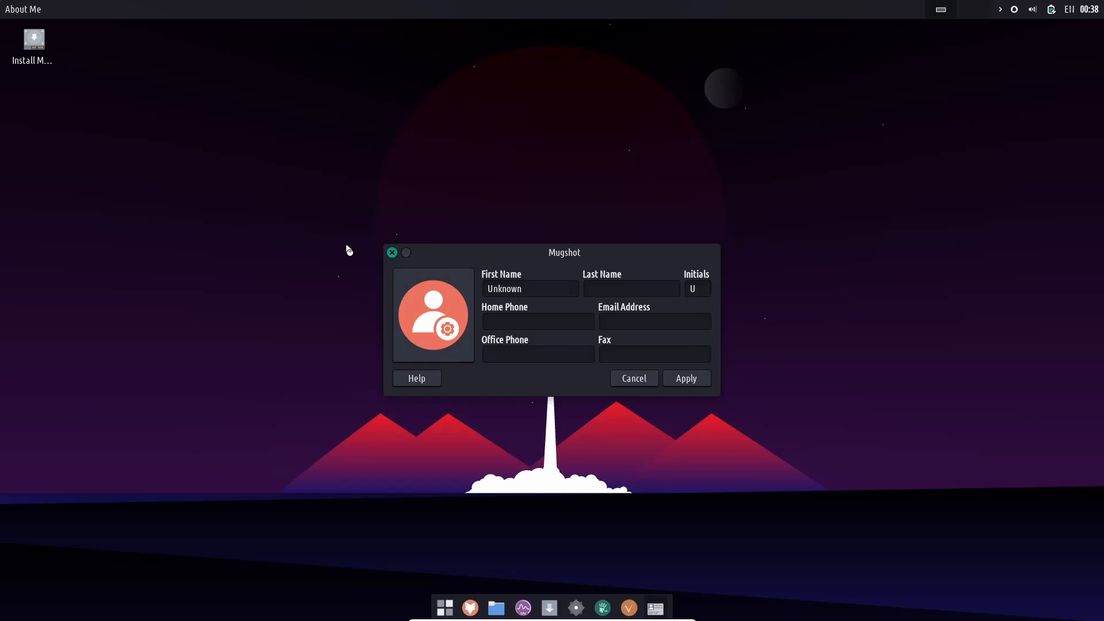
mouse_move(660, 257)
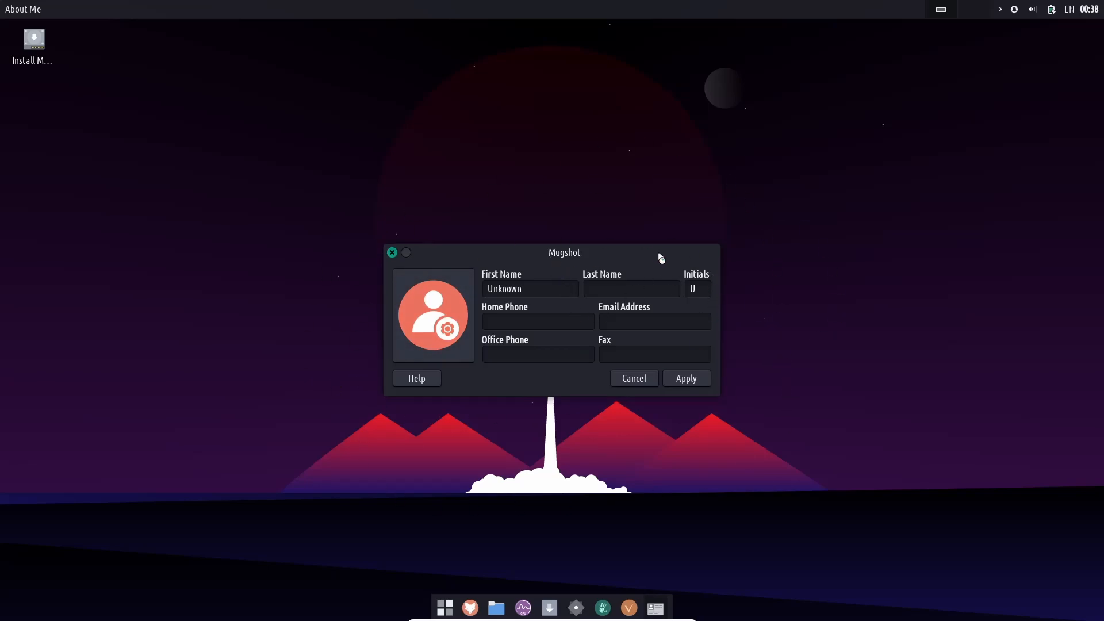
mouse_move(715, 376)
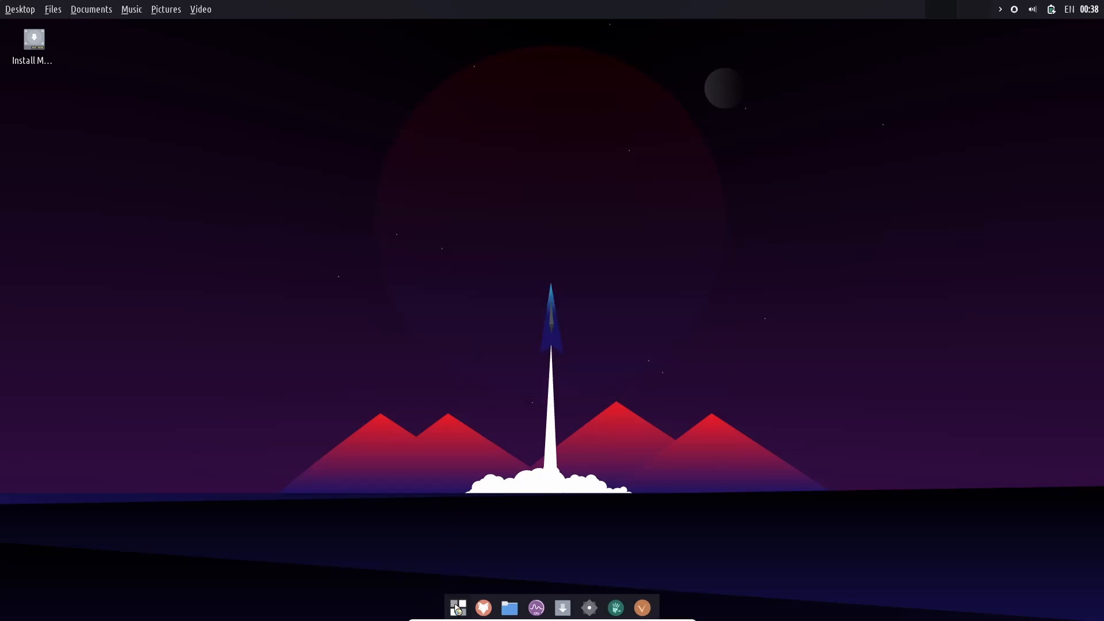
left_click(457, 607)
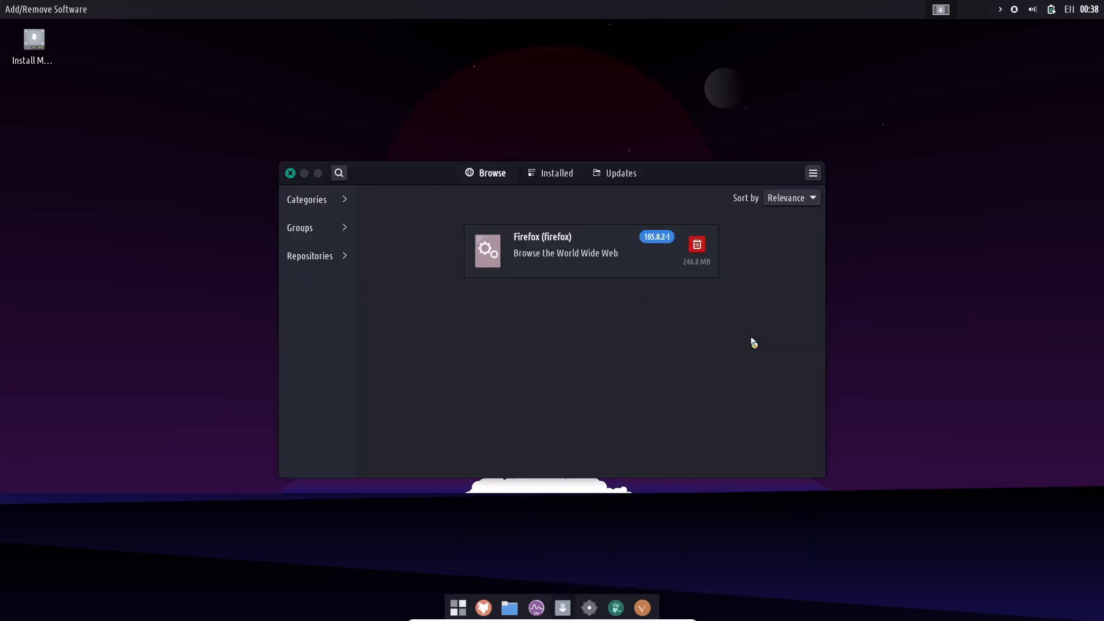
mouse_move(800, 195)
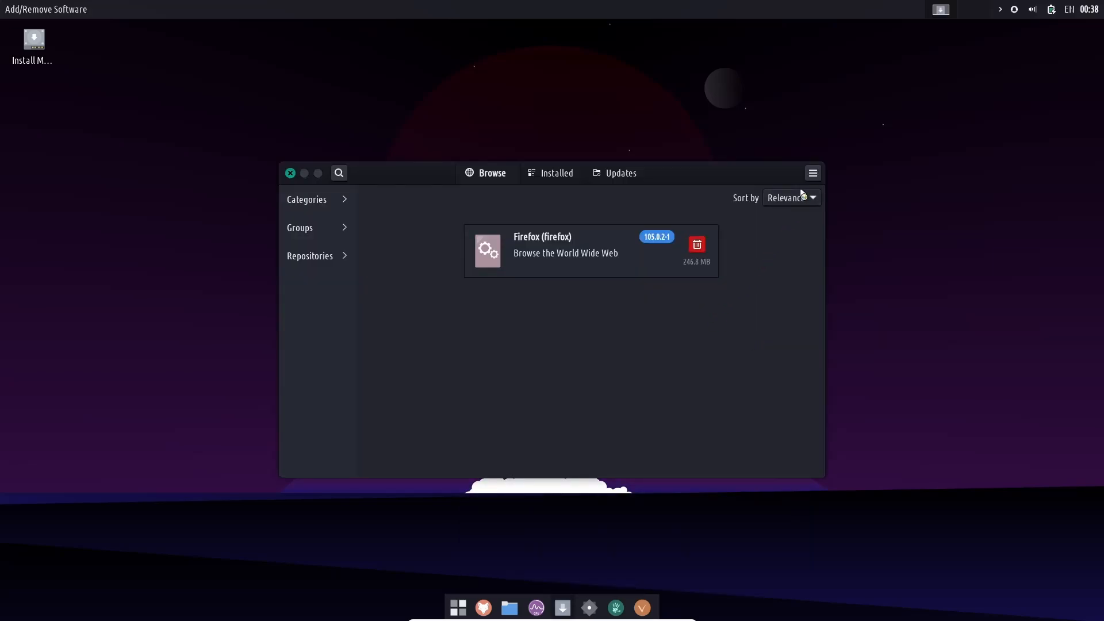
left_click(811, 172)
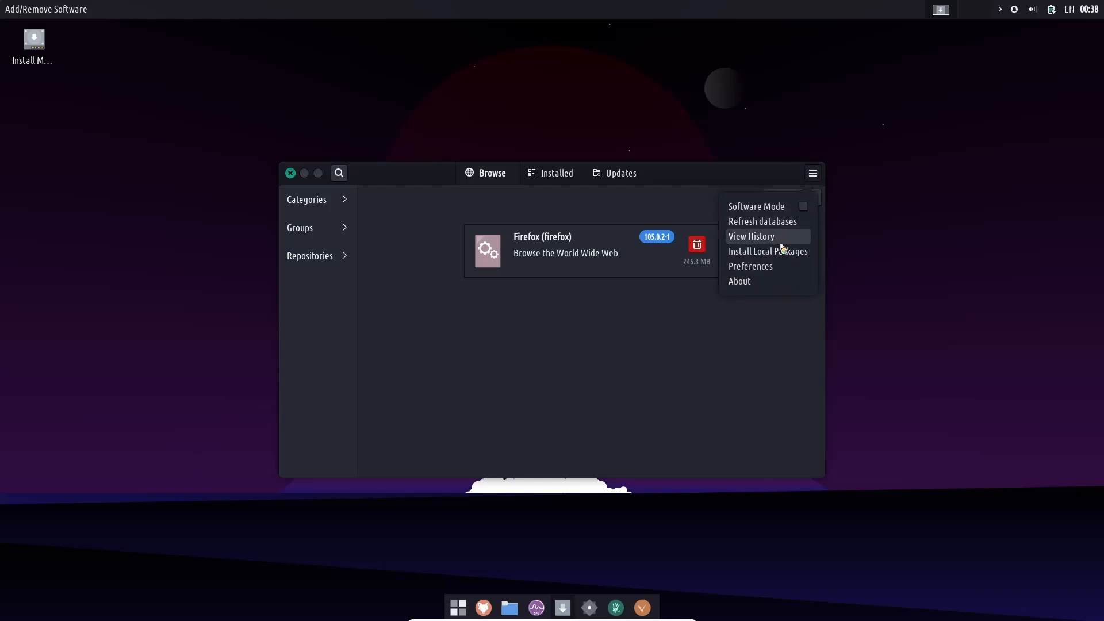
left_click(750, 267)
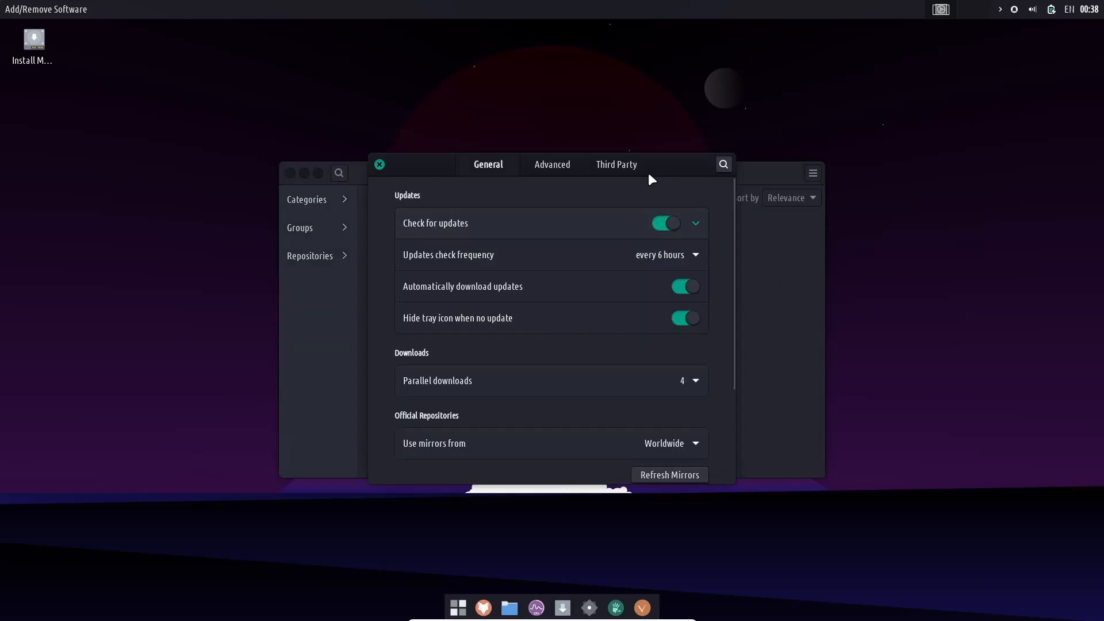
left_click(615, 164)
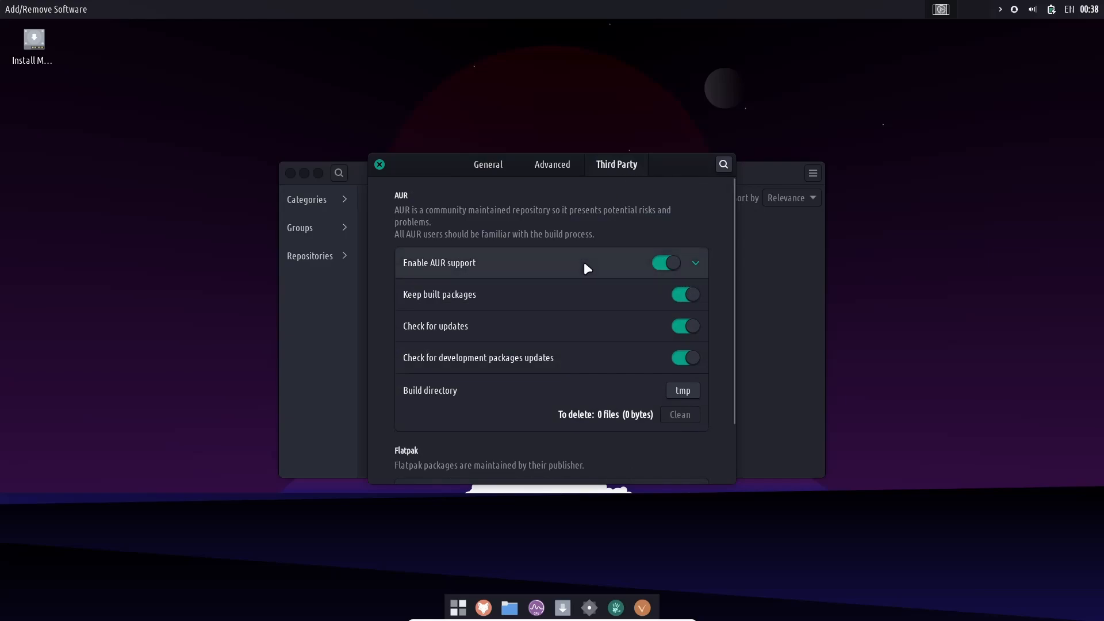
scroll("down", 3)
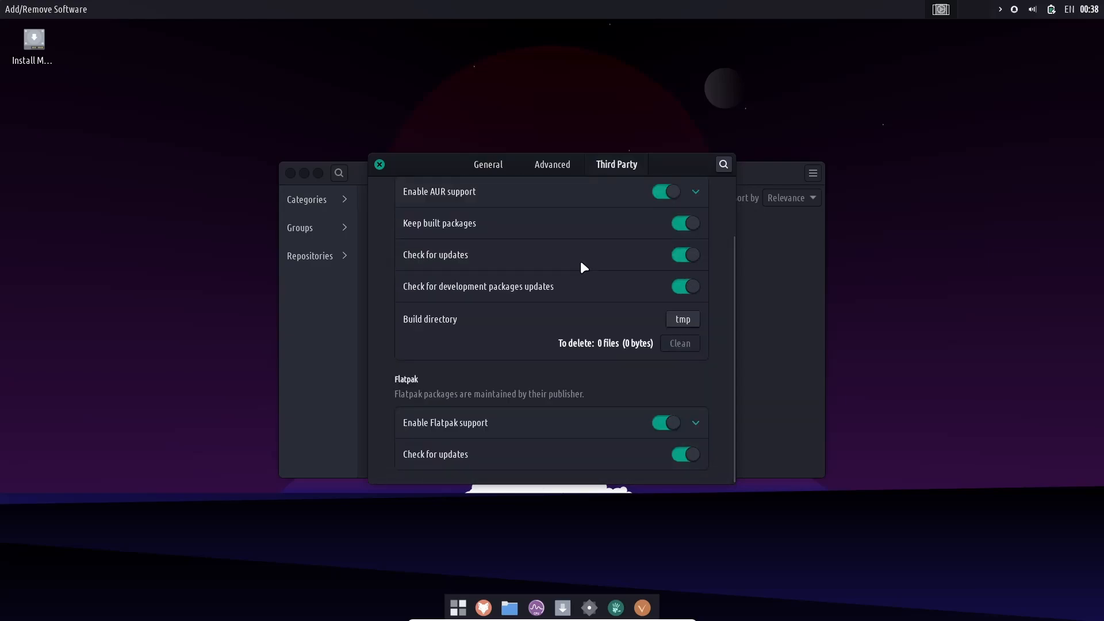
scroll("up", 3)
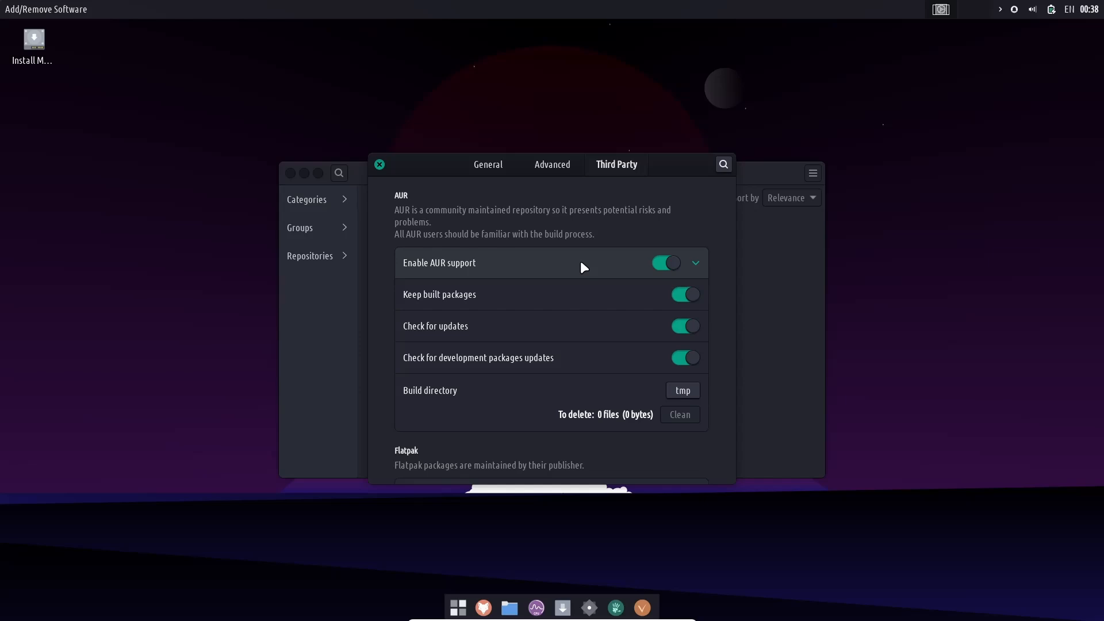
left_click(379, 164)
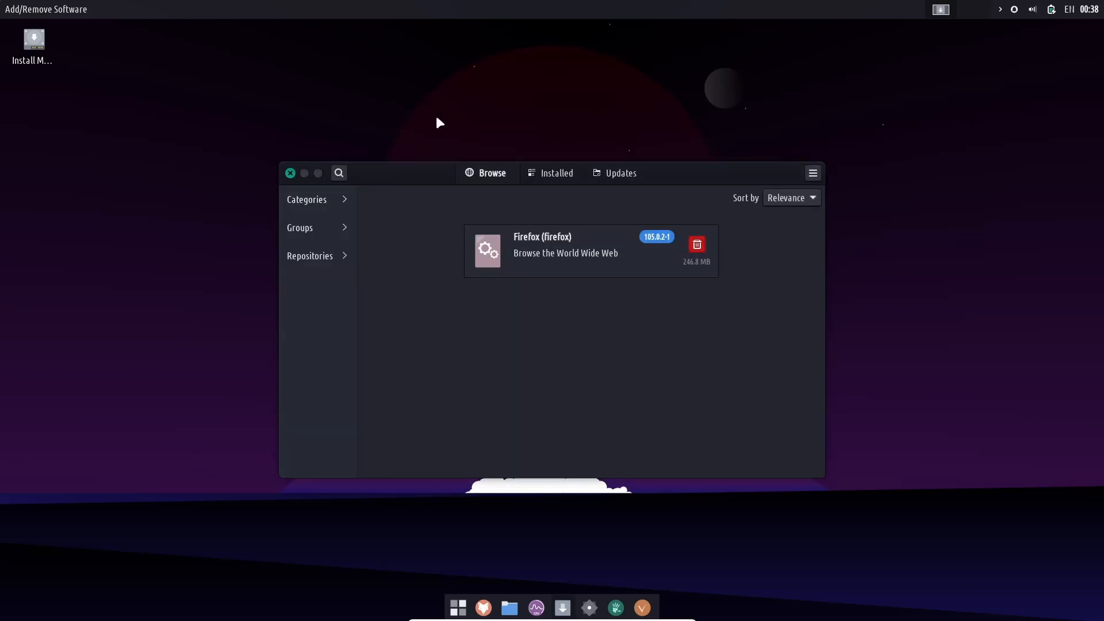
mouse_move(436, 335)
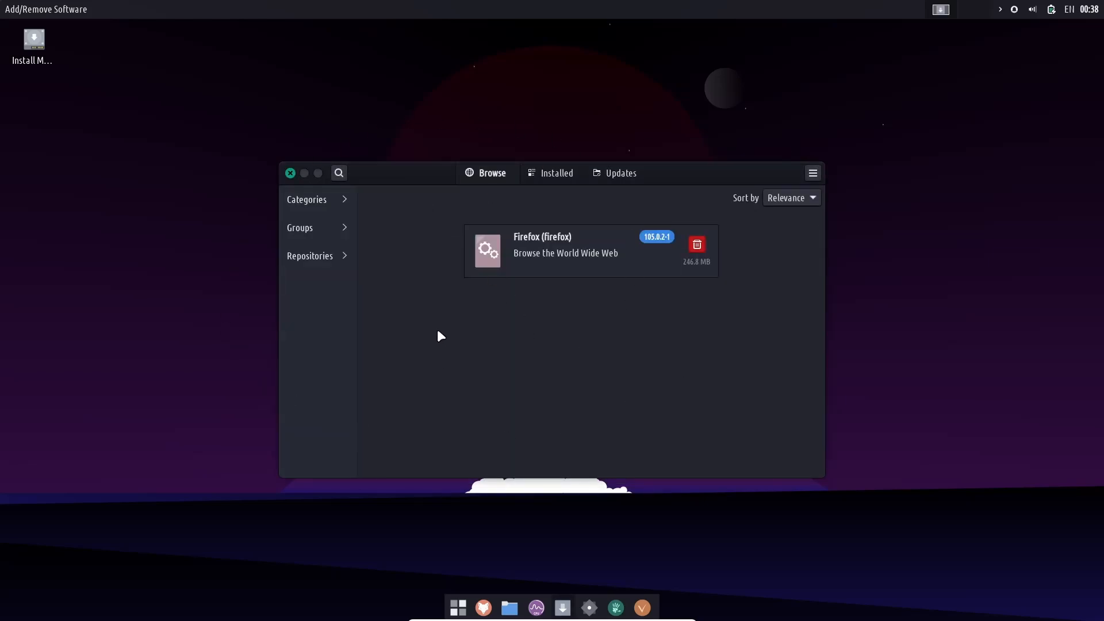
left_click(289, 172)
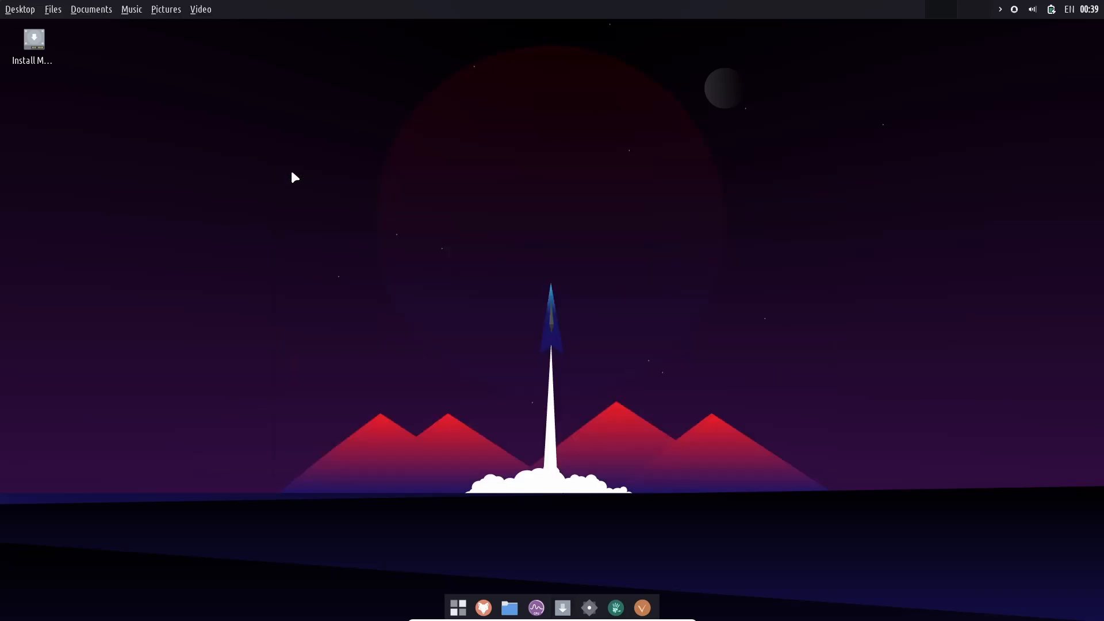
Step: Launch Appearance from the Whisker Menu and browse its Style and Icons theme lists
left_click(457, 607)
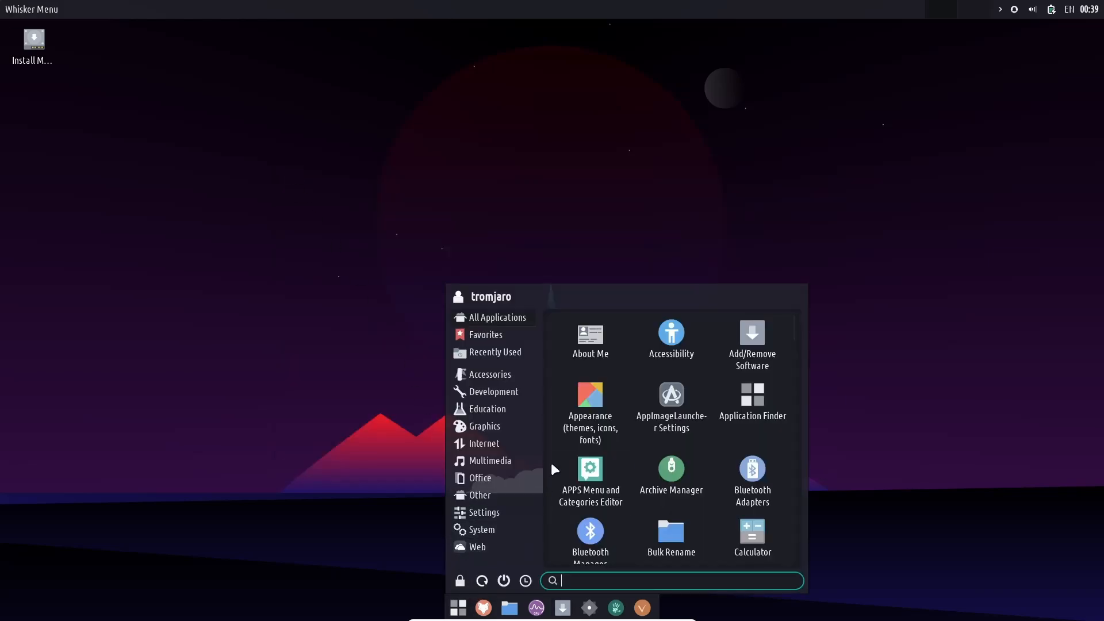
mouse_move(590, 412)
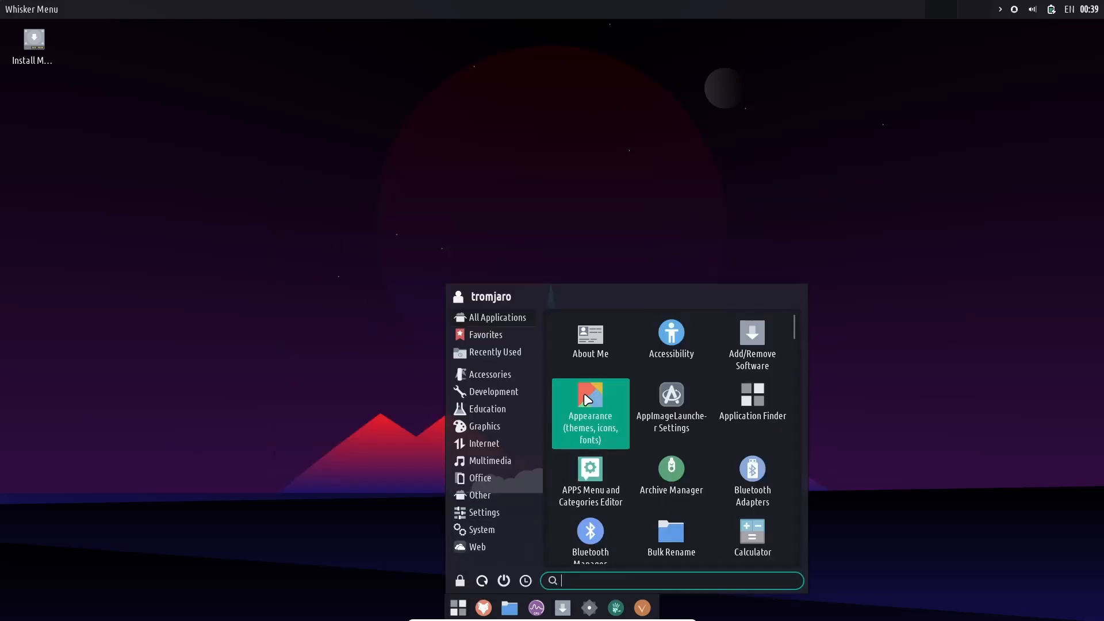
double_click(590, 413)
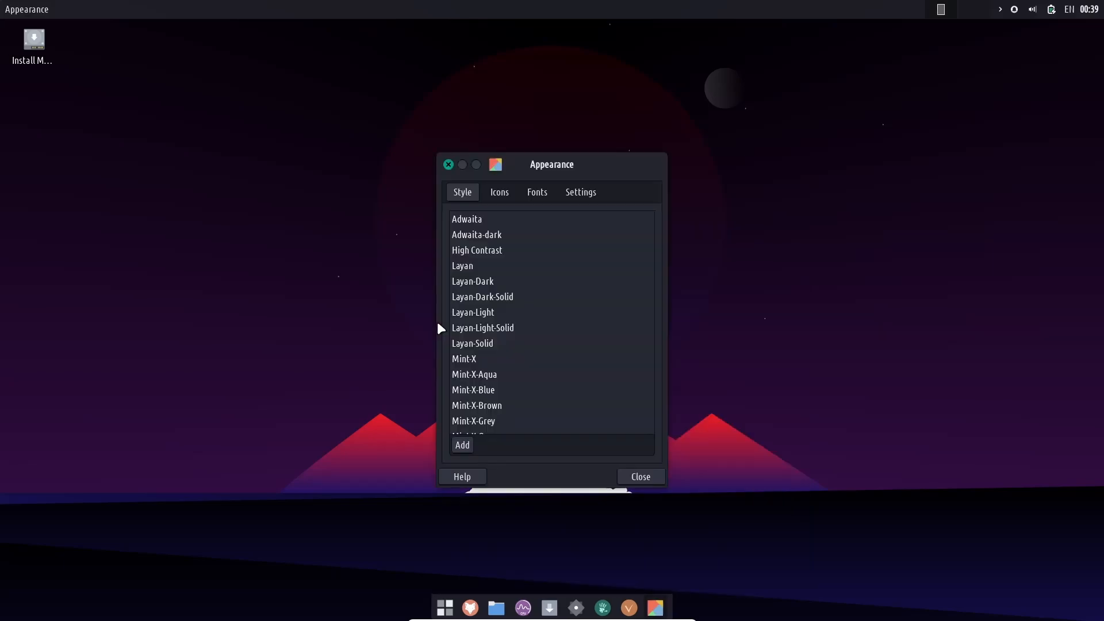
mouse_move(481, 312)
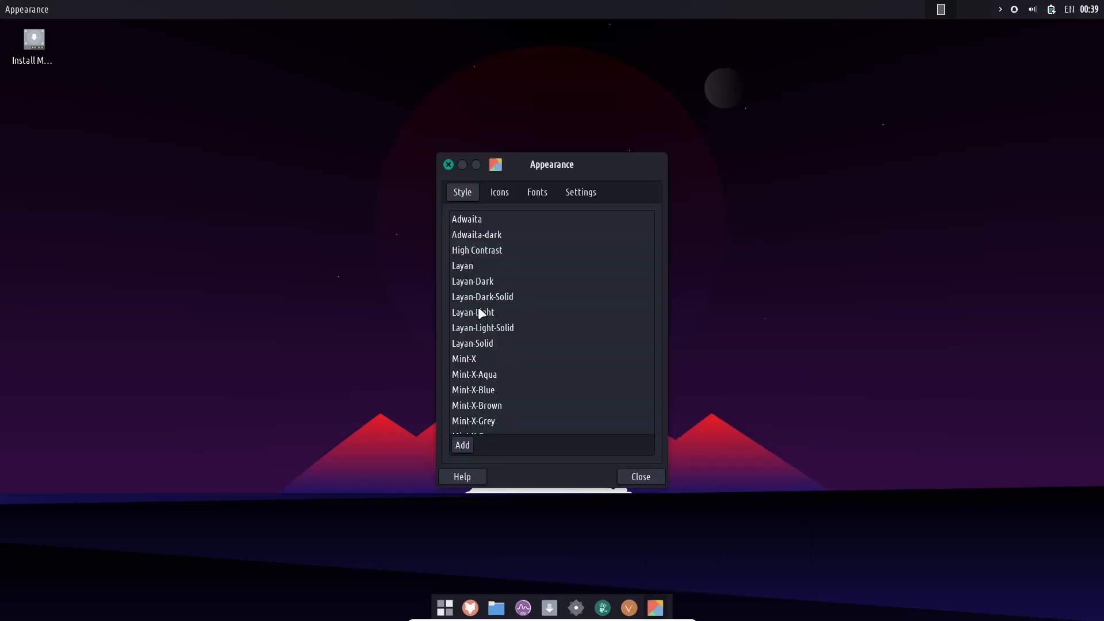
left_click(498, 192)
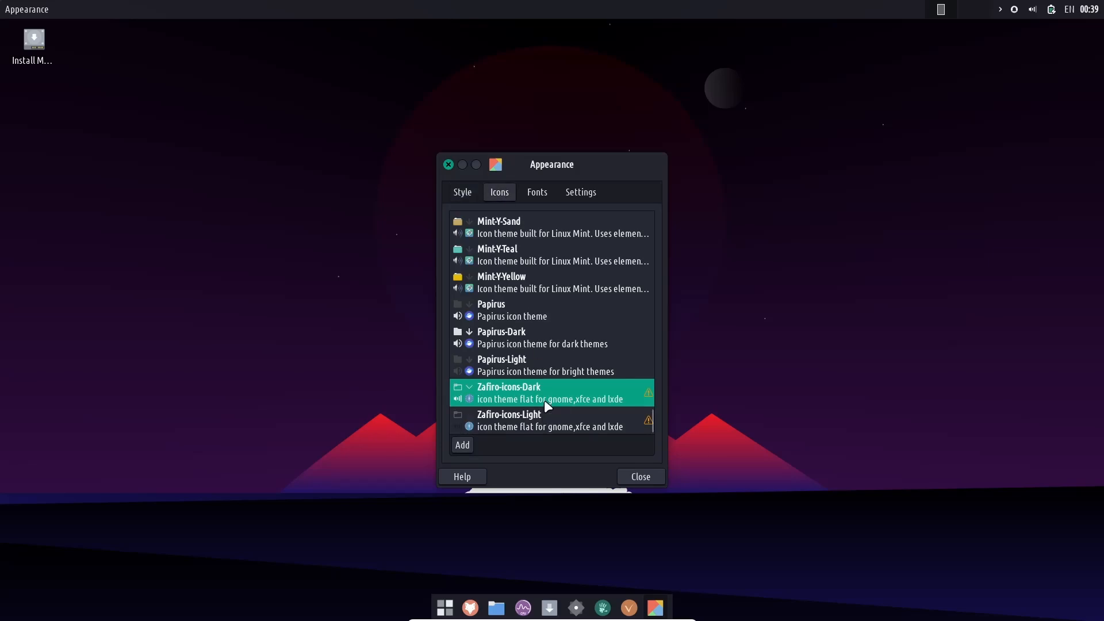
left_click(581, 191)
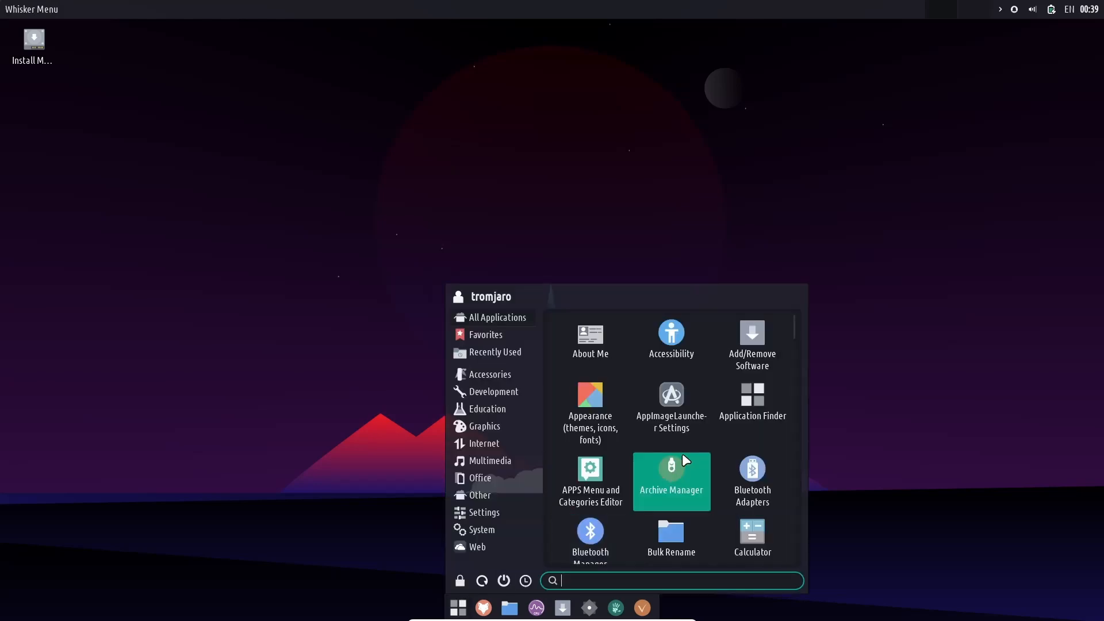
mouse_move(671, 413)
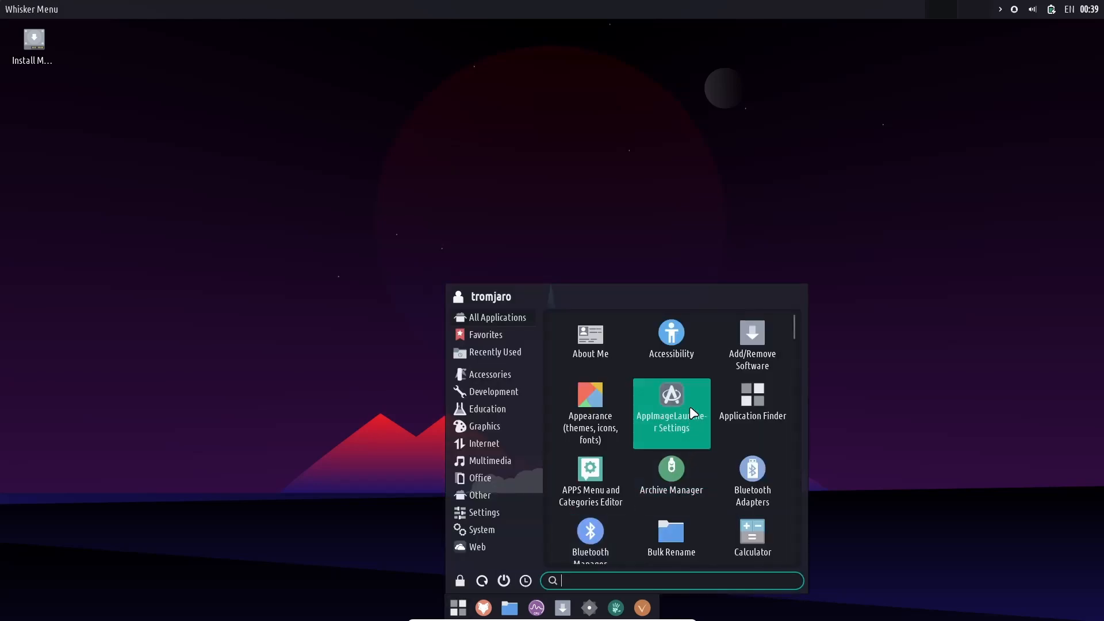
mouse_move(672, 414)
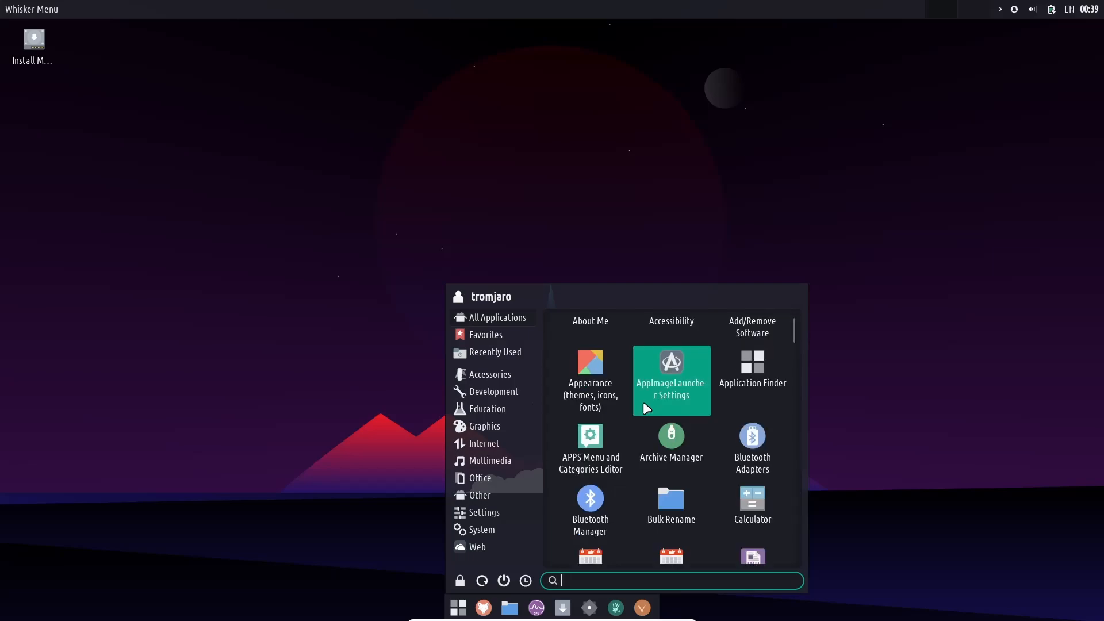
Step: Scroll All Applications past Disks and Display to the Drivers, Kernels, Language entry
scroll("down", 3)
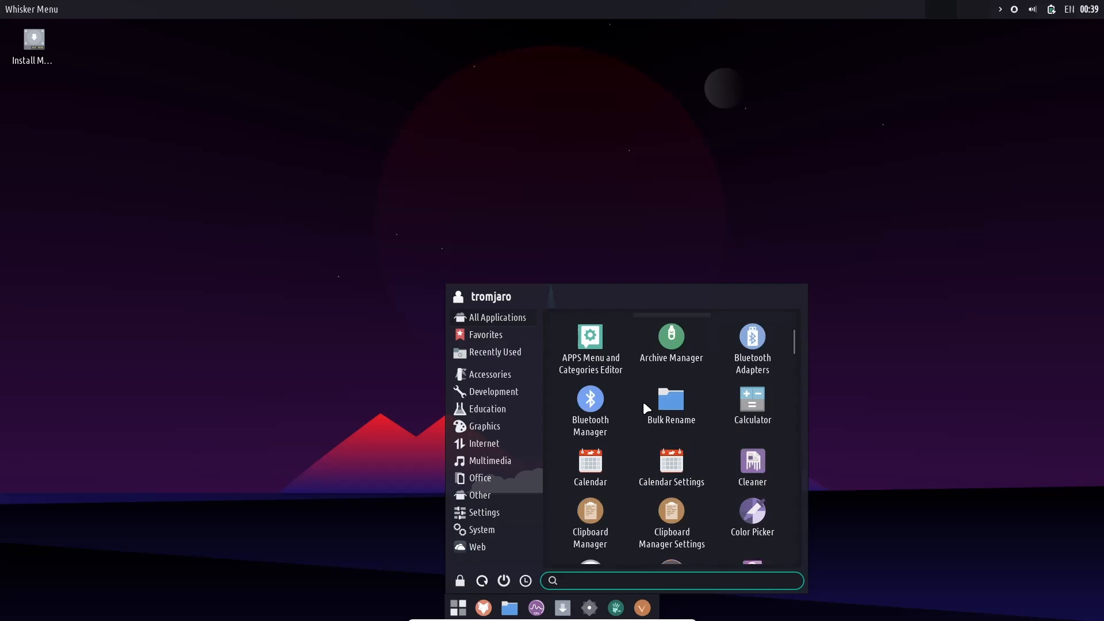
scroll("down", 3)
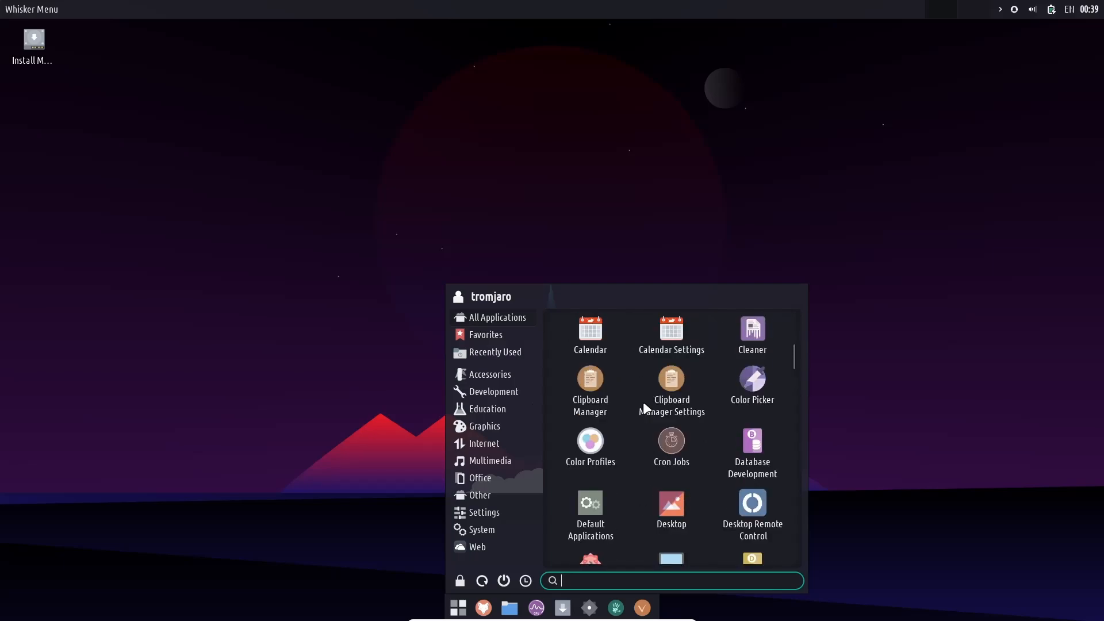
scroll("down", 3)
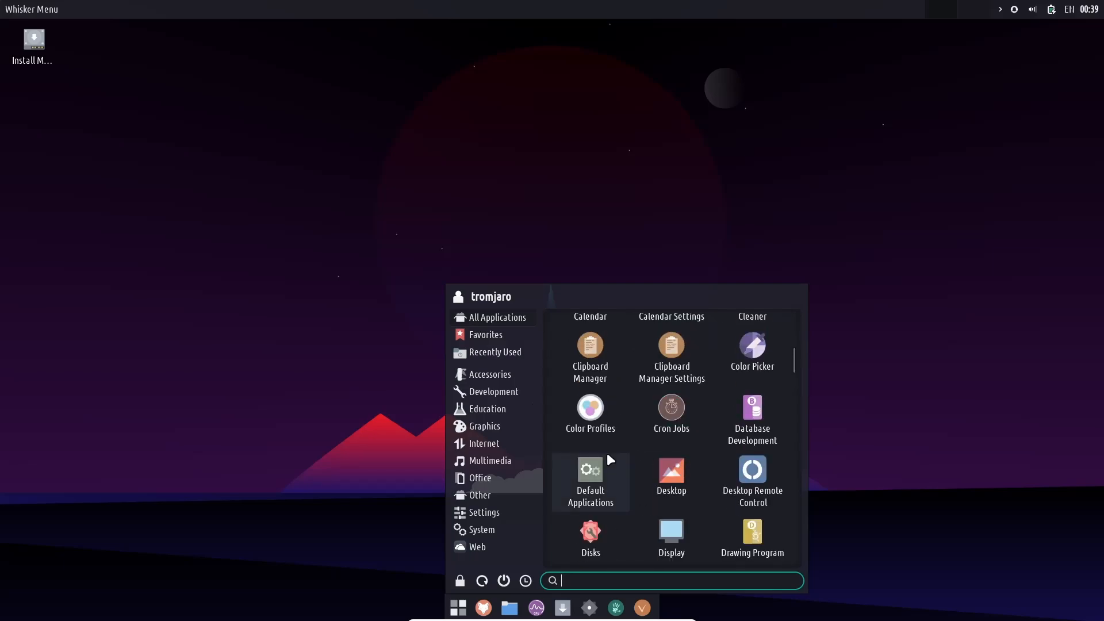
scroll("down", 3)
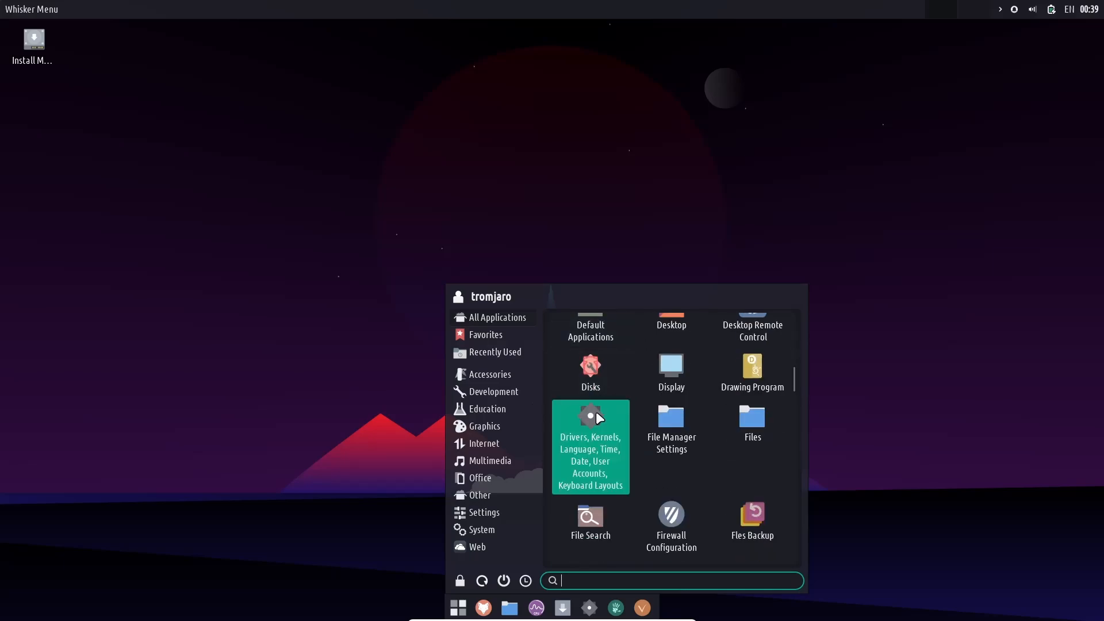
Step: Open Drivers, Kernels, Language settings and view the Linux 5.15.71-1 LTS kernel details
left_click(590, 444)
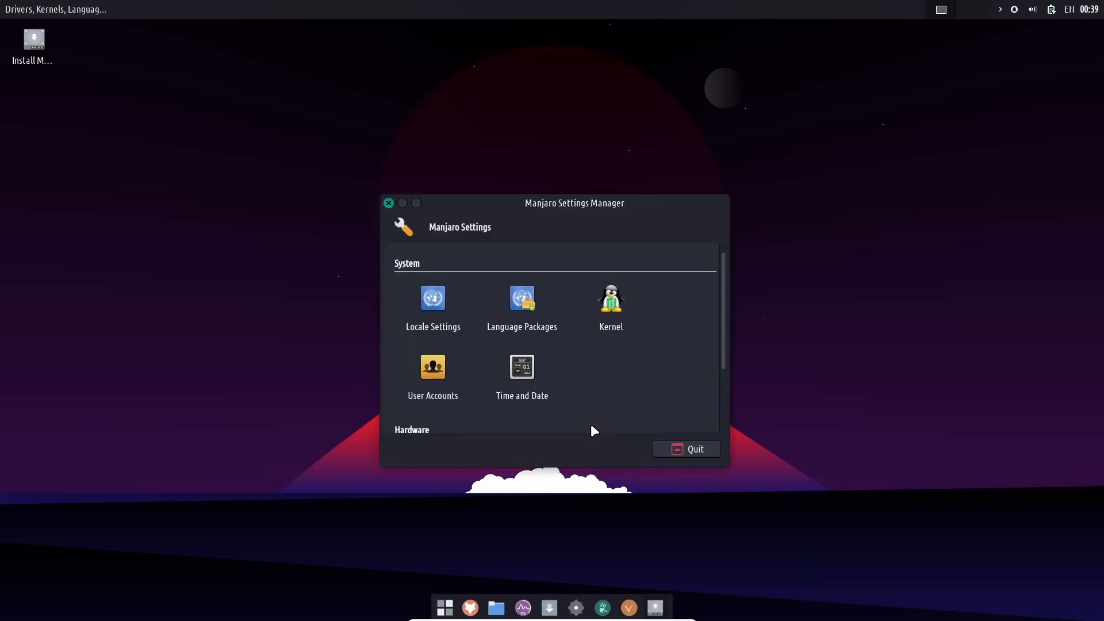
mouse_move(623, 306)
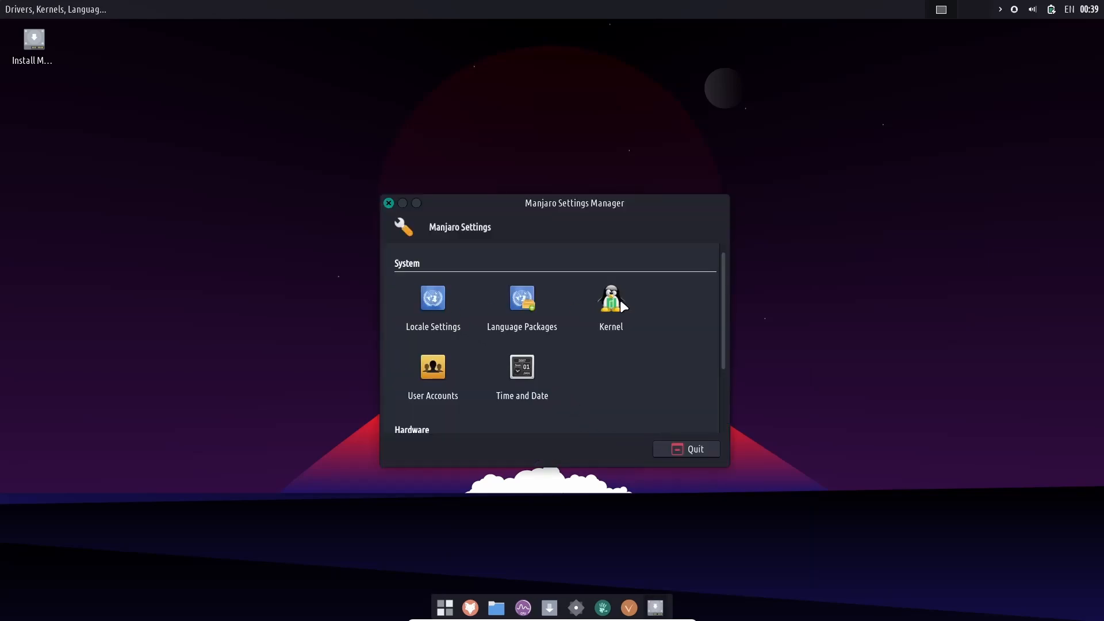
left_click(610, 297)
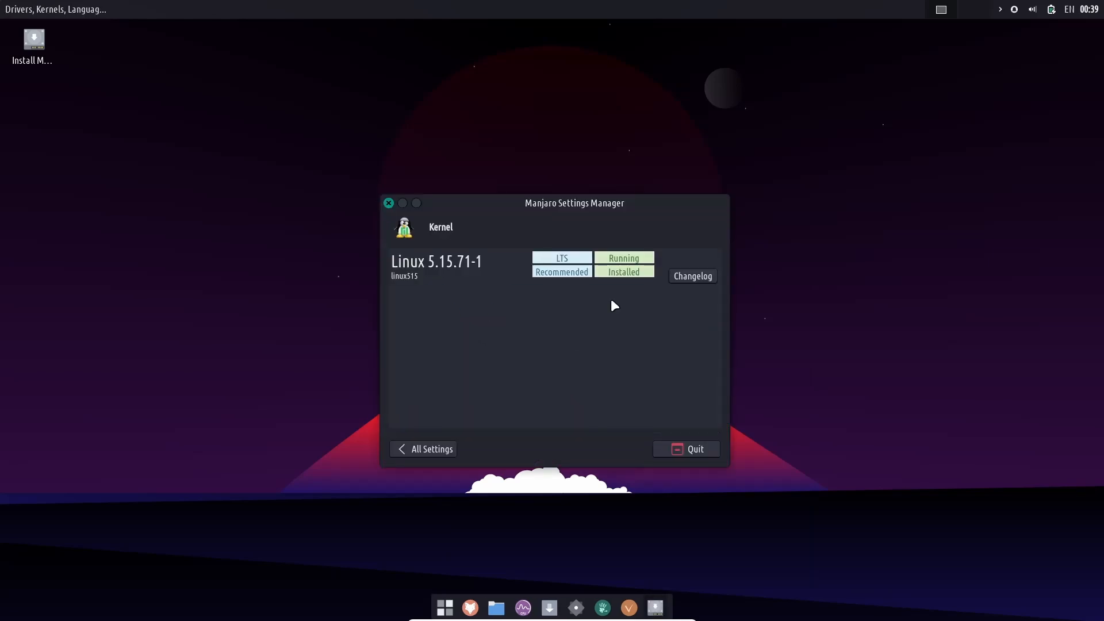
mouse_move(455, 275)
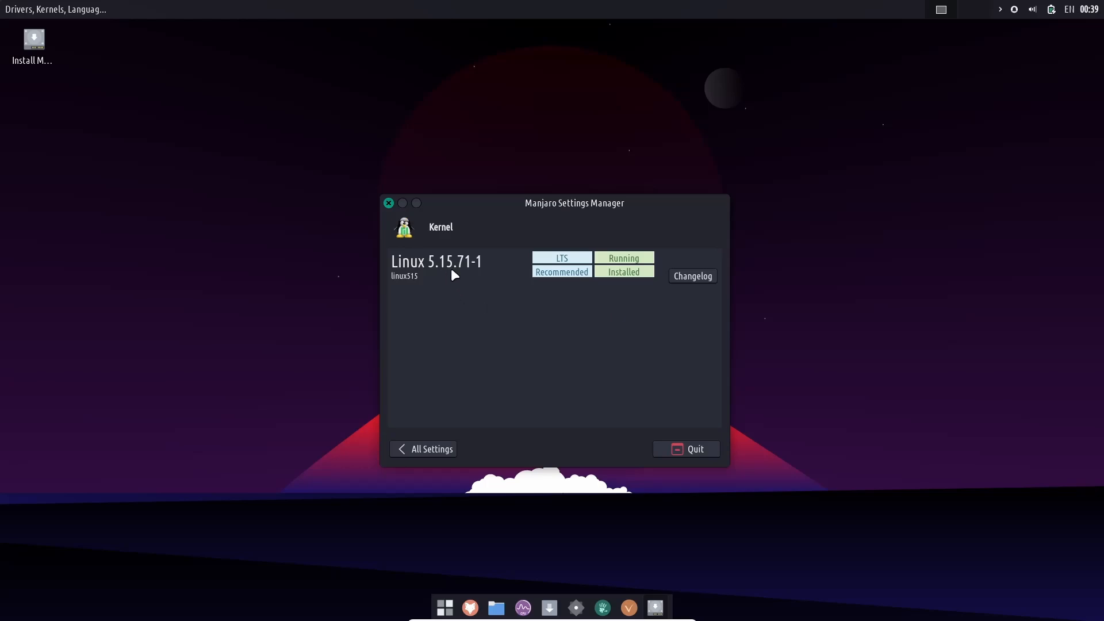
mouse_move(492, 277)
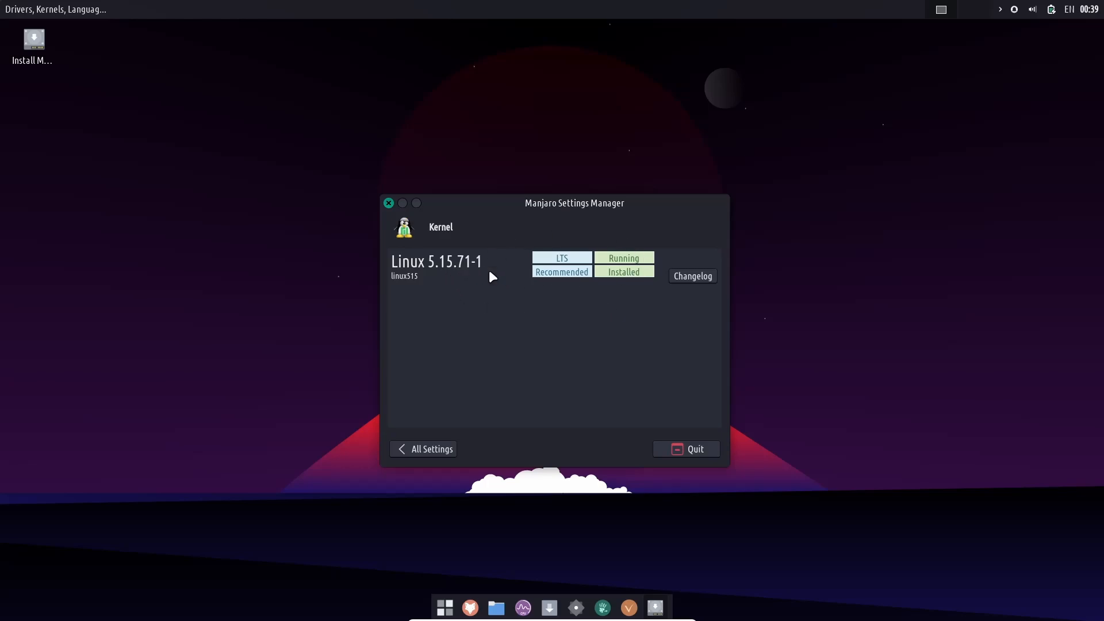
mouse_move(549, 318)
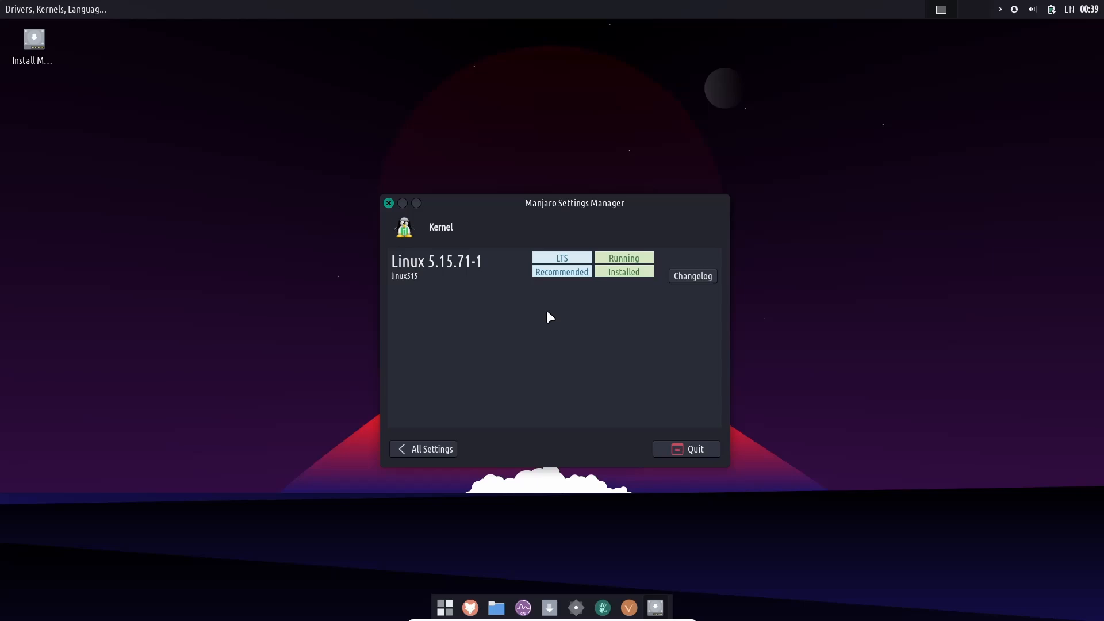
mouse_move(528, 311)
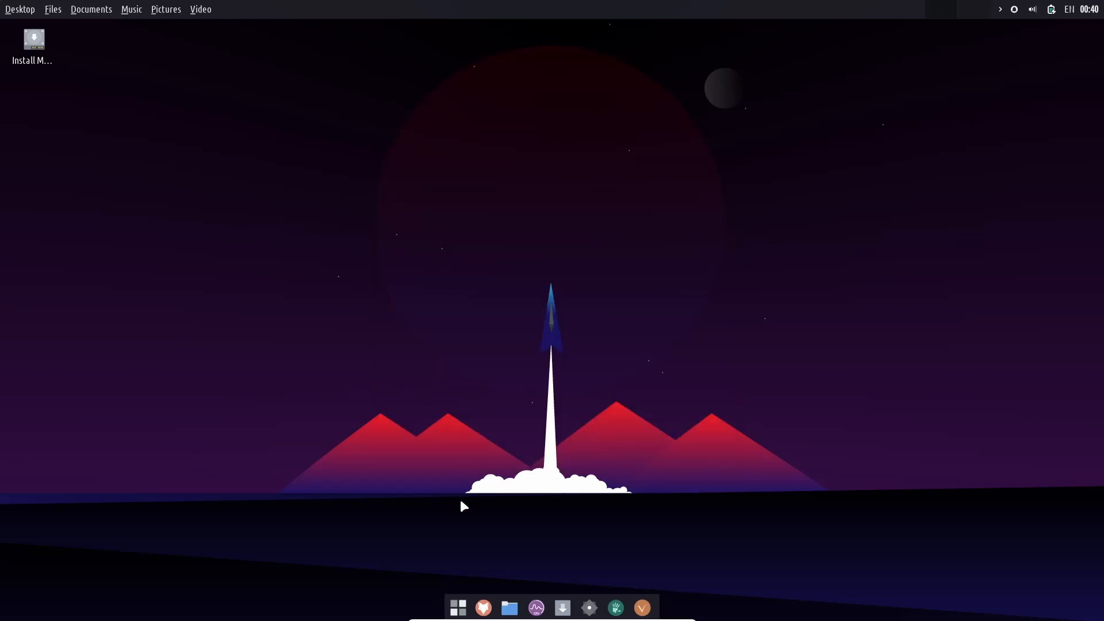
Step: Browse the Whisker Menu's Accessories category, then move on to the Internet apps
left_click(457, 607)
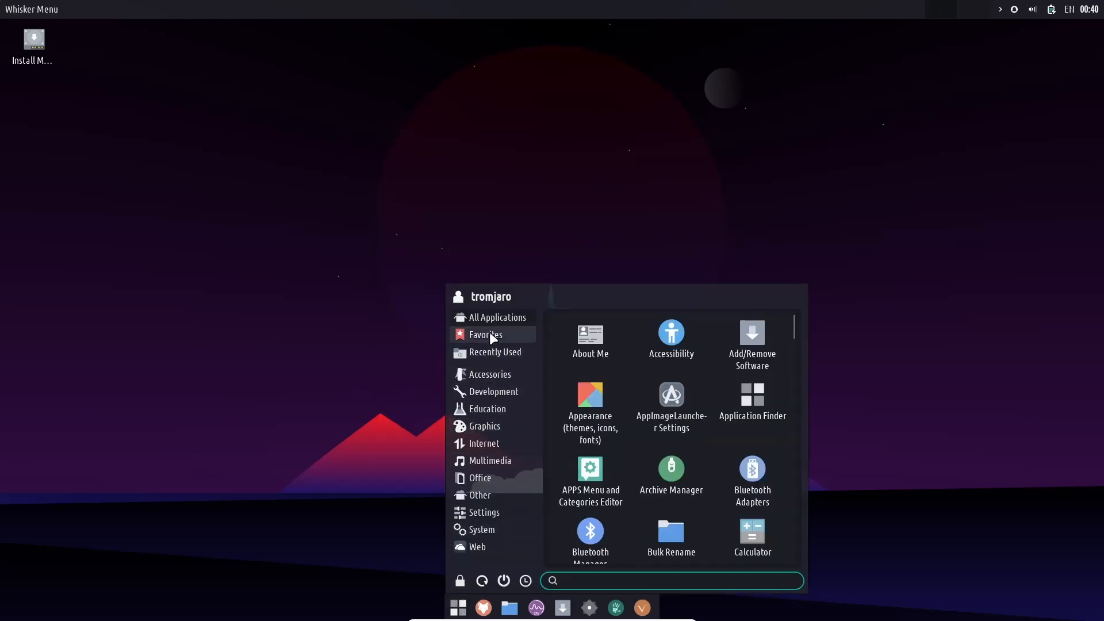
left_click(490, 374)
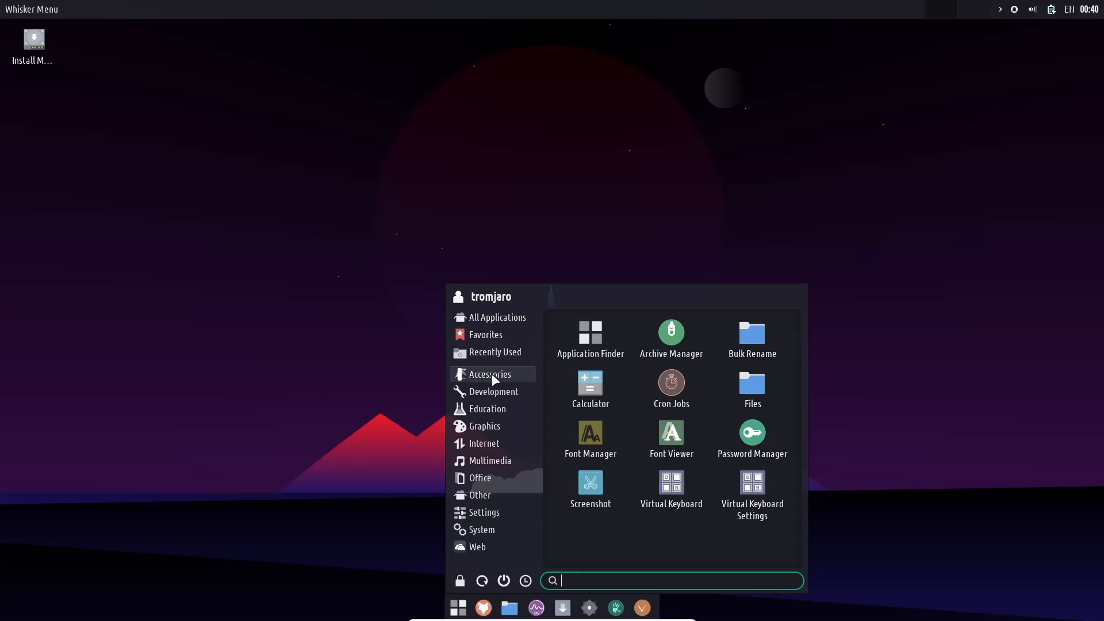
mouse_move(484, 409)
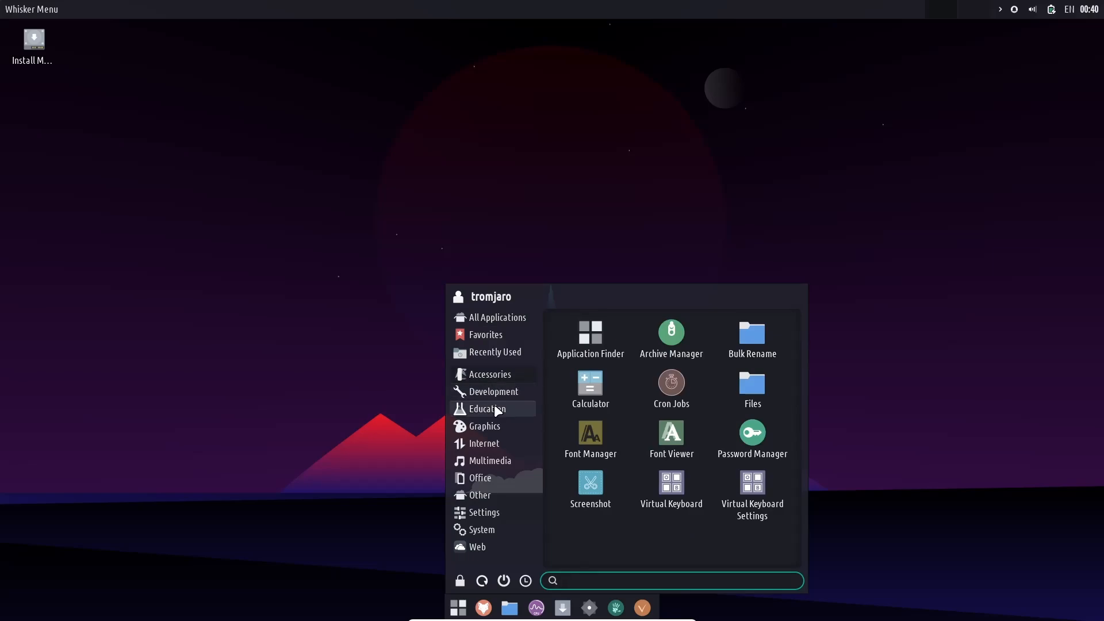
left_click(486, 408)
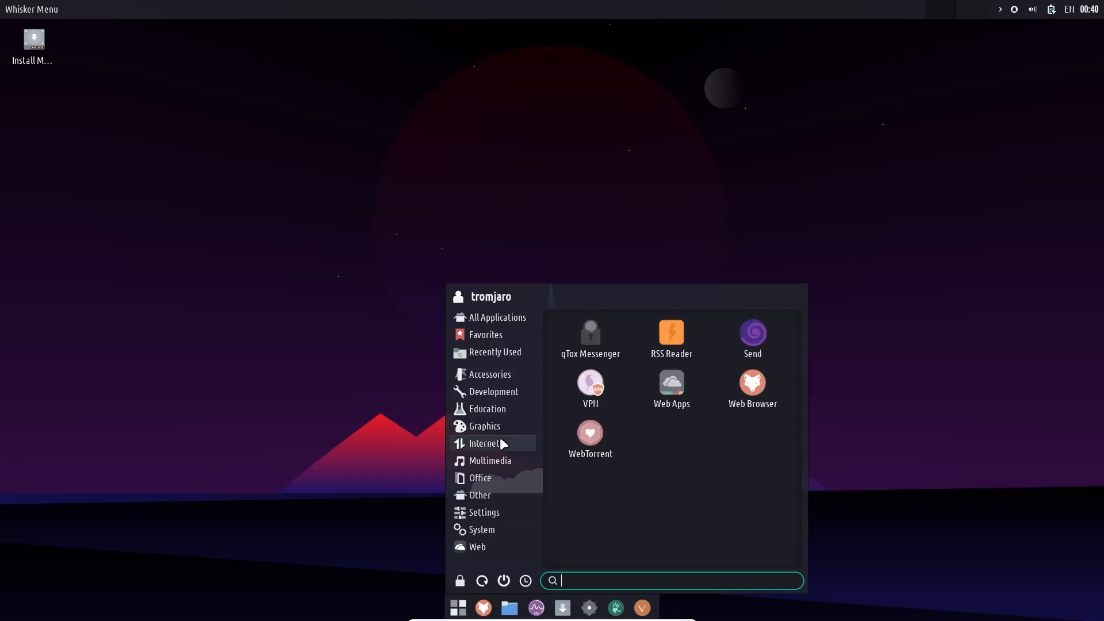
mouse_move(752, 385)
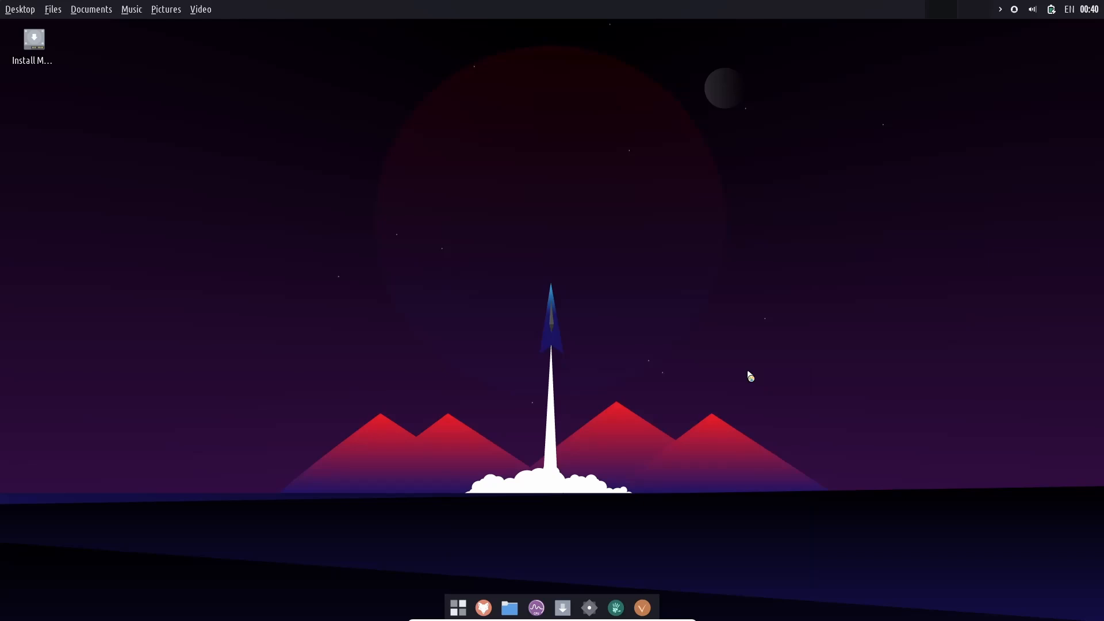
Step: Launch Firefox from the dock, showing the Speed Dial start page
left_click(482, 607)
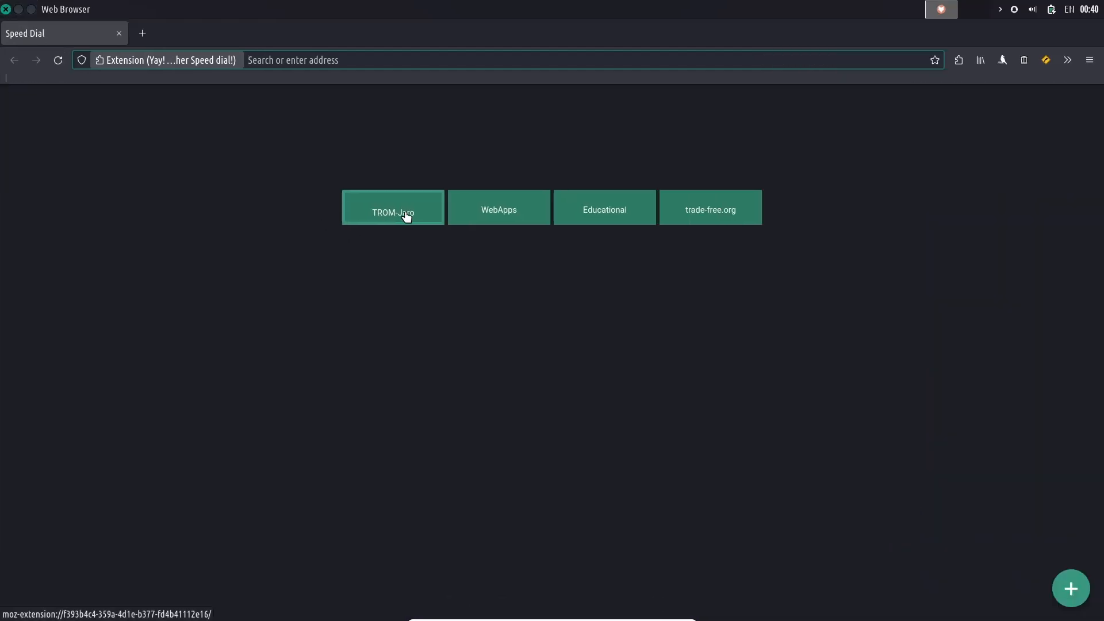
mouse_move(709, 210)
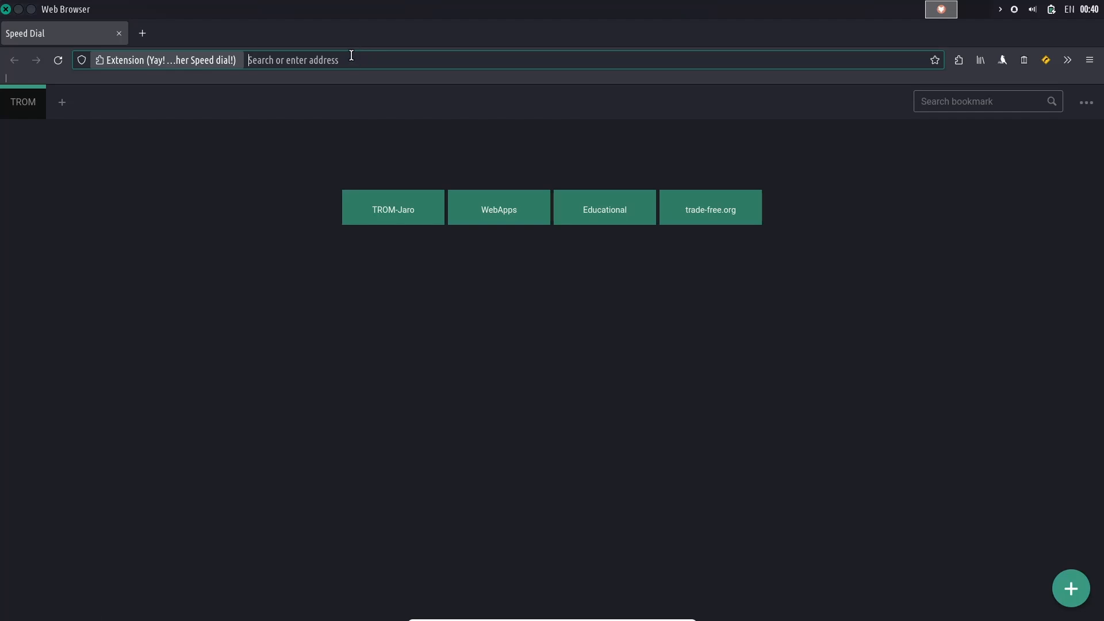
Step: Search 'ebuzz central' from the address bar and scroll through the general results
type("ebuzz central")
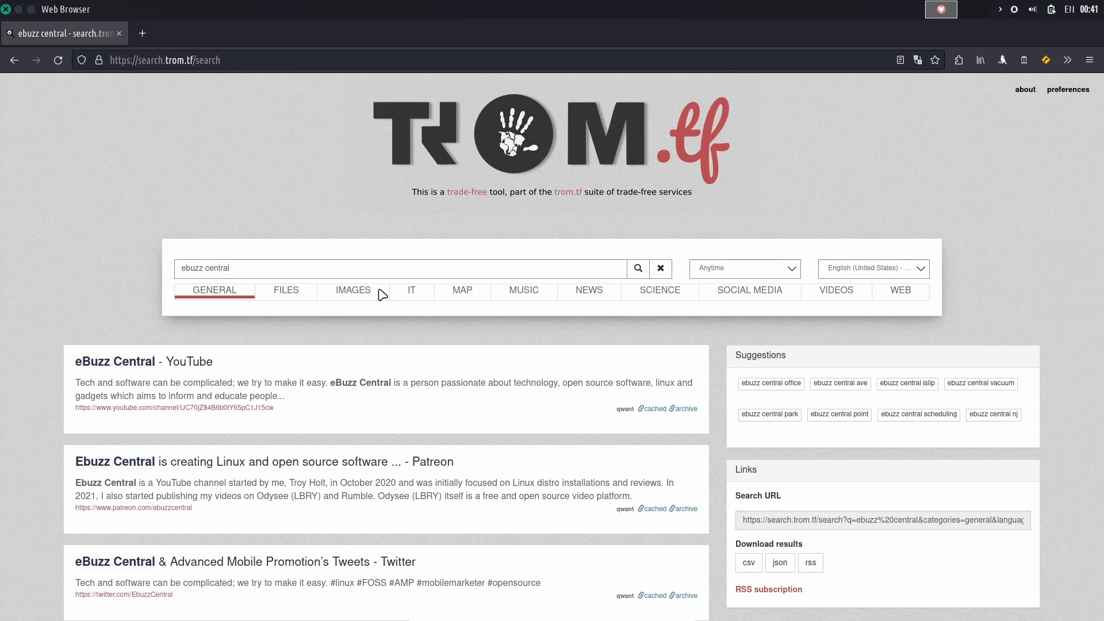
mouse_move(620, 408)
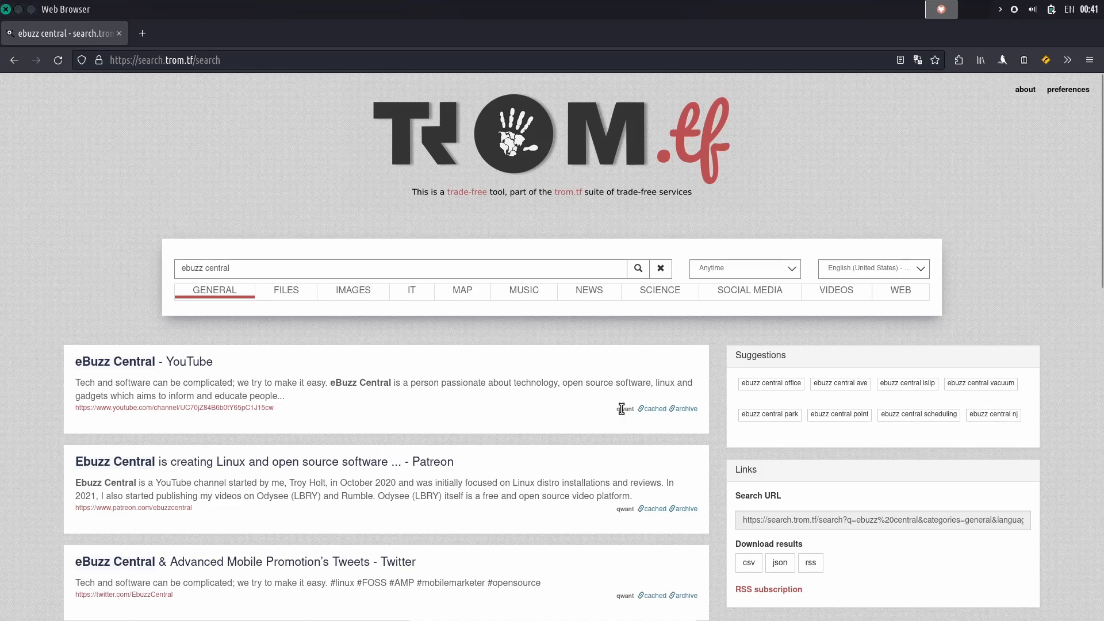
scroll("down", 3)
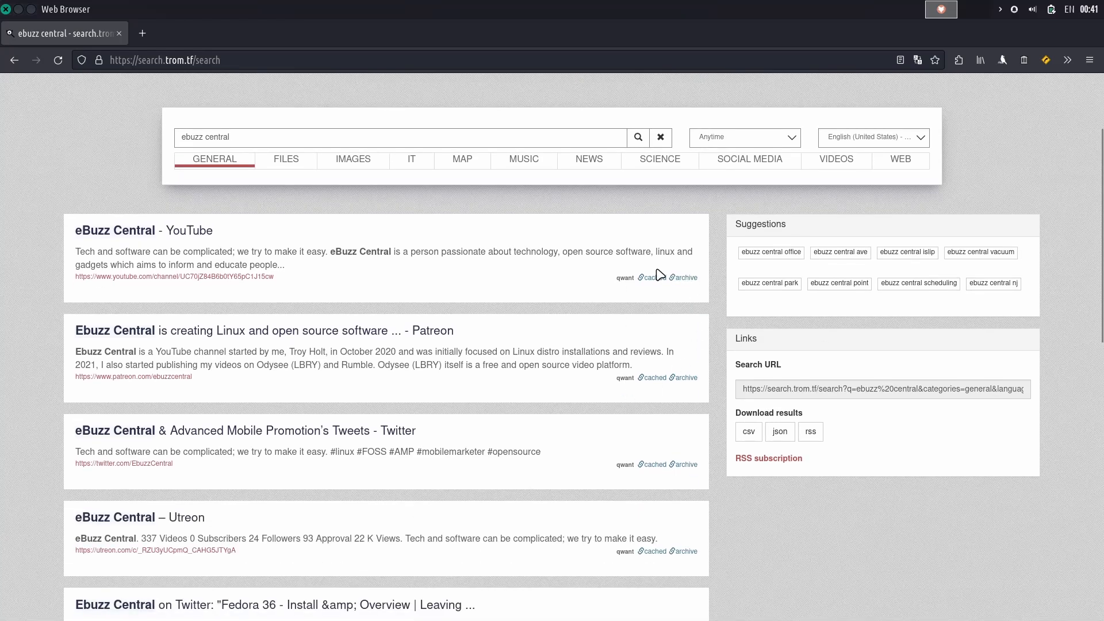
scroll("down", 3)
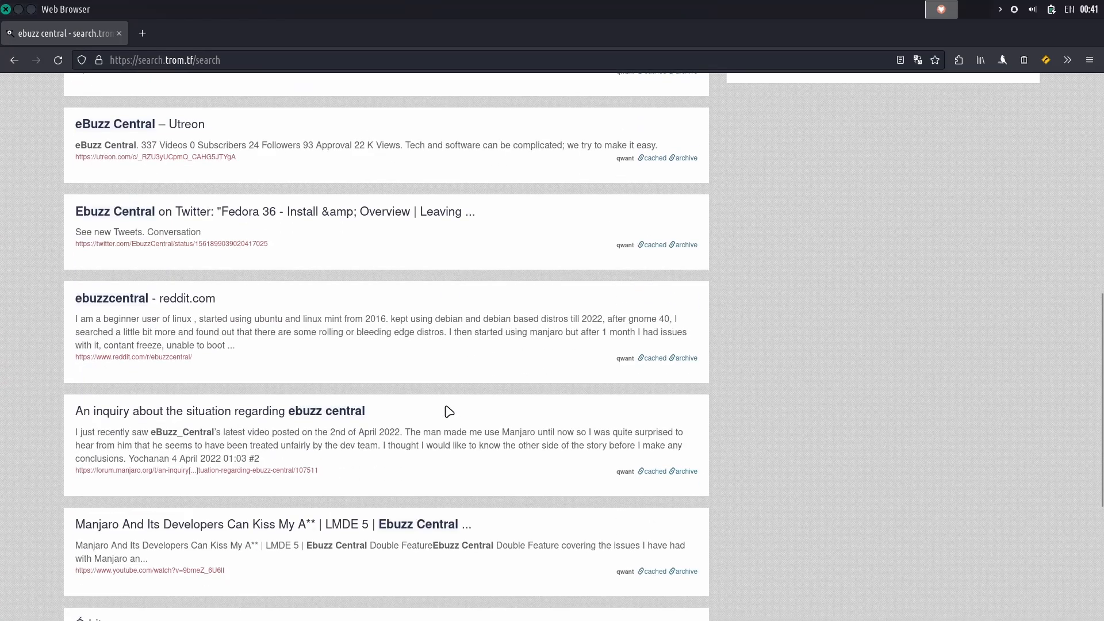
scroll("up", 3)
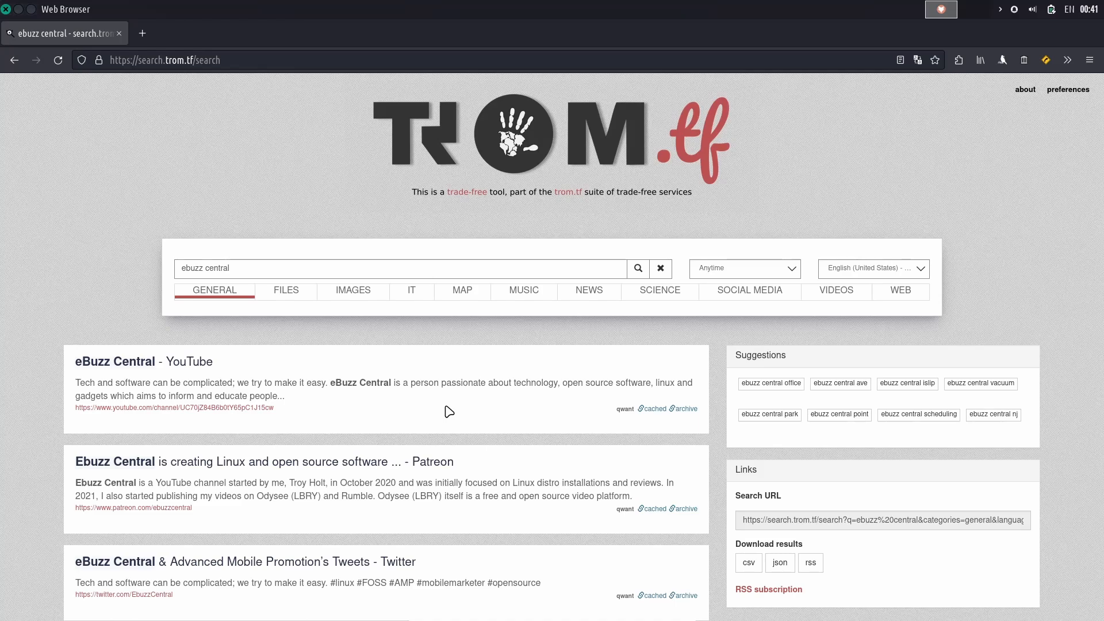
mouse_move(346, 299)
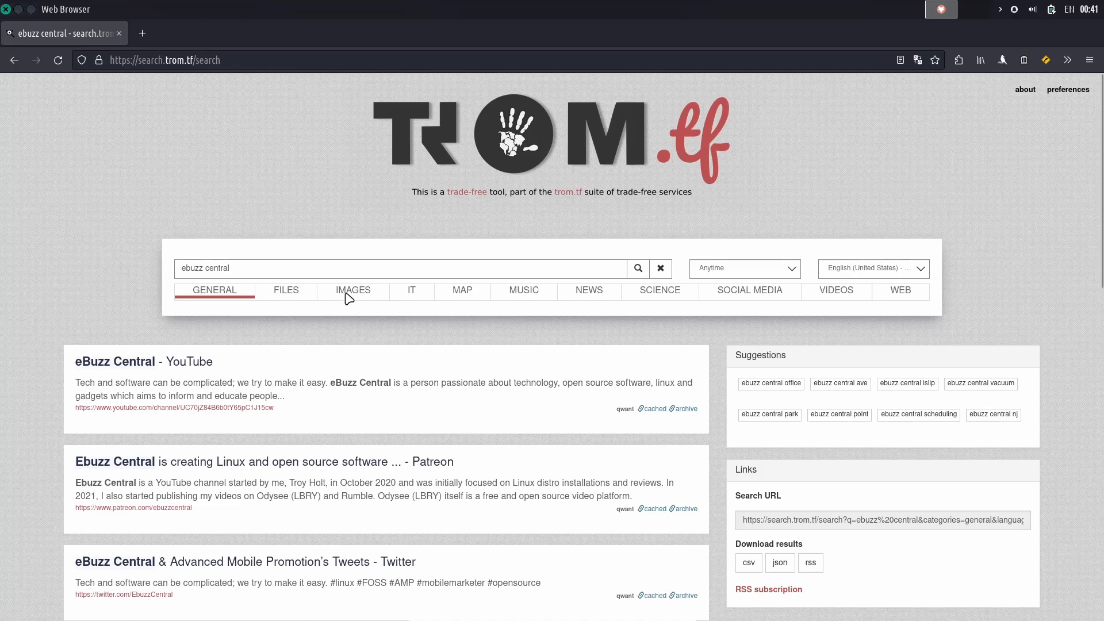
Step: Show image results for 'ebuzz central' and select the search page's address
left_click(353, 290)
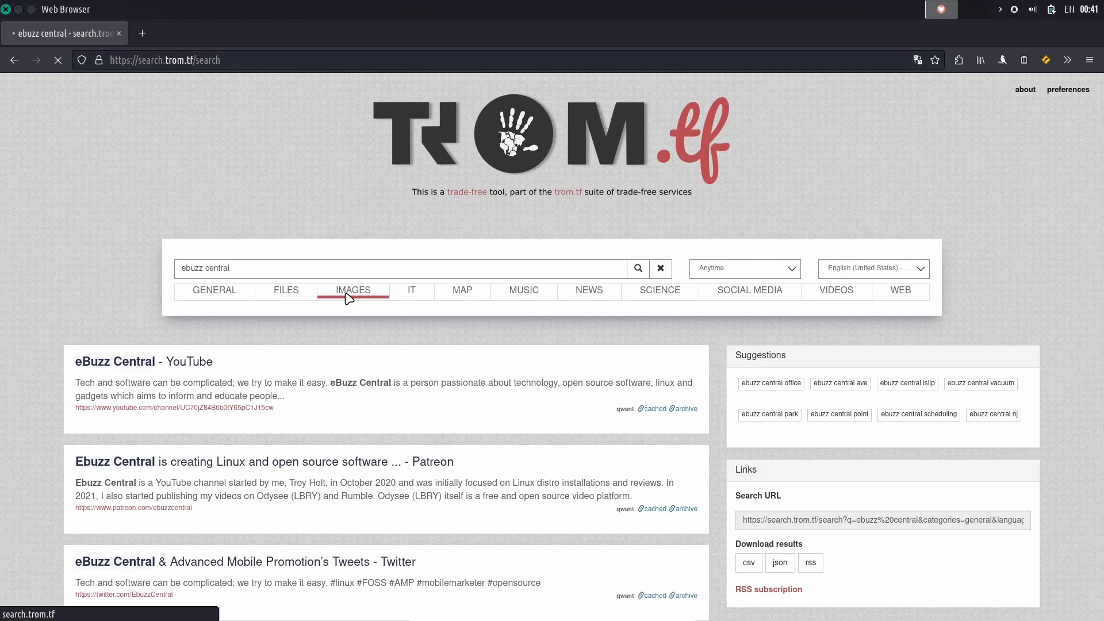
left_click(353, 289)
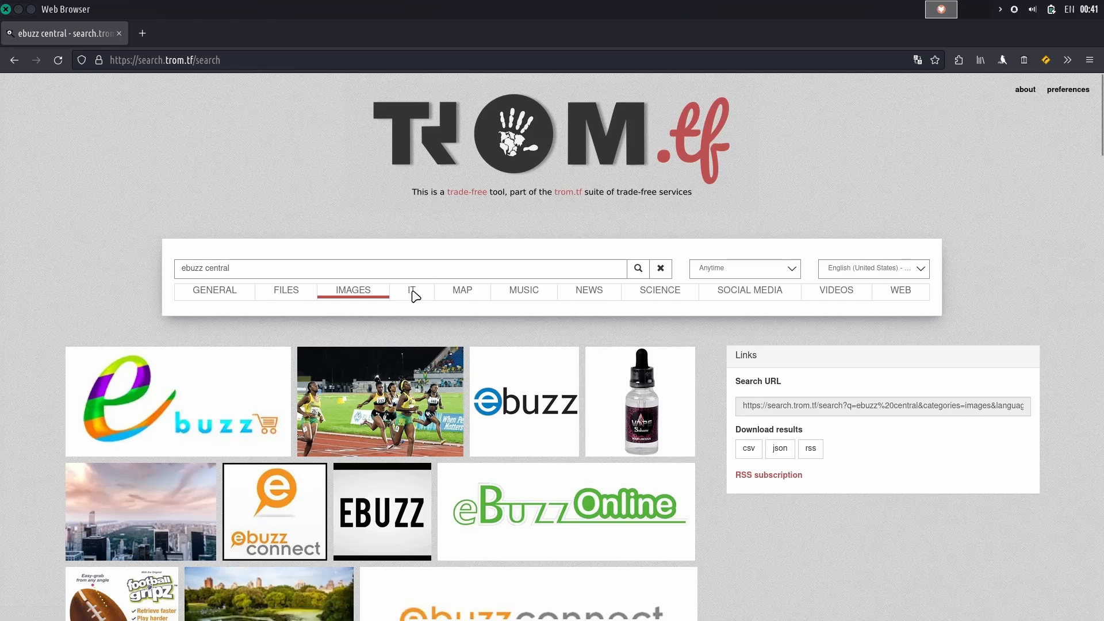
mouse_move(232, 84)
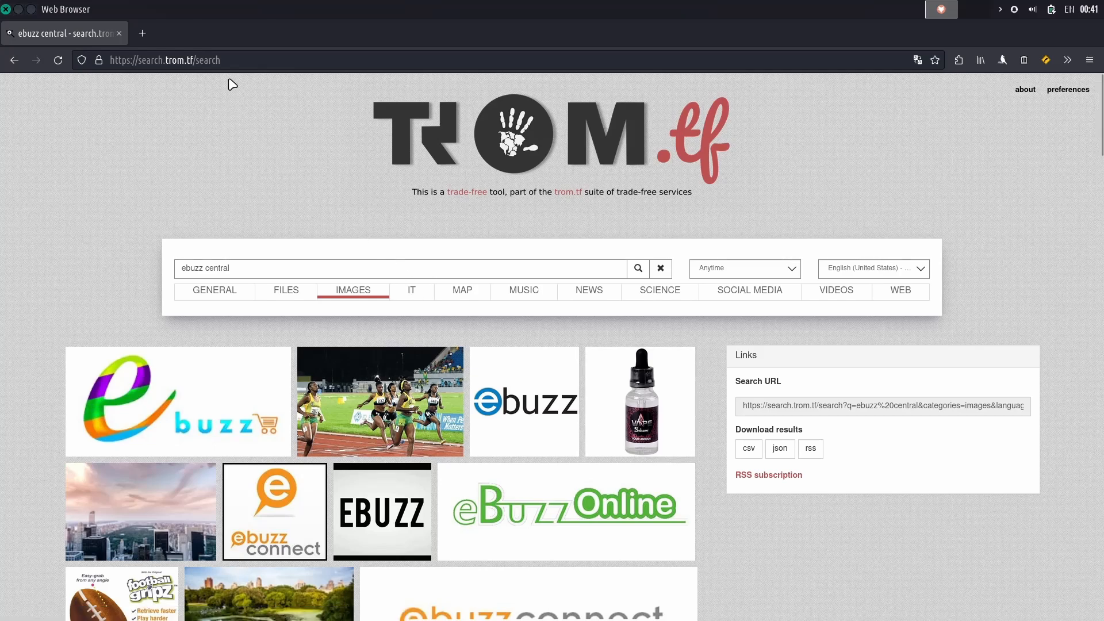
left_click(165, 60)
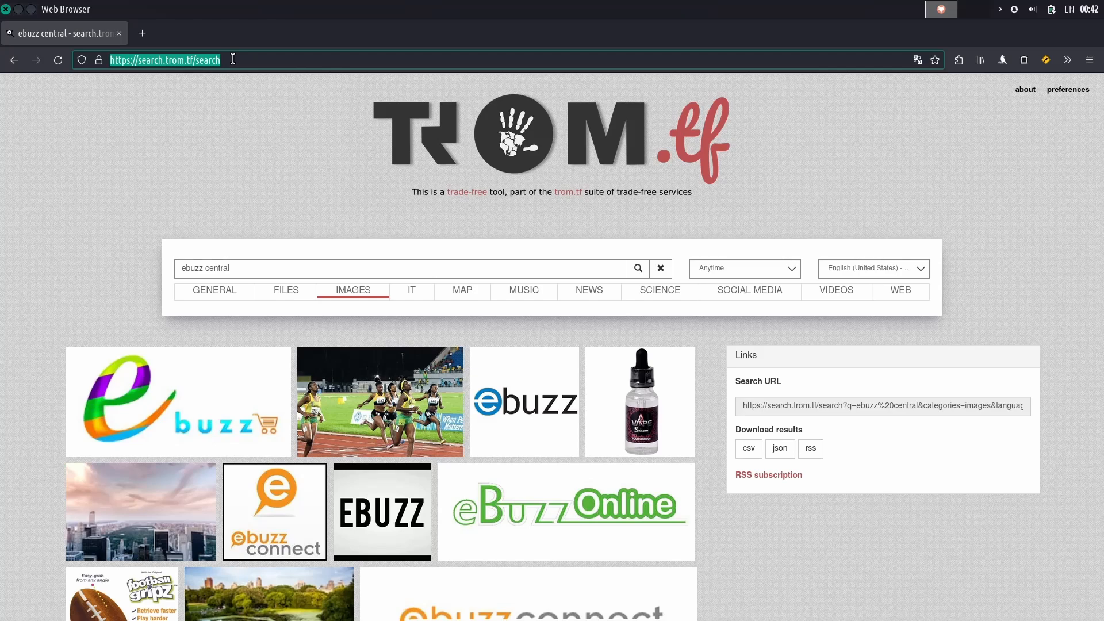
mouse_move(61, 25)
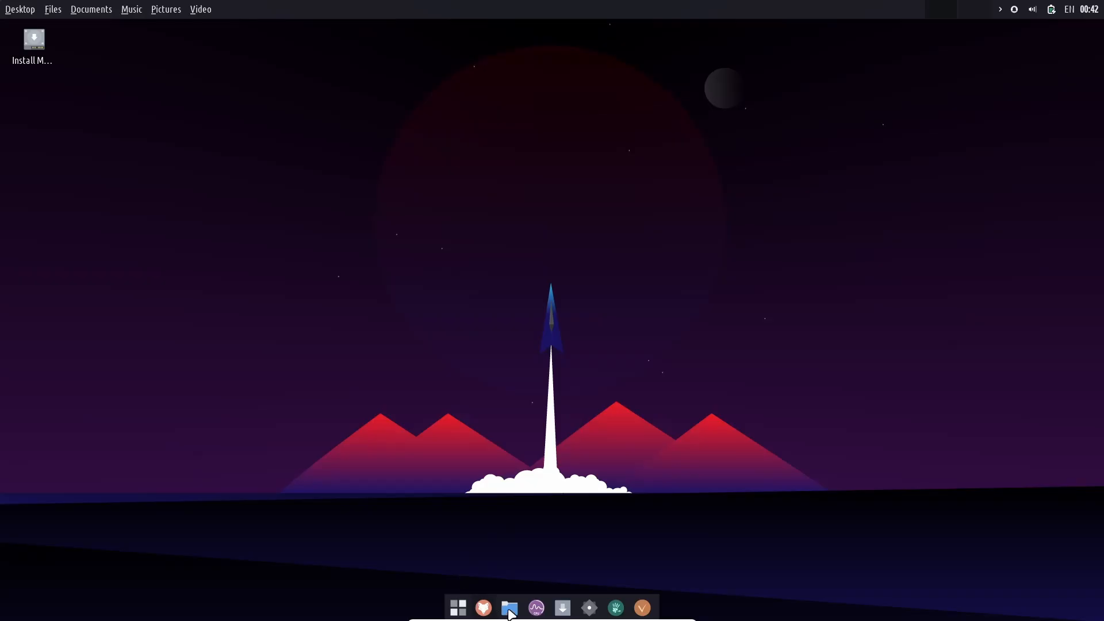
Step: Open Thunar, dismiss its About dialog for version 4.16.11, and close the window
left_click(508, 608)
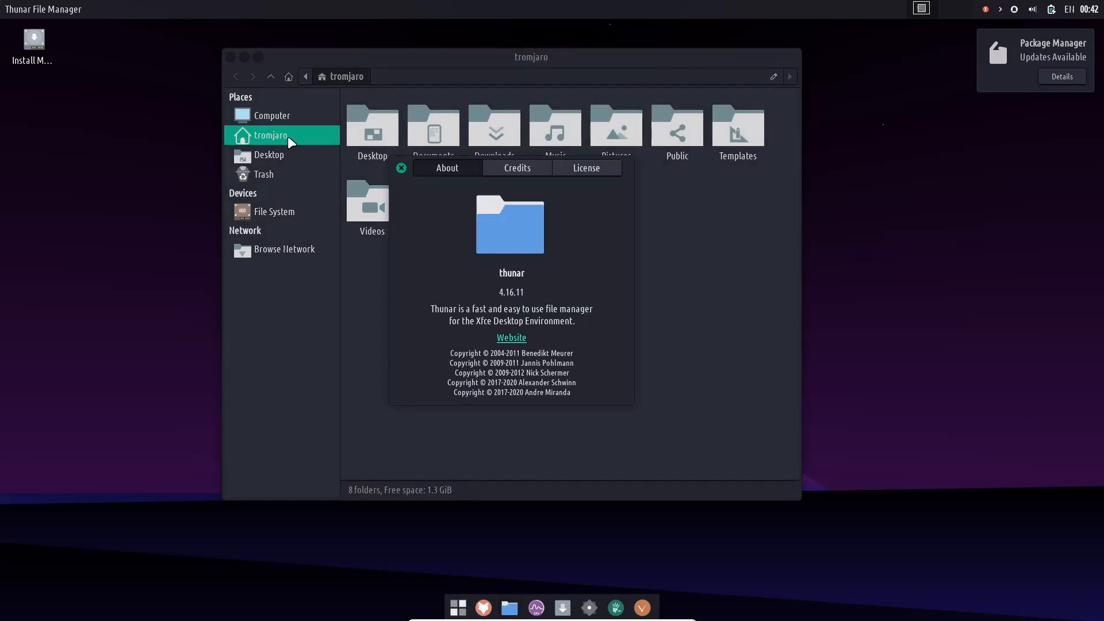
mouse_move(364, 198)
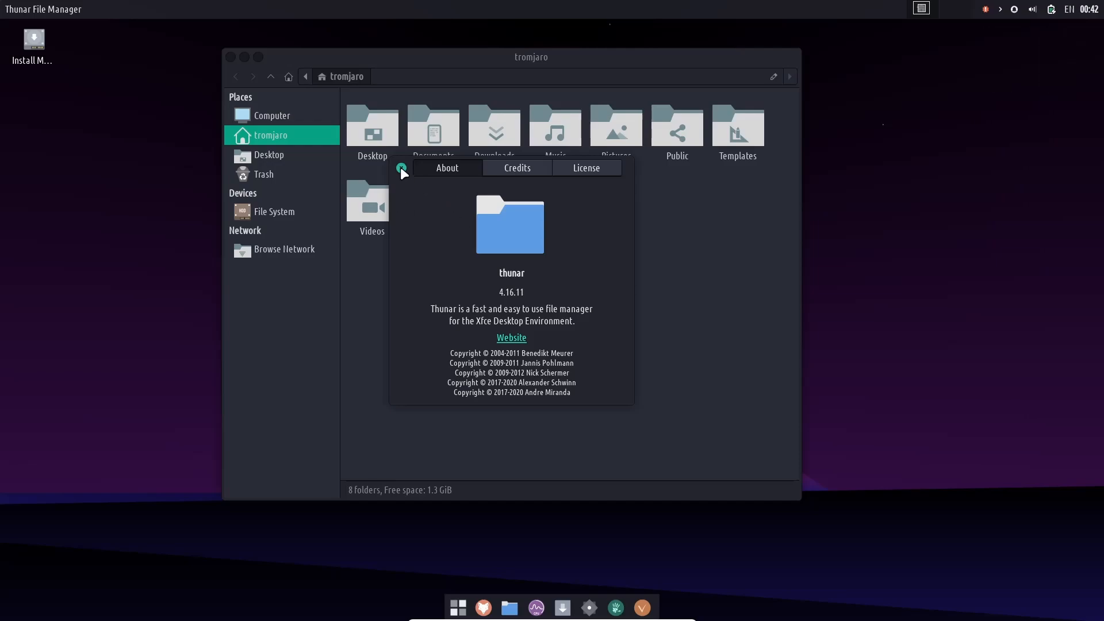
left_click(401, 170)
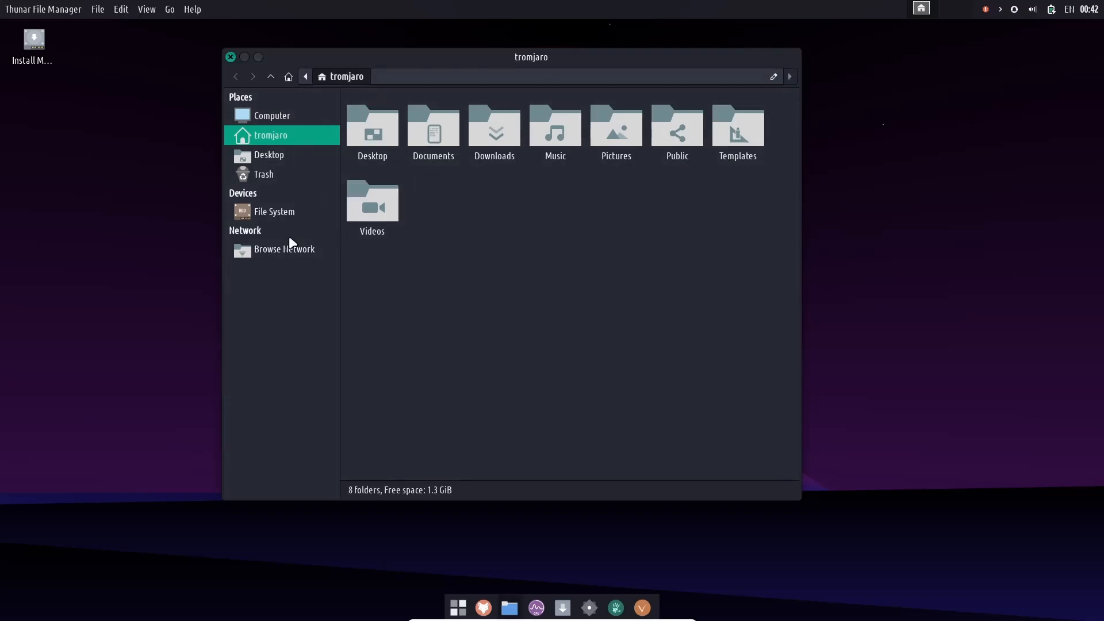
mouse_move(587, 233)
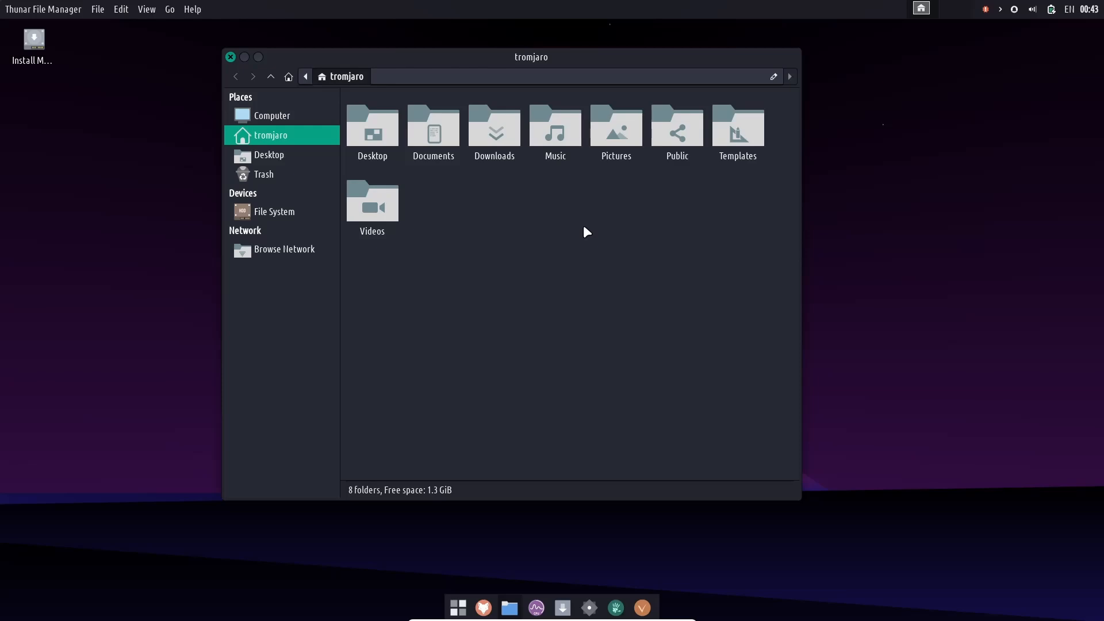
left_click(229, 56)
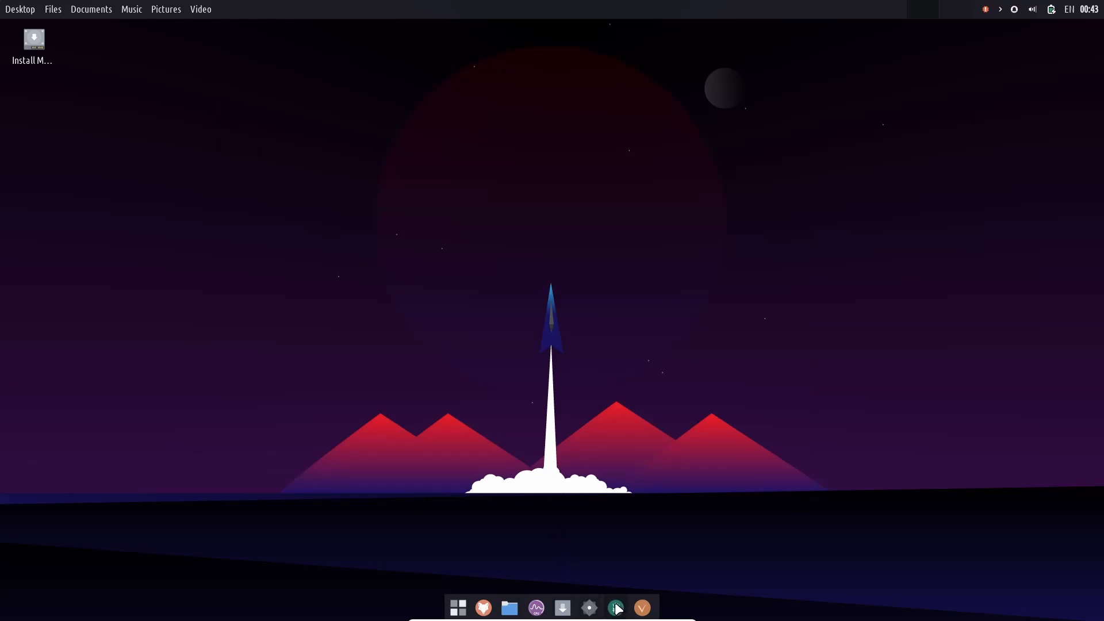
mouse_move(615, 607)
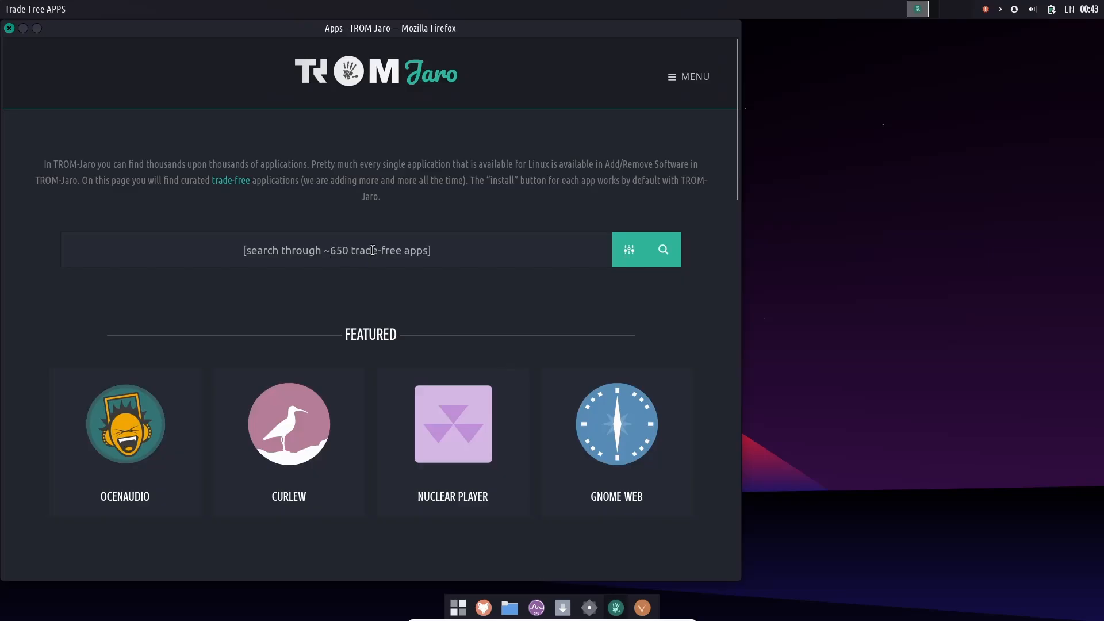
scroll("down", 3)
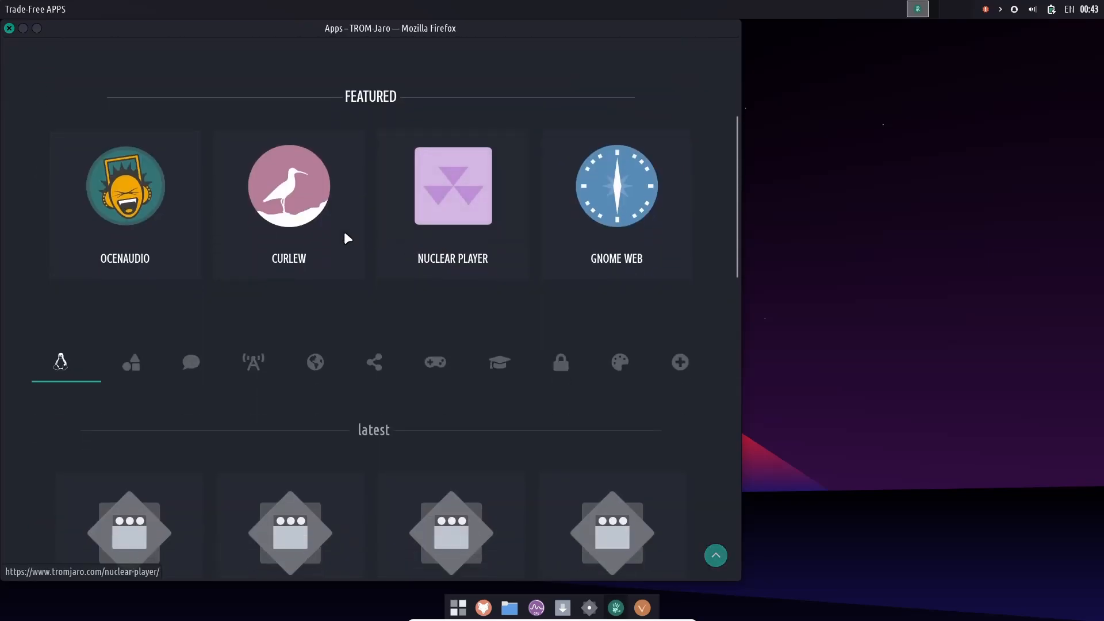
mouse_move(634, 214)
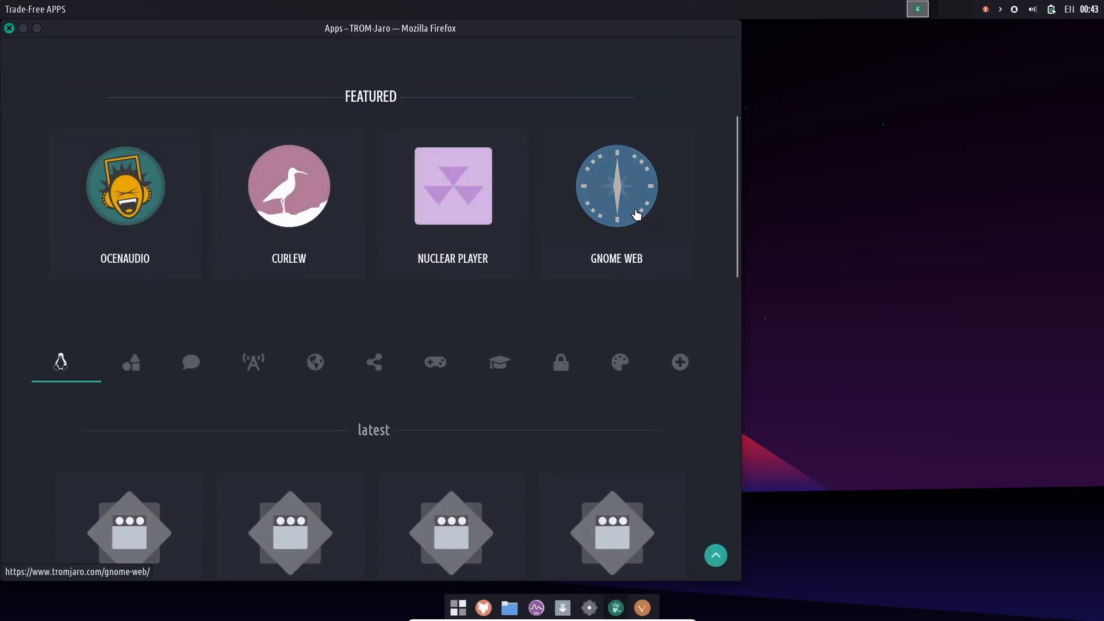
scroll("down", 3)
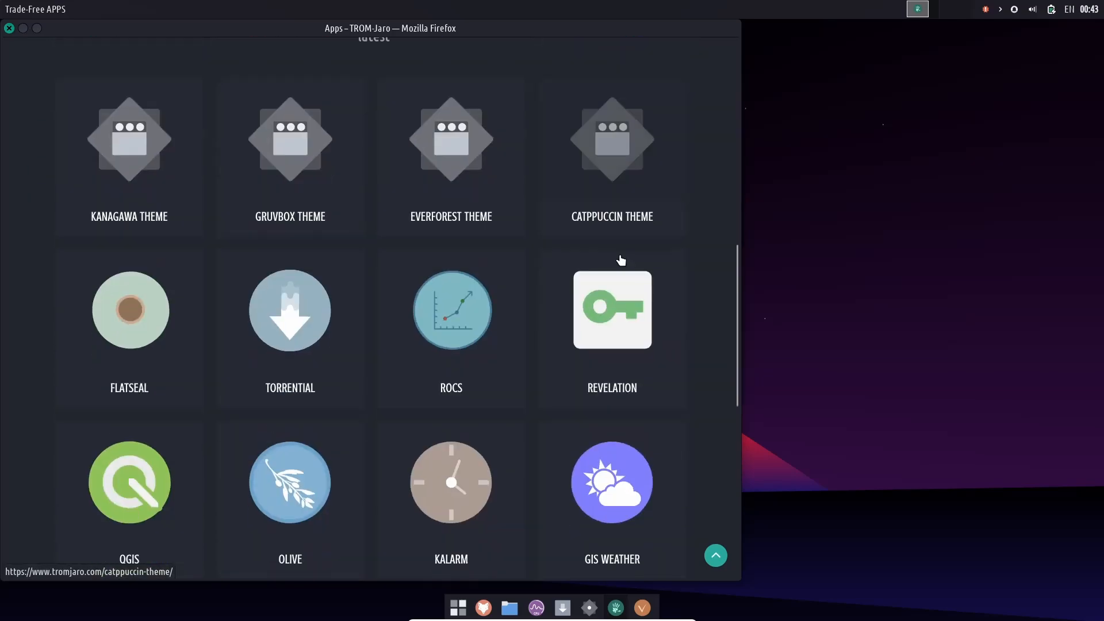
scroll("down", 3)
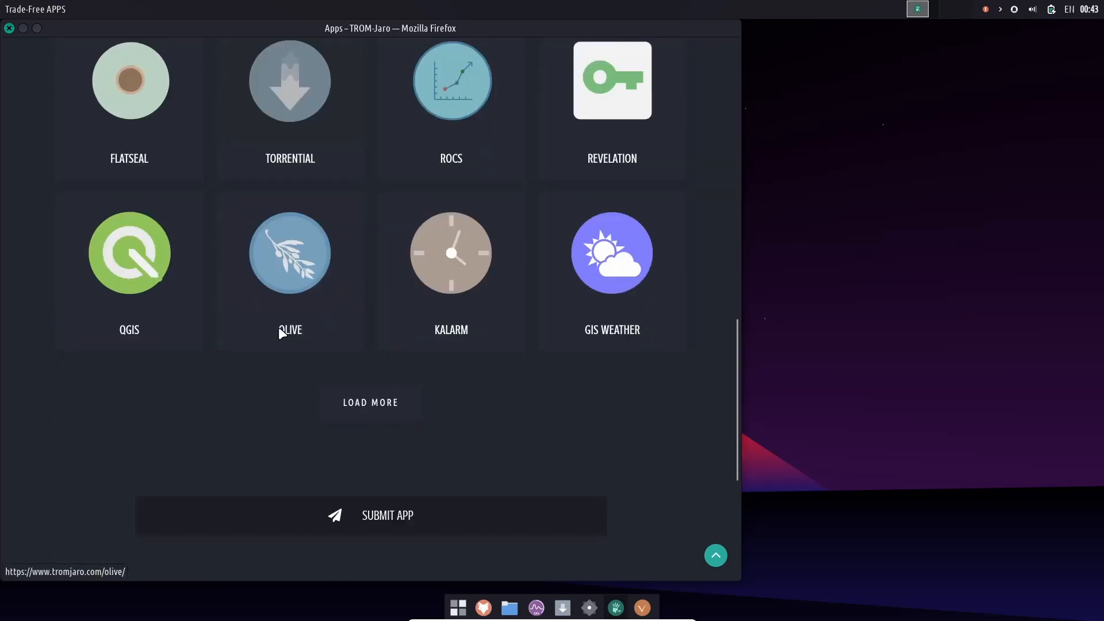
scroll("up", 3)
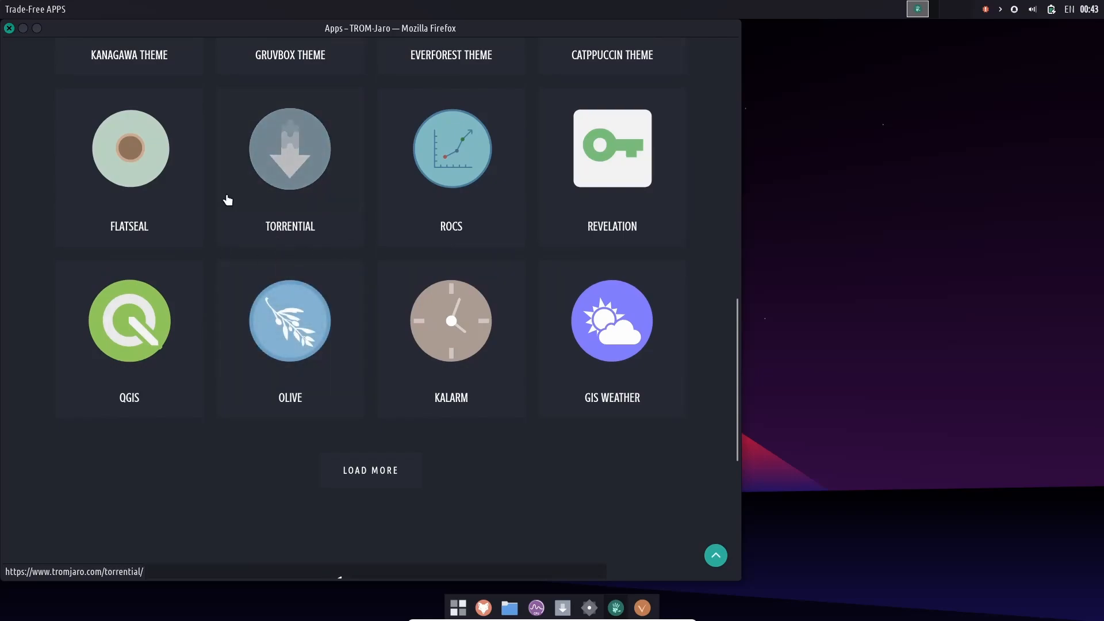
mouse_move(289, 312)
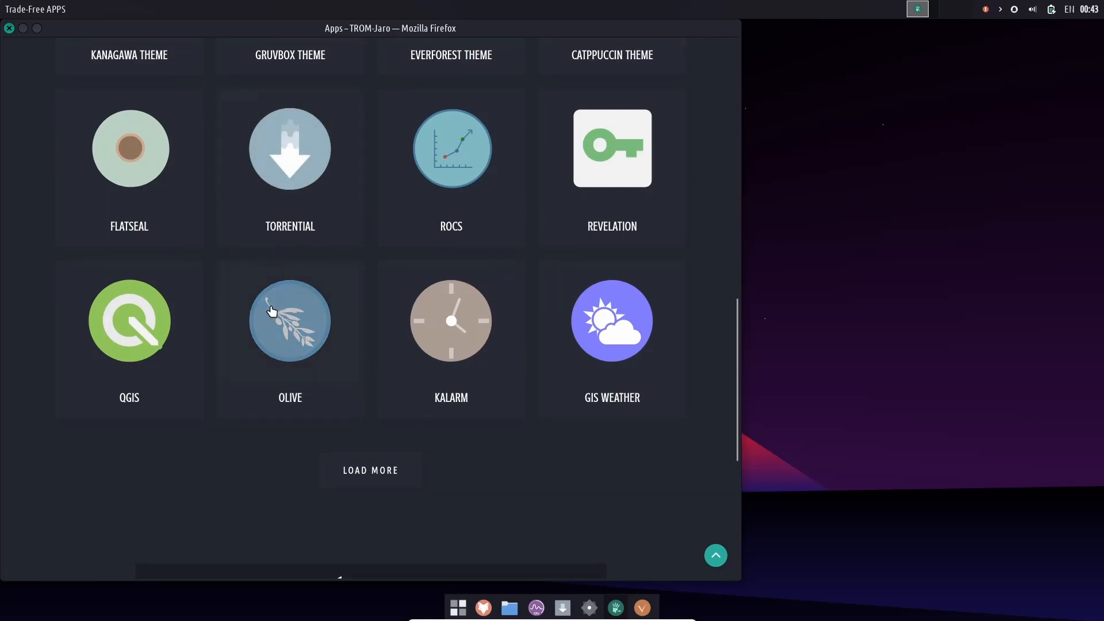
mouse_move(290, 341)
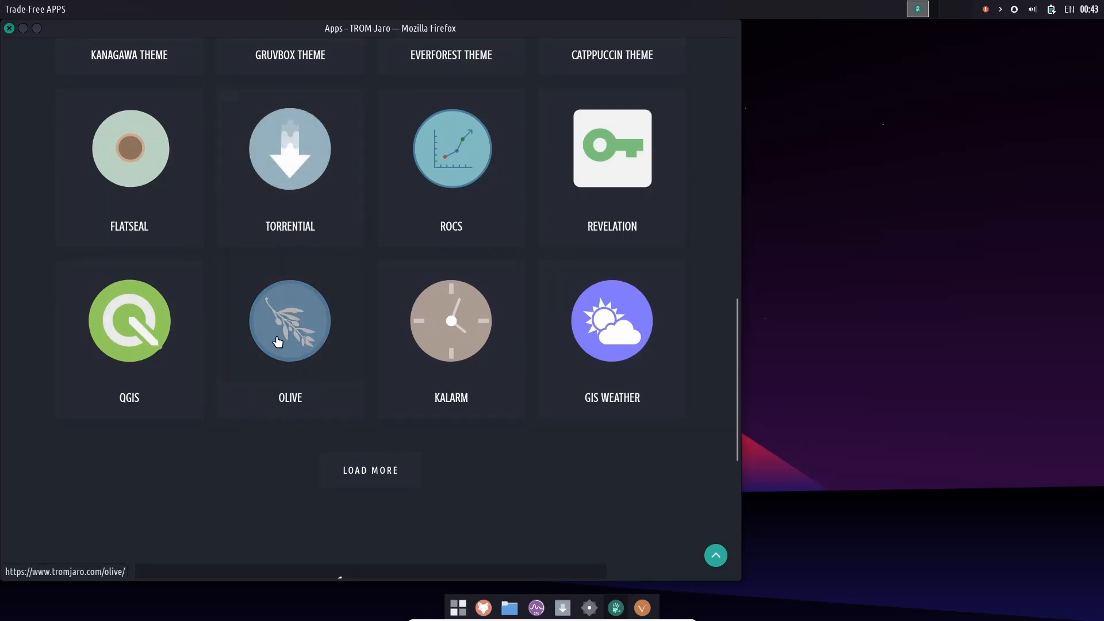
scroll("up", 3)
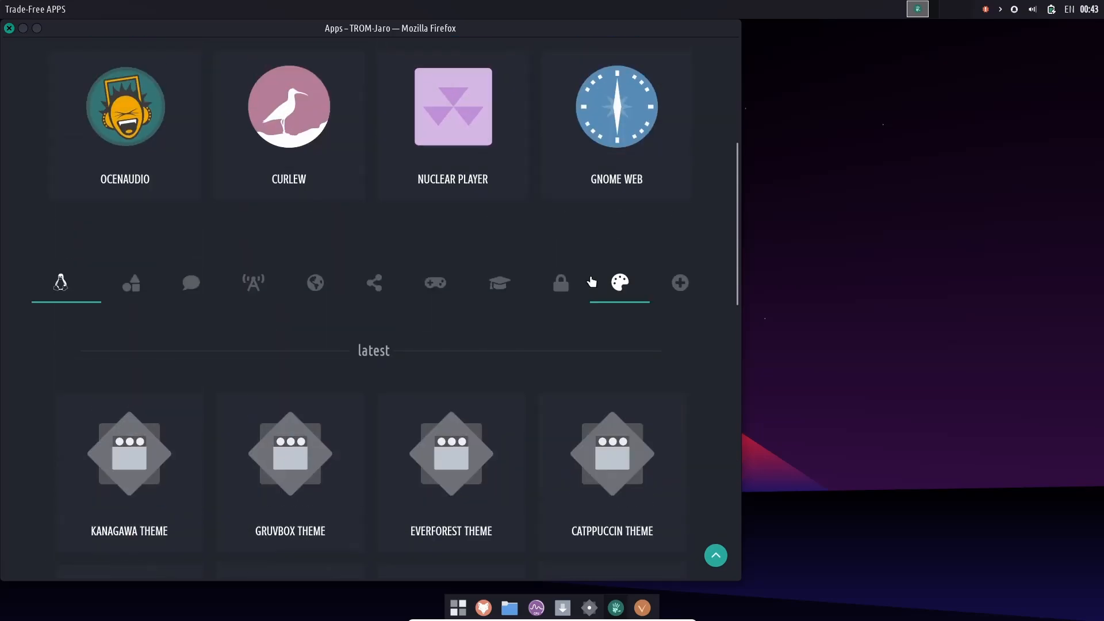
scroll("up", 3)
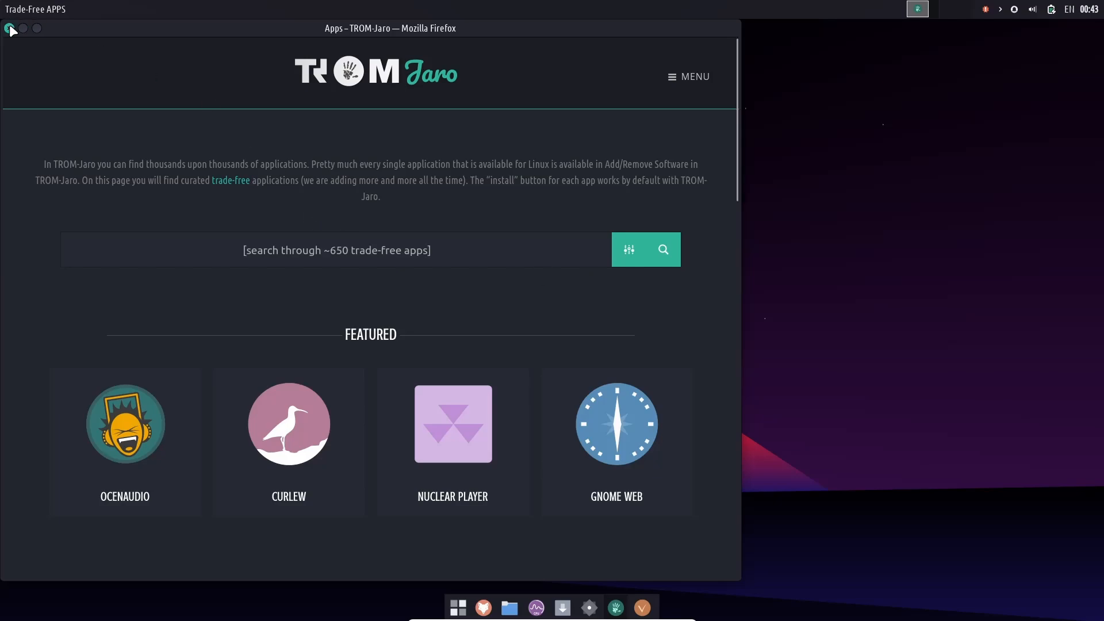
left_click(10, 30)
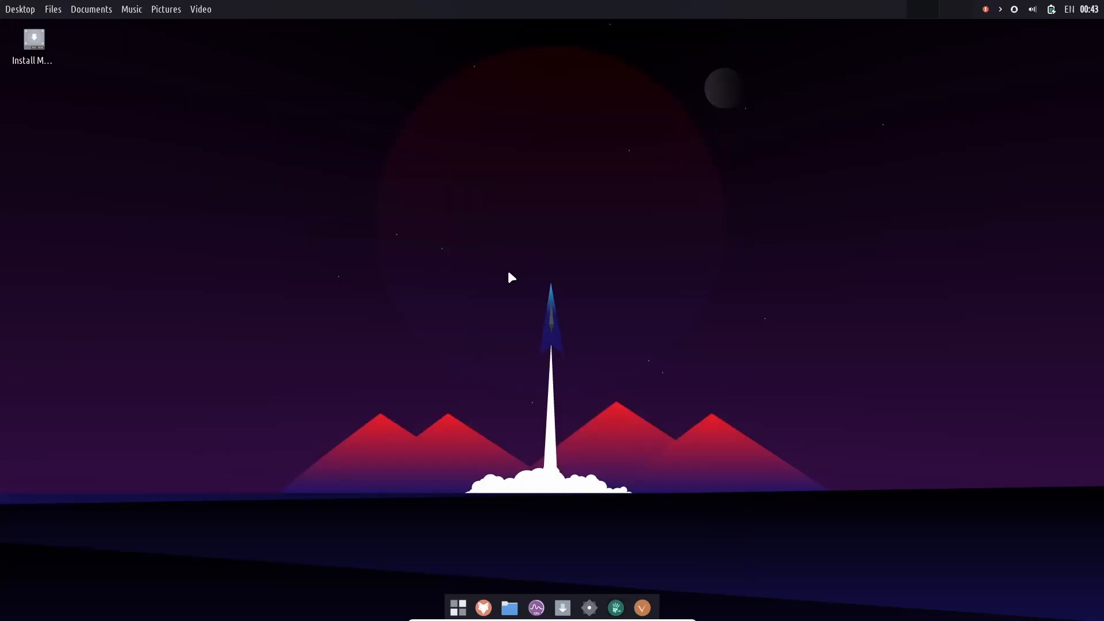
mouse_move(510, 428)
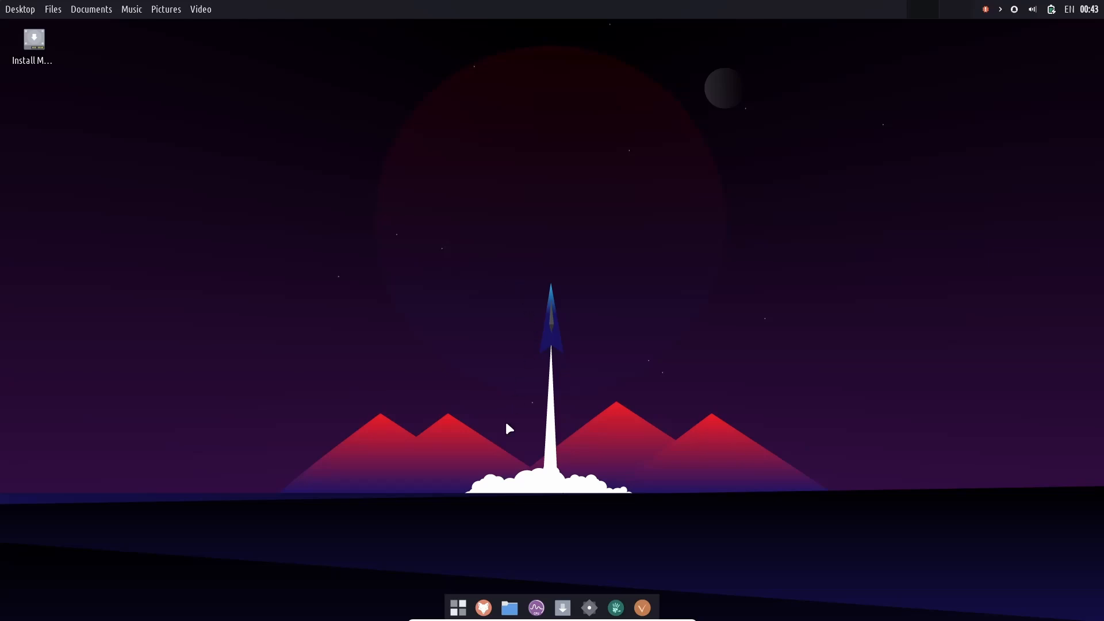
Step: Open the terminal from the dock, running top with 209 tasks listed
left_click(457, 608)
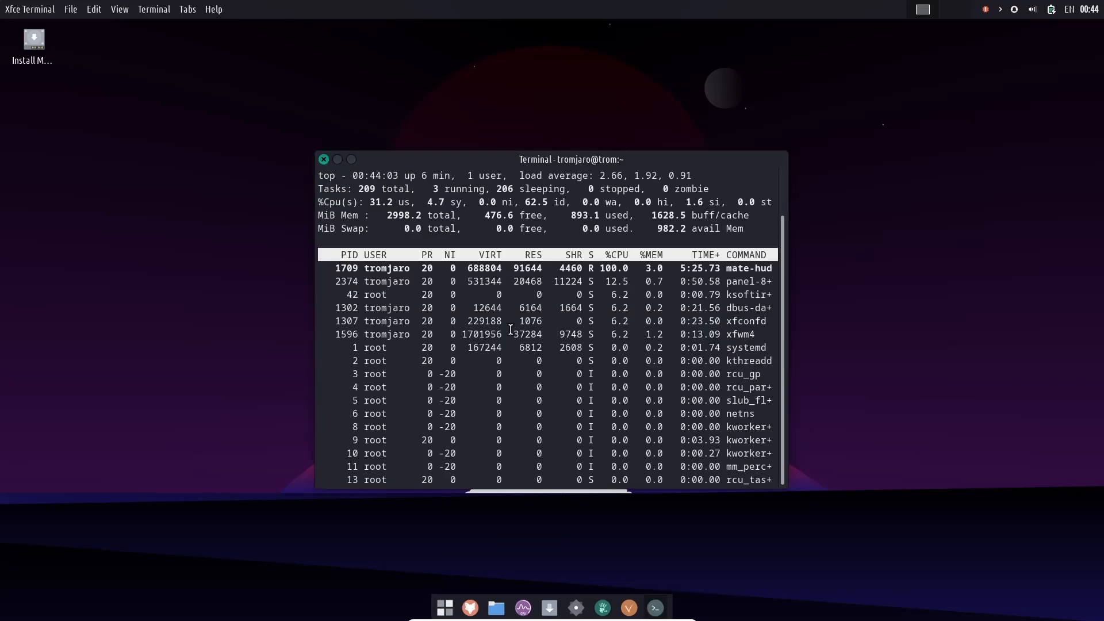
mouse_move(678, 211)
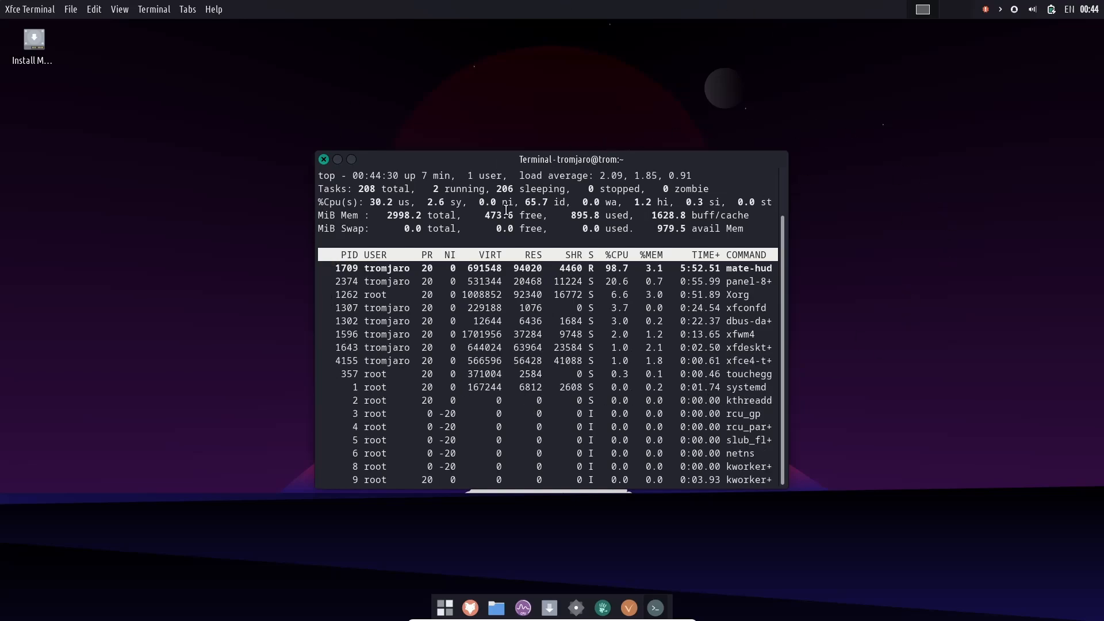
mouse_move(323, 160)
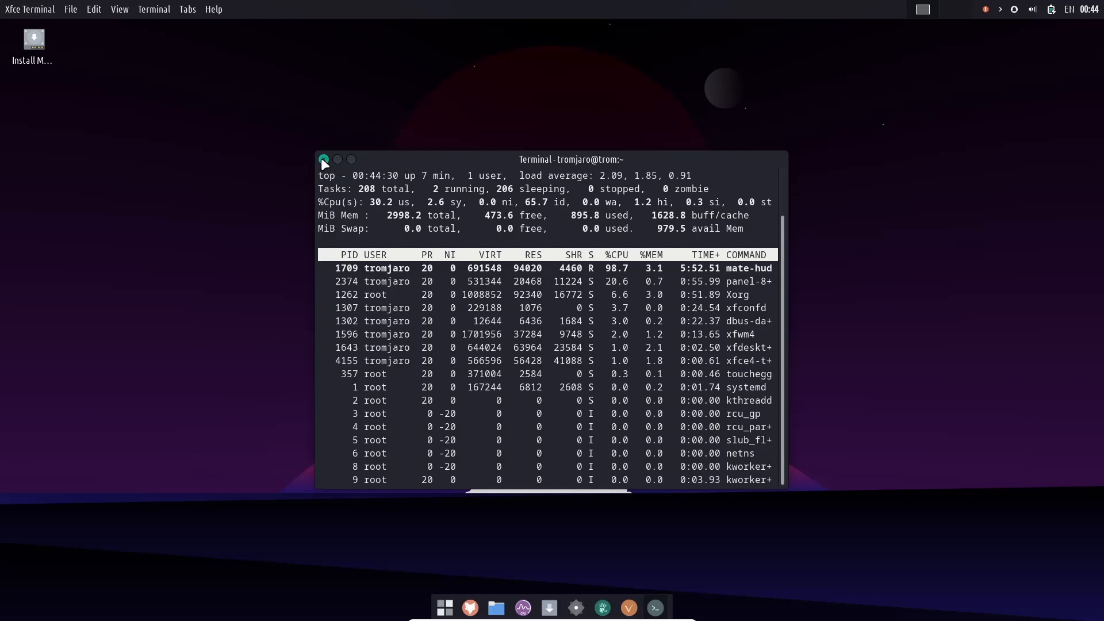
Step: Close the terminal and set the rocket-and-crescent-moon wallpaper via Desktop Settings
left_click(323, 159)
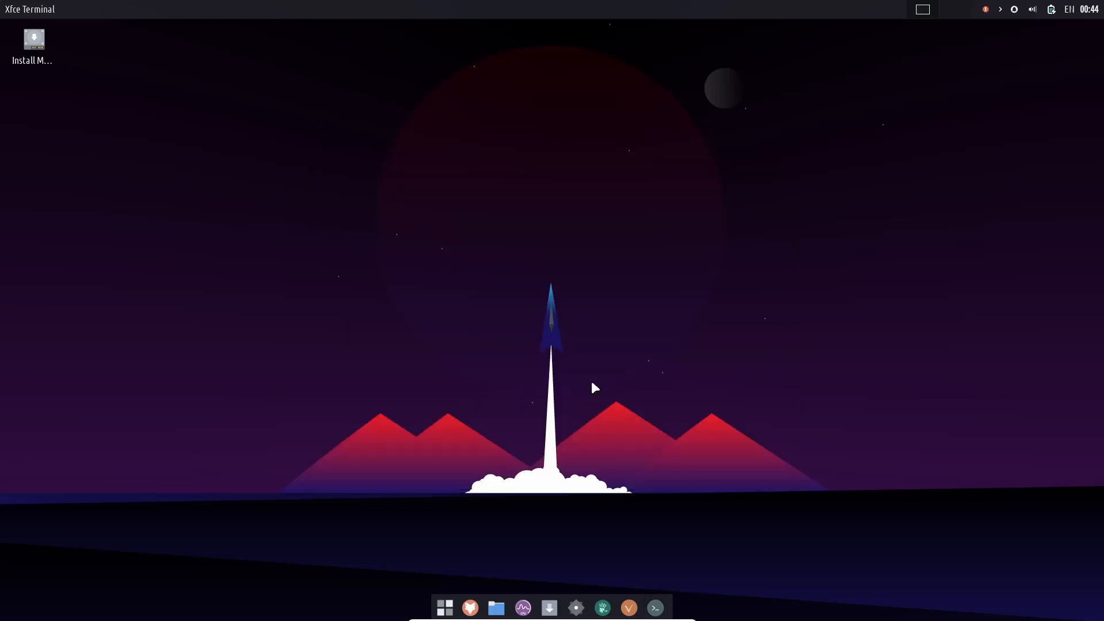
right_click(593, 388)
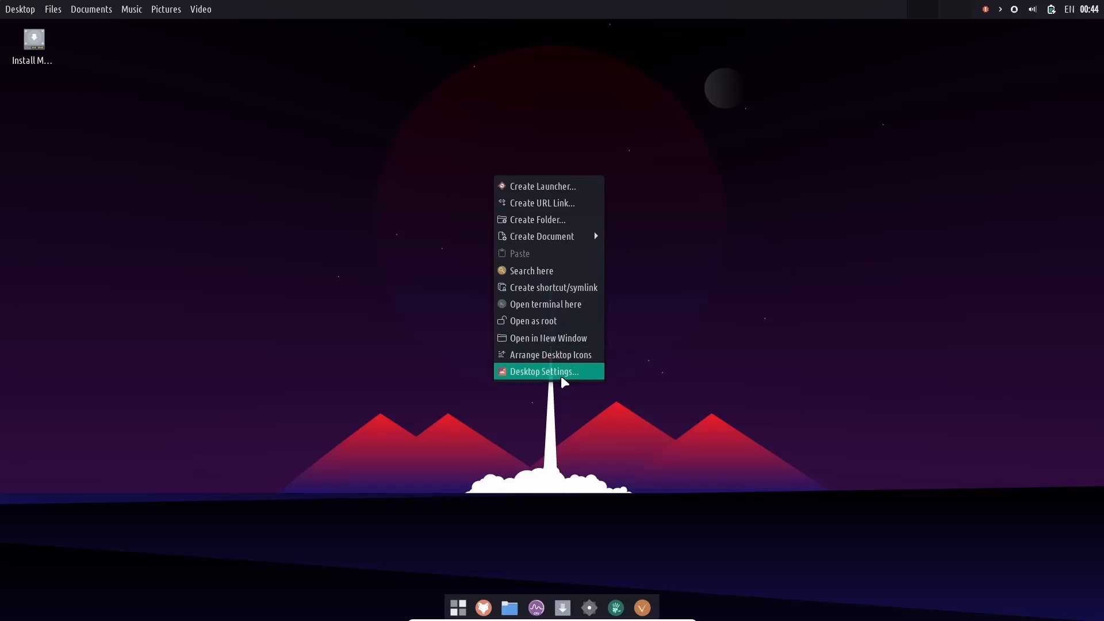
left_click(542, 371)
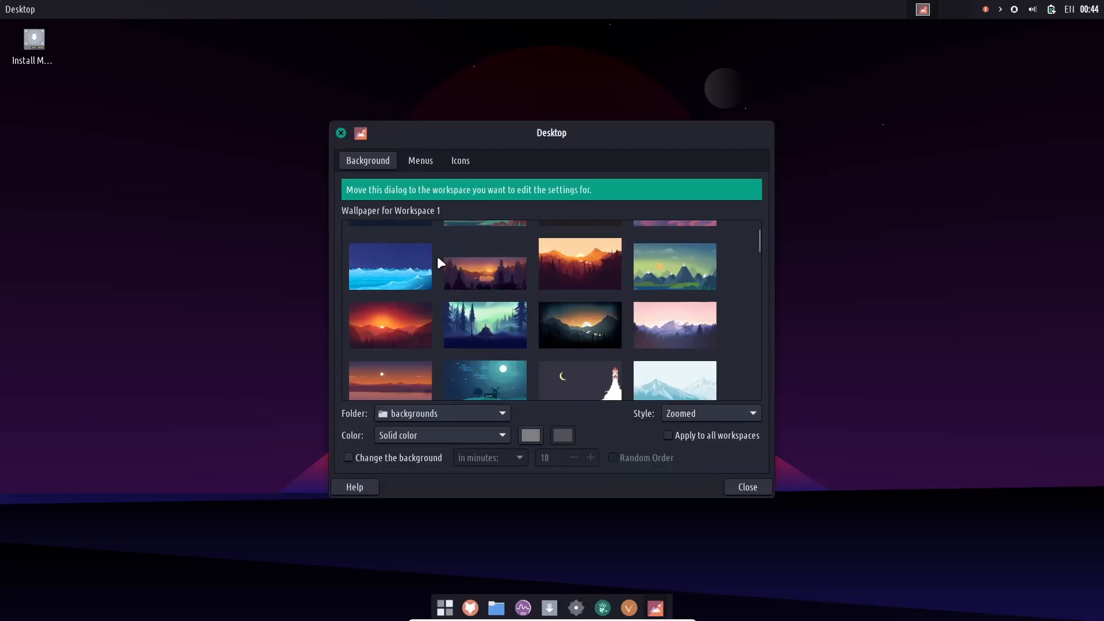
scroll("down", 3)
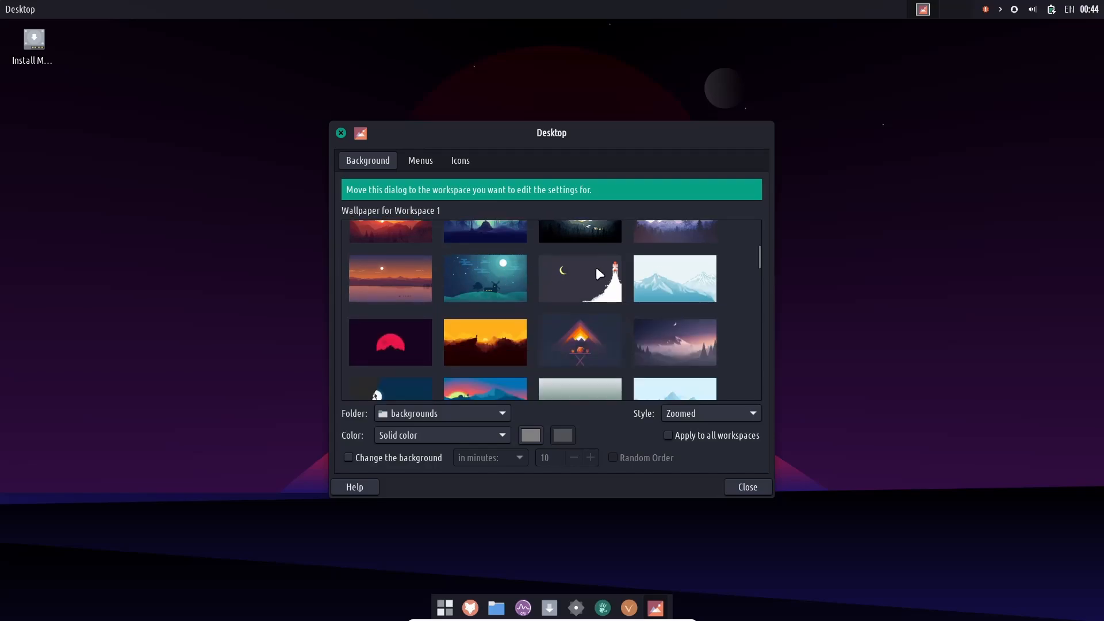
left_click(747, 486)
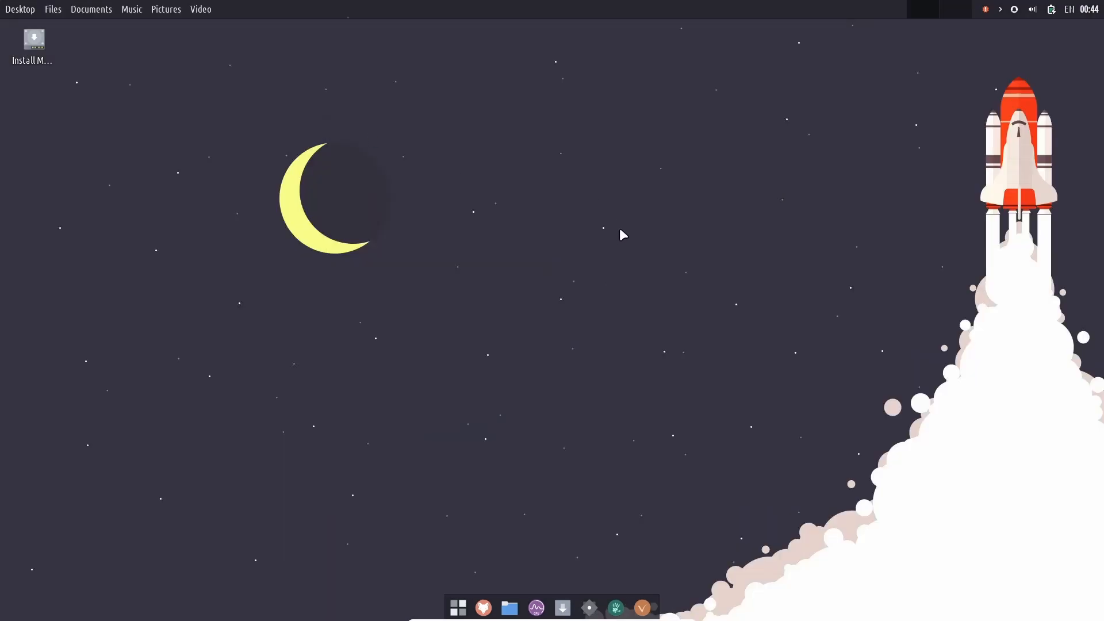